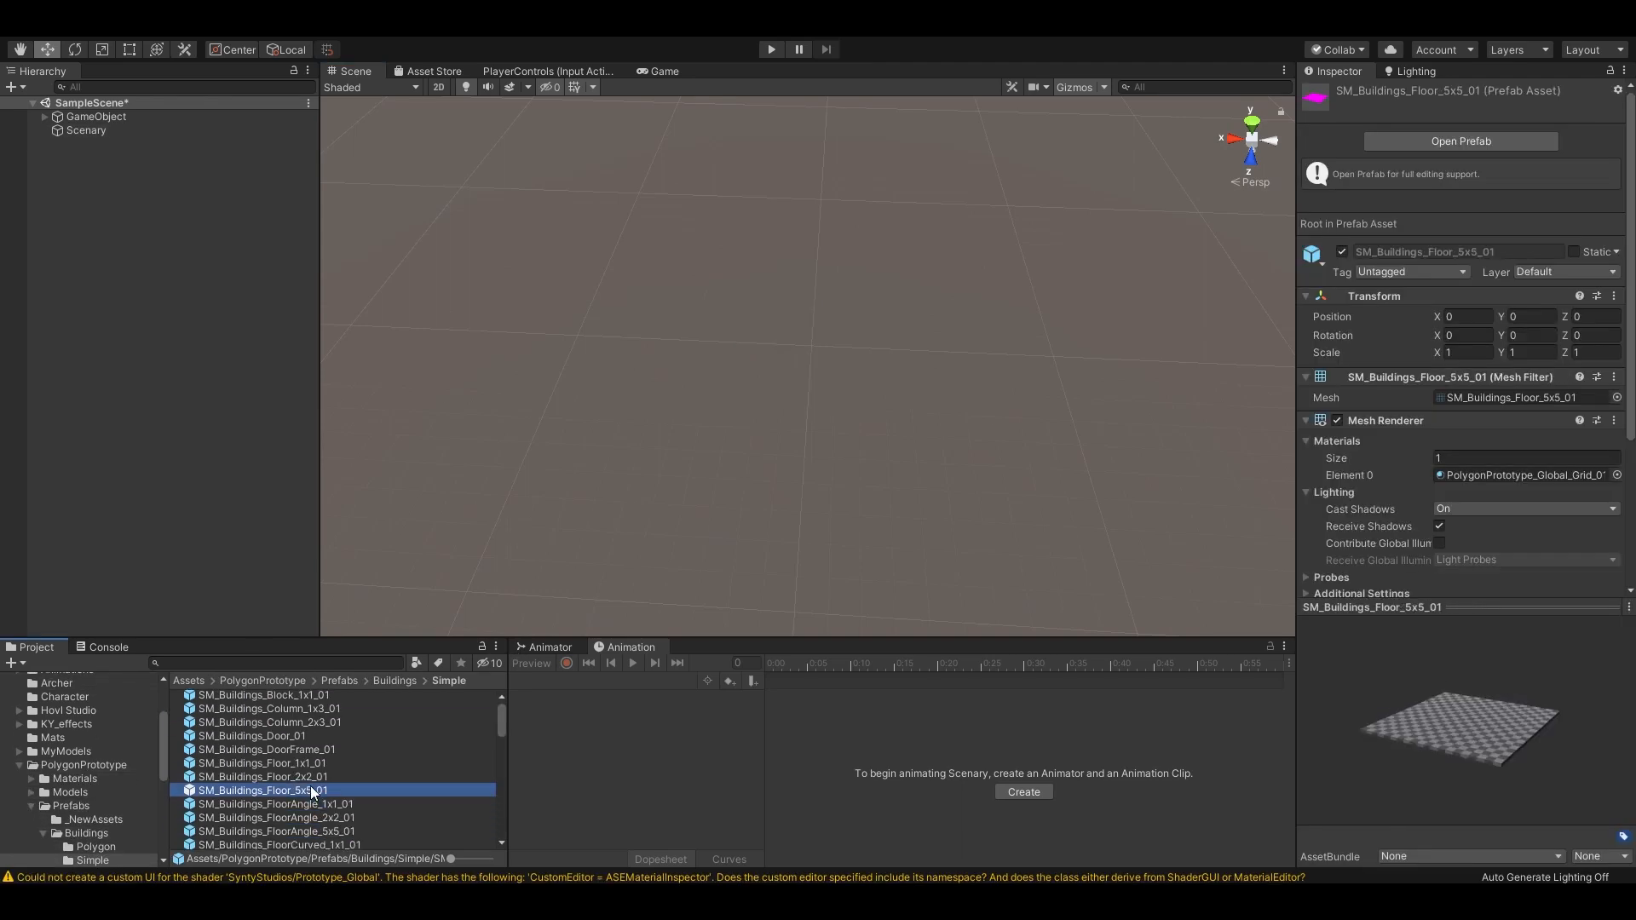
Place a SM_Buildings_Floor_5x5_01 tile in the scene and group the floor tiles under Scenary.
{"action": "left_click_drag", "start_coordinate": [261, 789], "coordinate": [736, 402]}
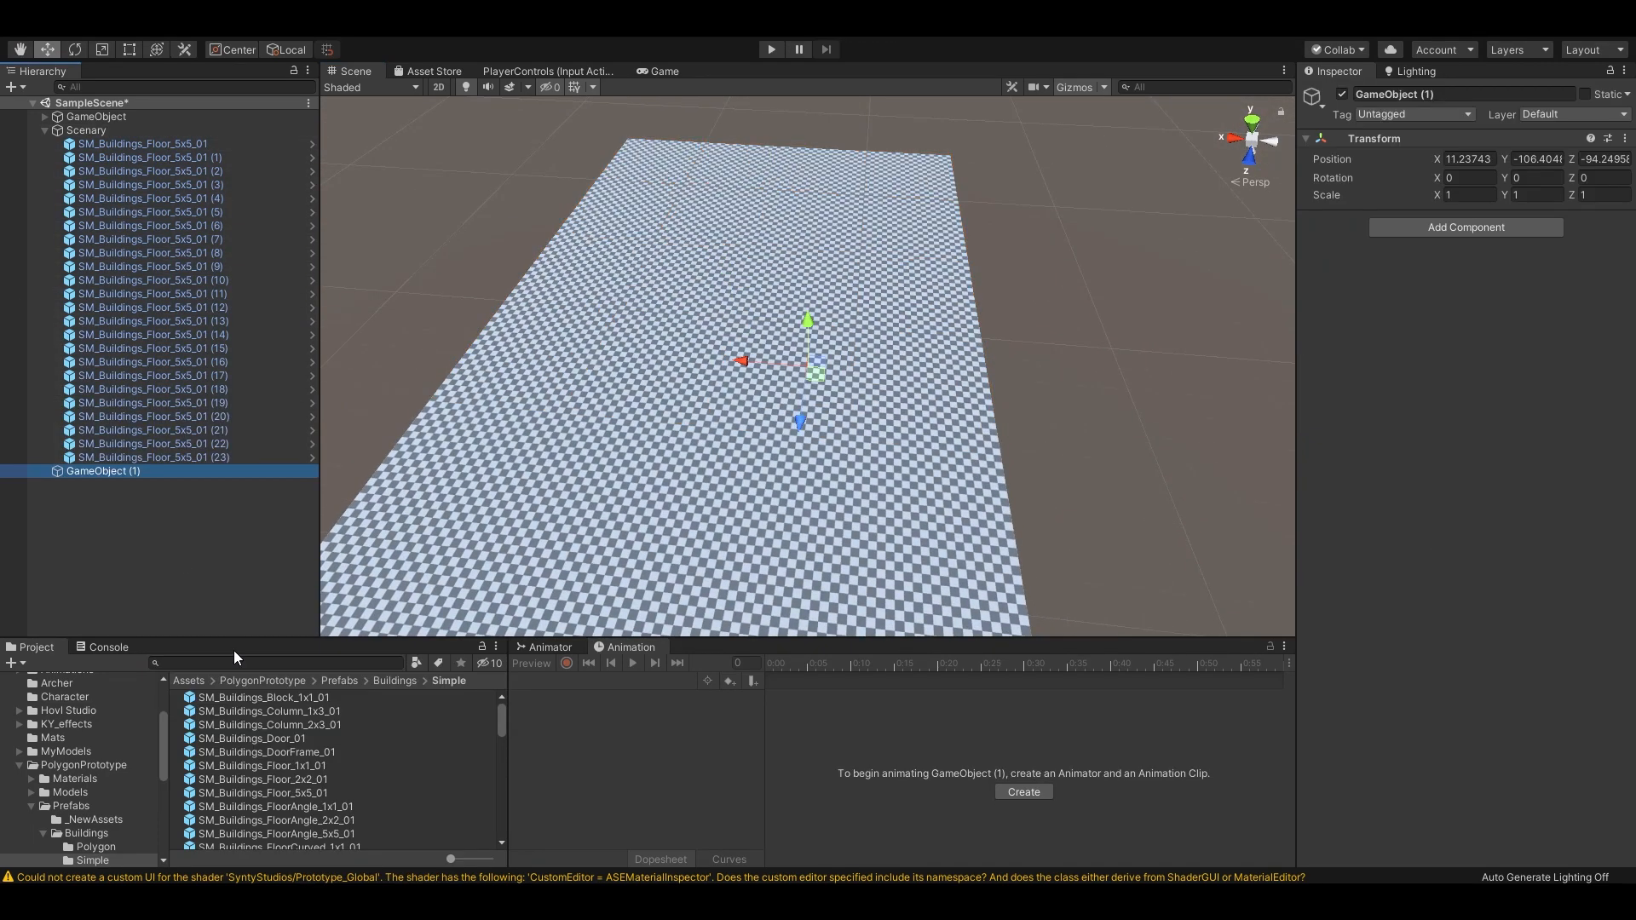
{"action": "left_click", "coordinate": [142, 143]}
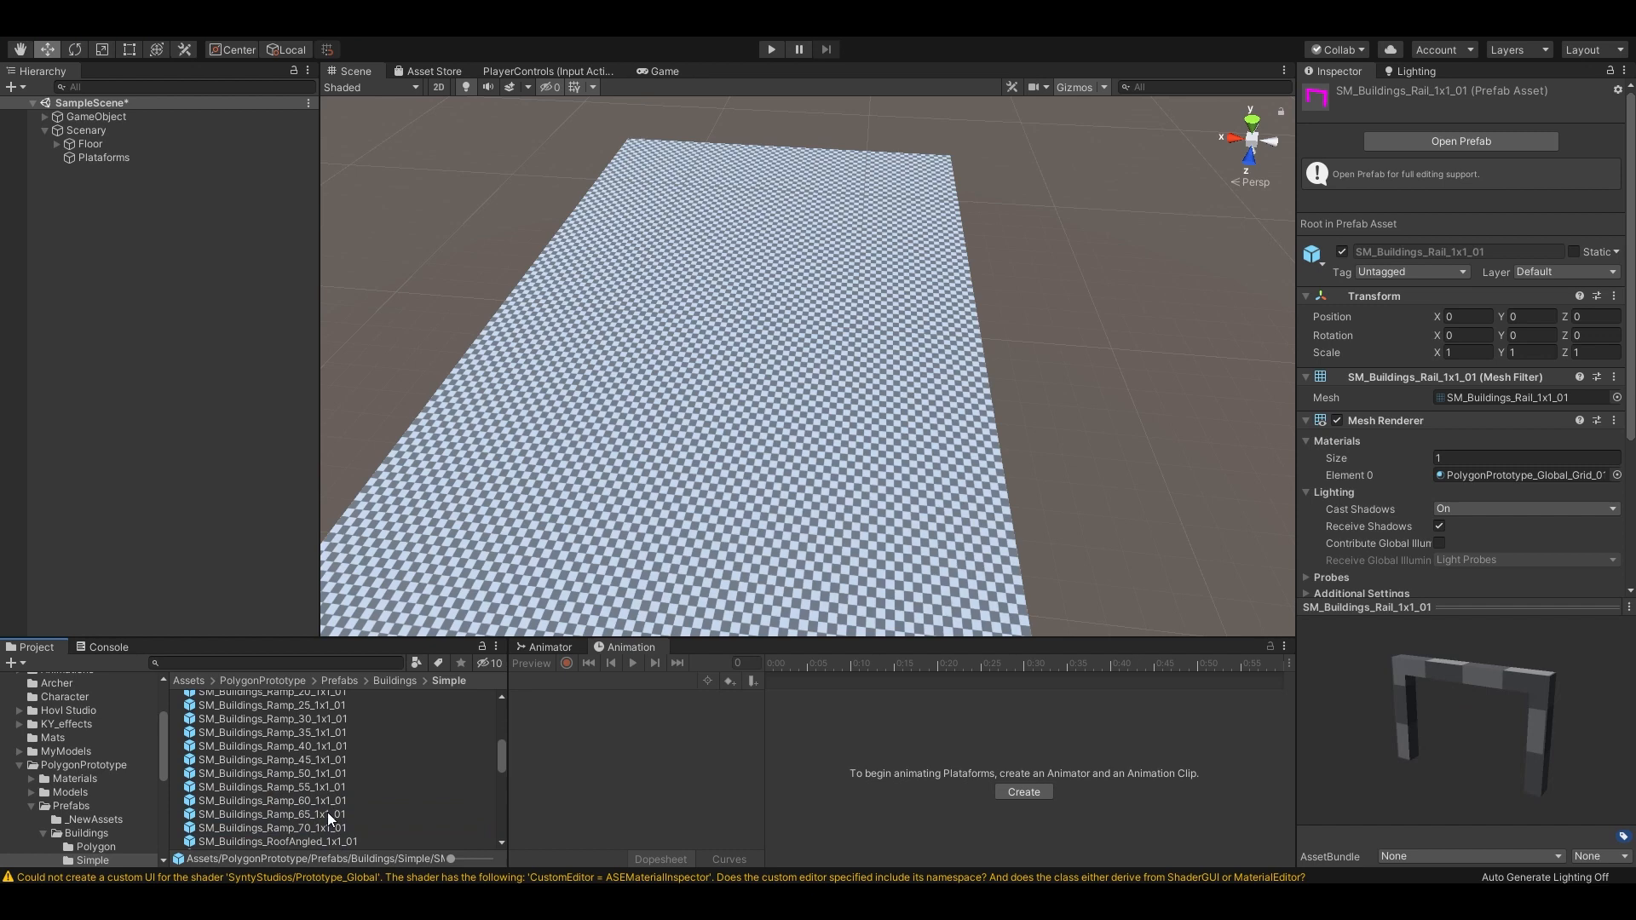
Preview the building piece, small stairs and long stairs prefabs in the Project window.
{"action": "left_click", "coordinate": [266, 820]}
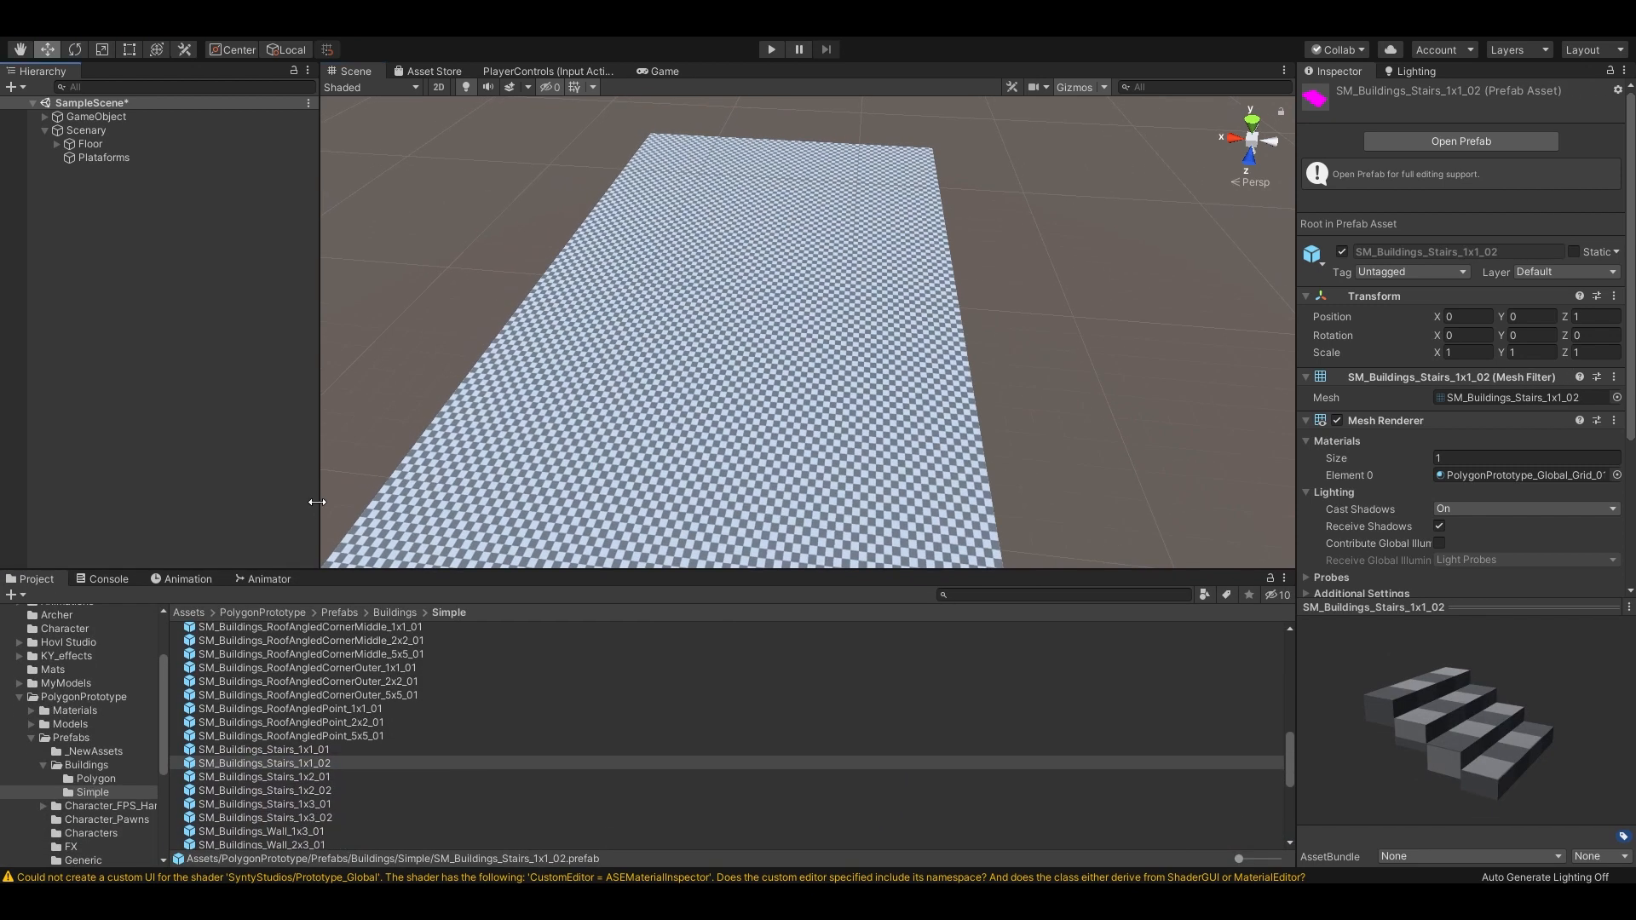
{"action": "left_click", "coordinate": [262, 778]}
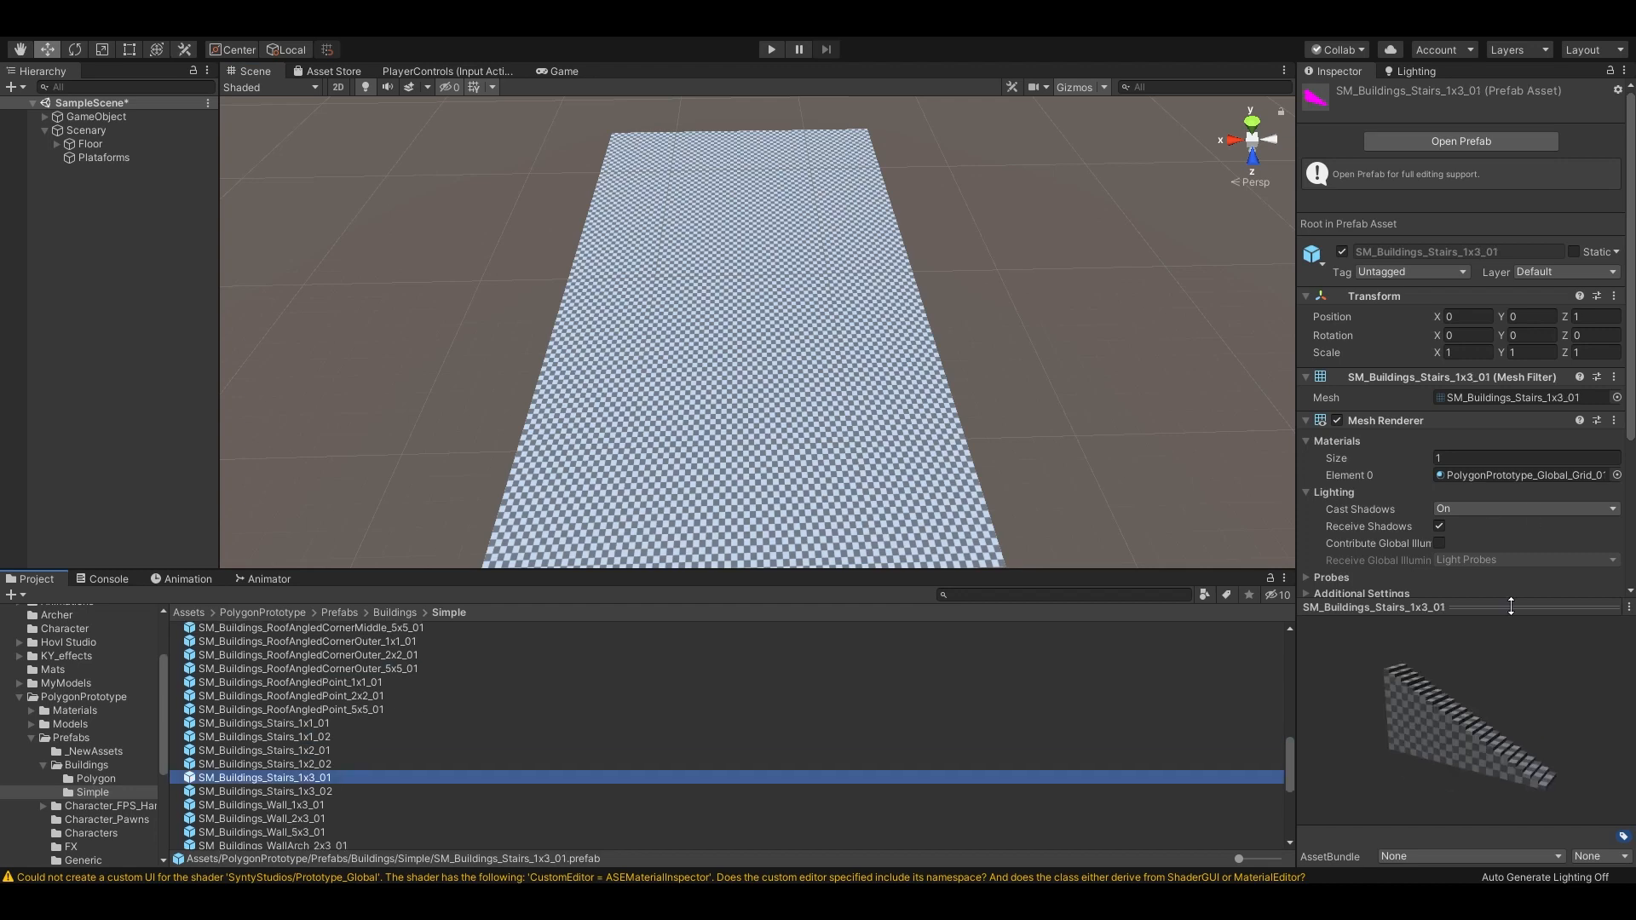
{"action": "left_click", "coordinate": [297, 830]}
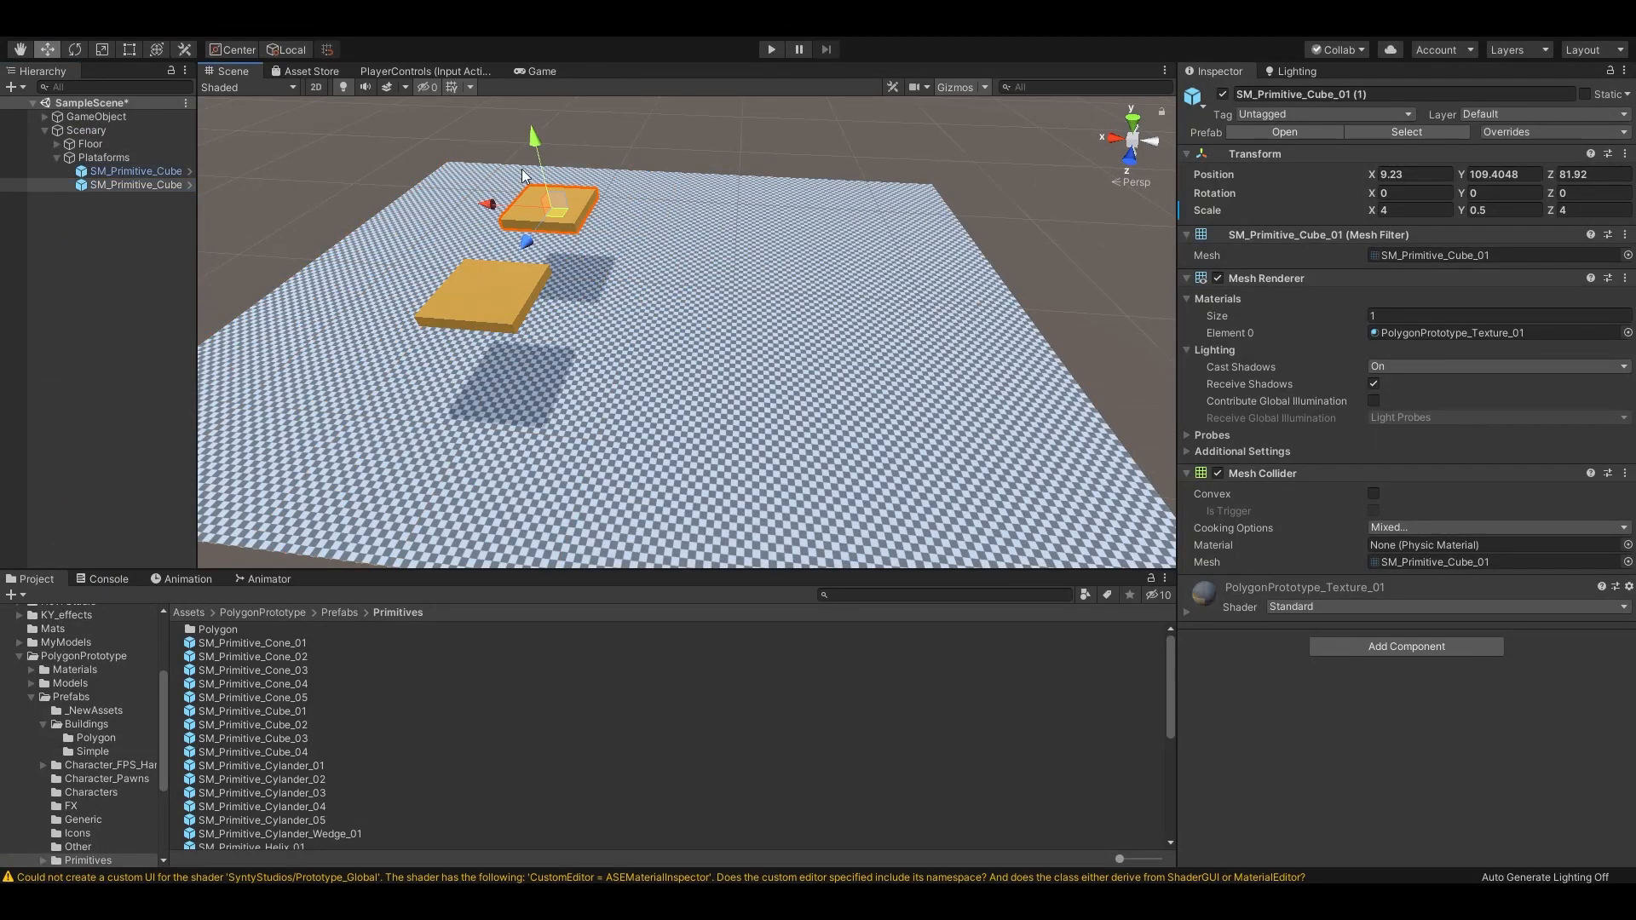
Select a floating platform under the Plataforms group.
{"action": "left_click", "coordinate": [136, 171]}
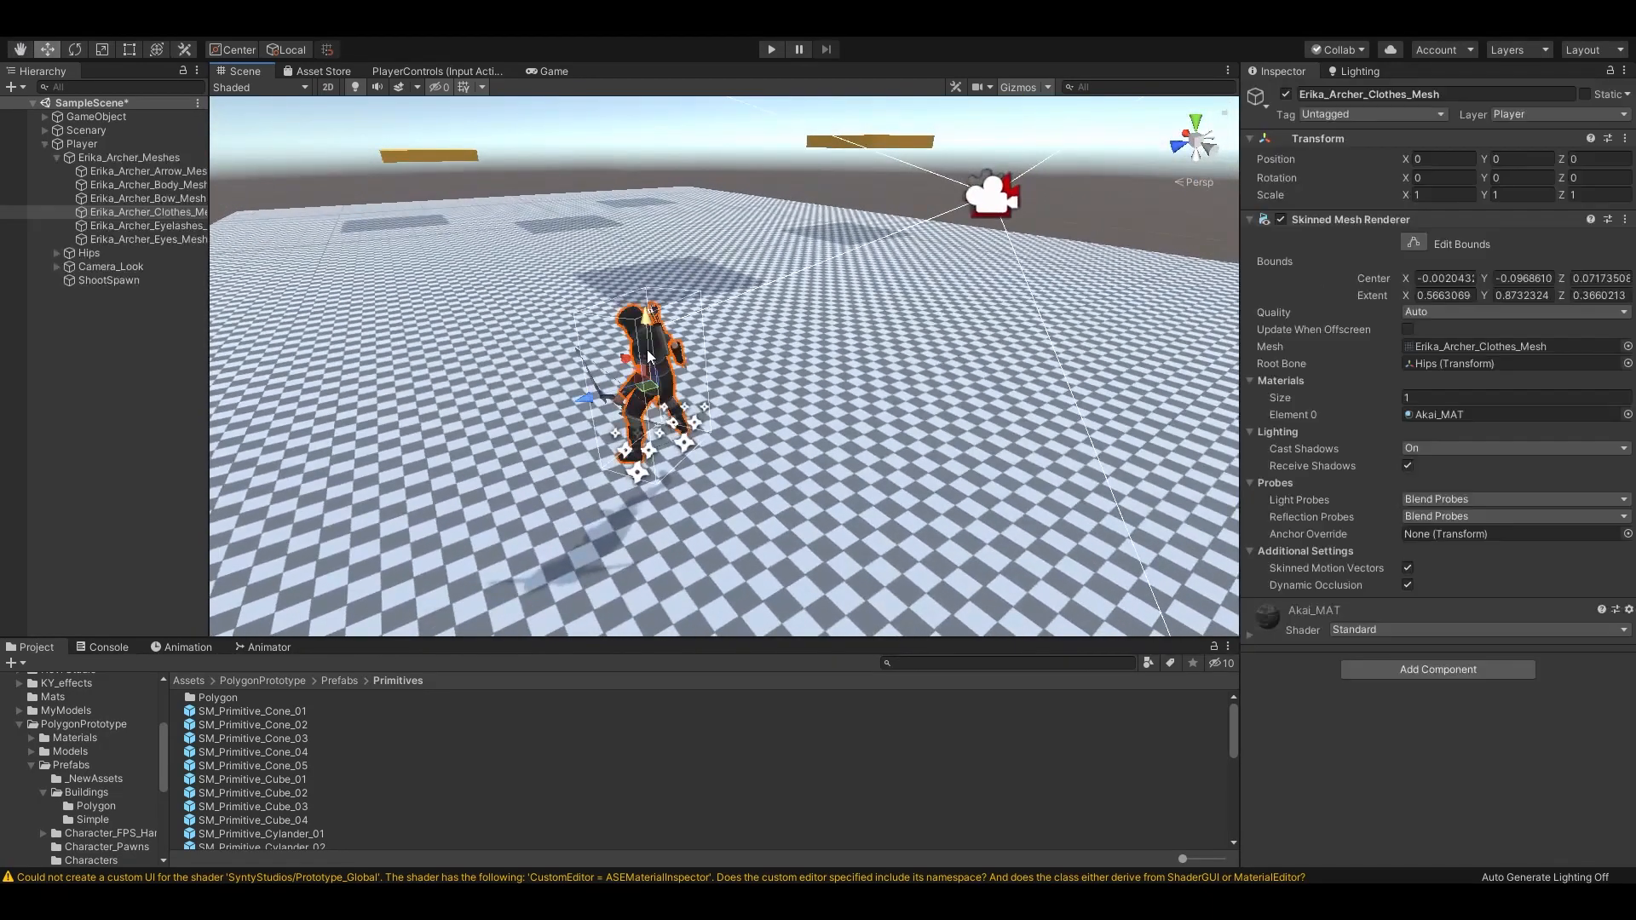
Collapse the Player hierarchy, expand GameObject and show the PlayerControls Gameplay input actions.
{"action": "left_click", "coordinate": [58, 156]}
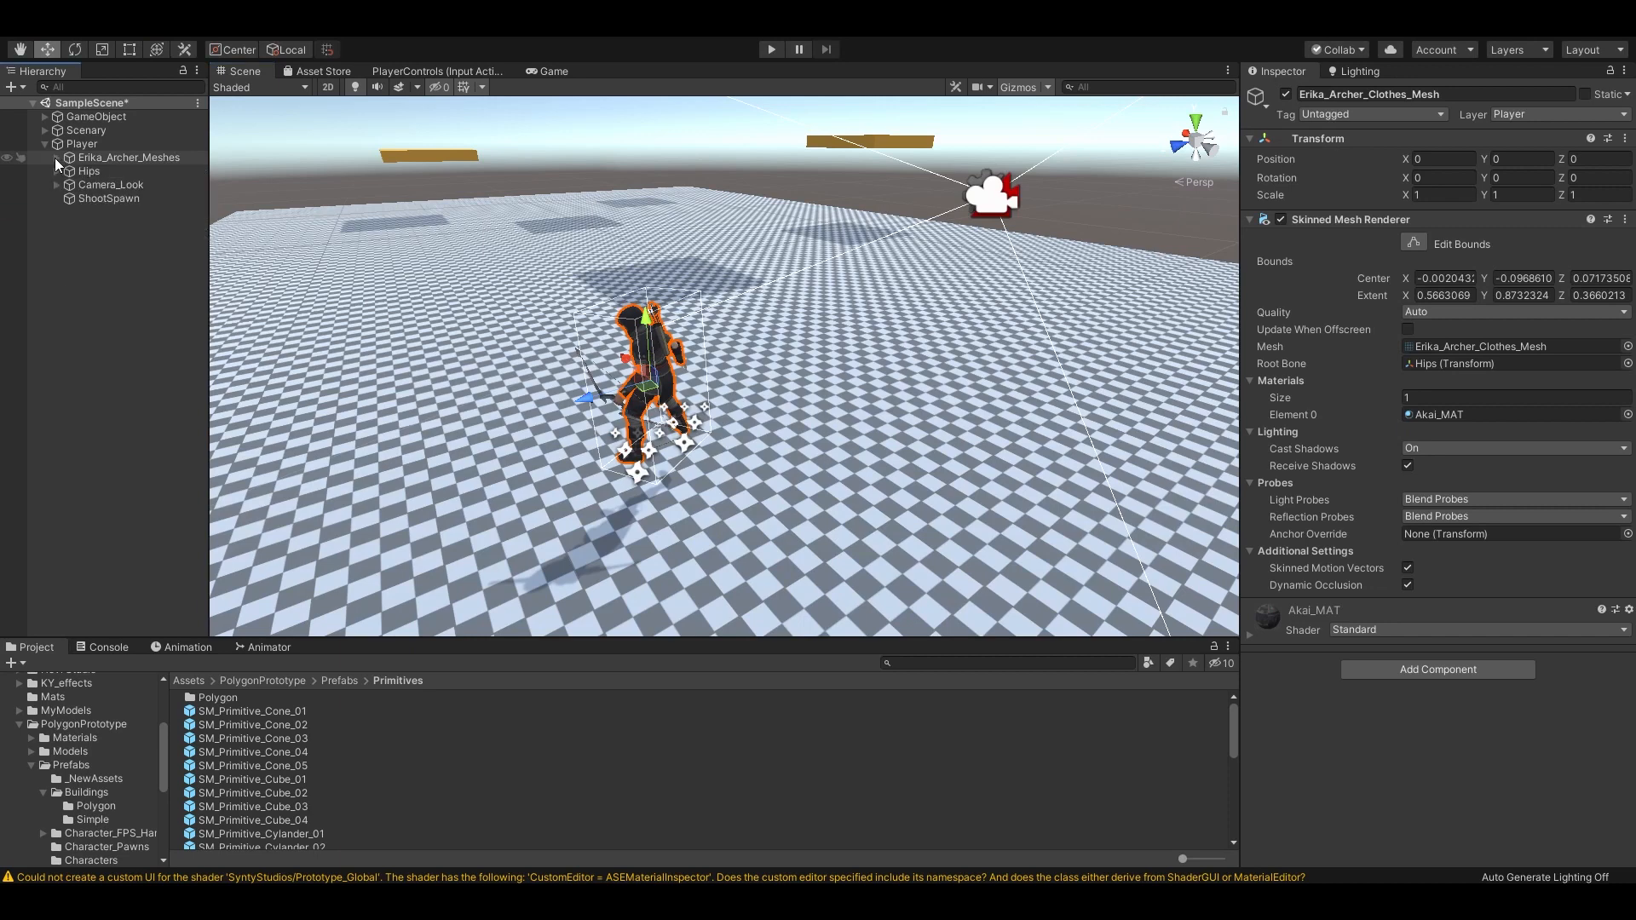
{"action": "left_click", "coordinate": [82, 143]}
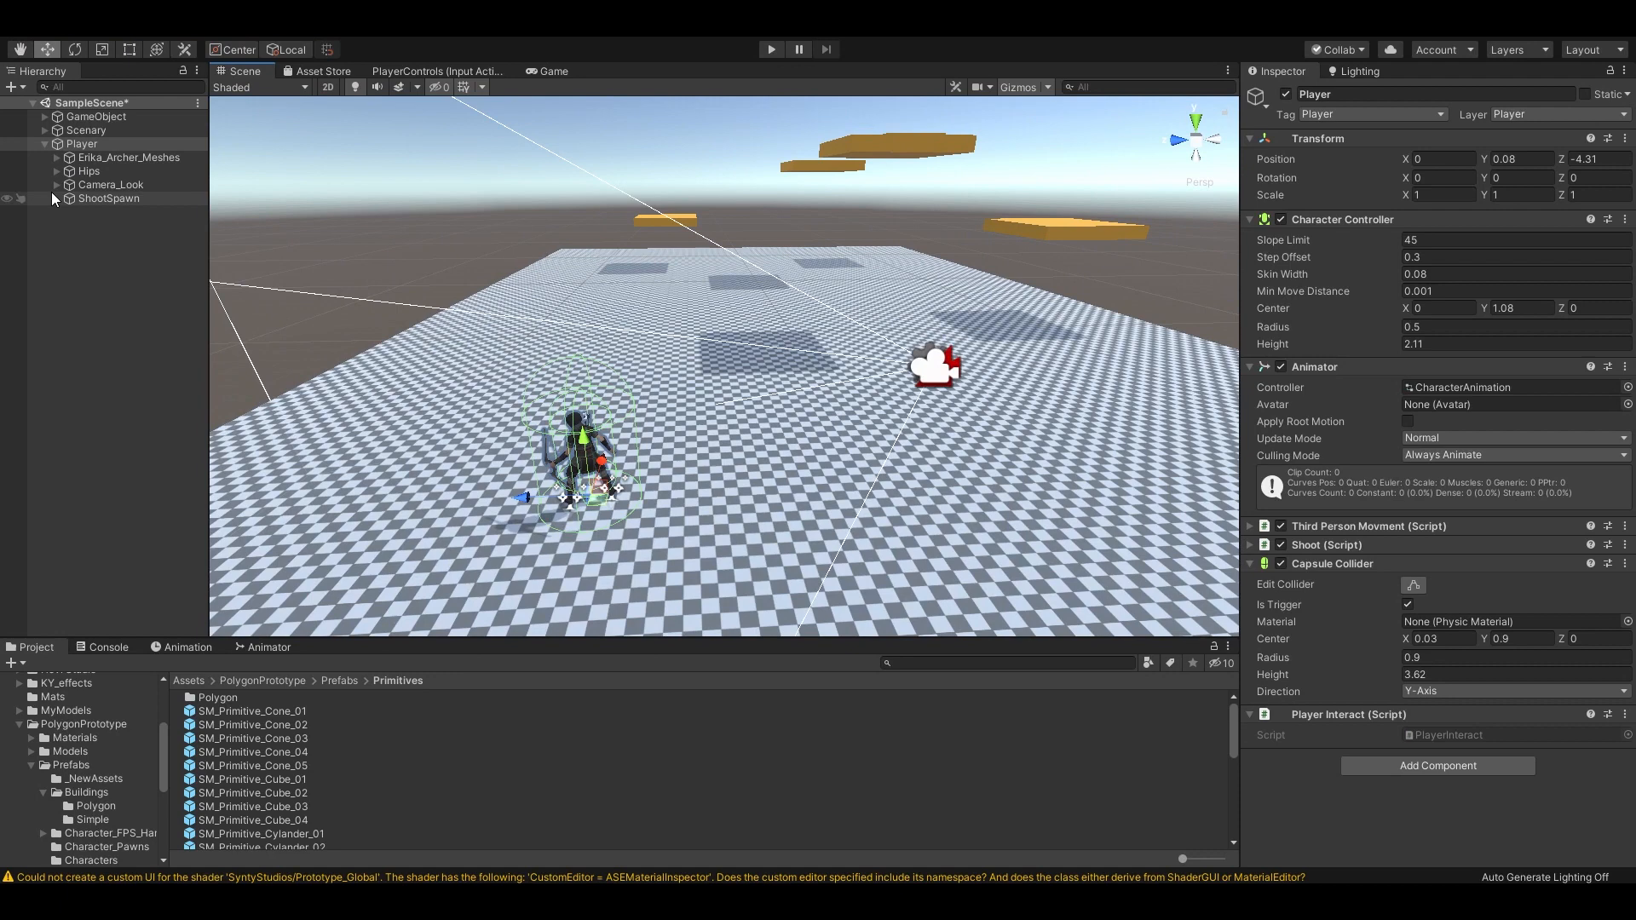
{"action": "left_click", "coordinate": [45, 143]}
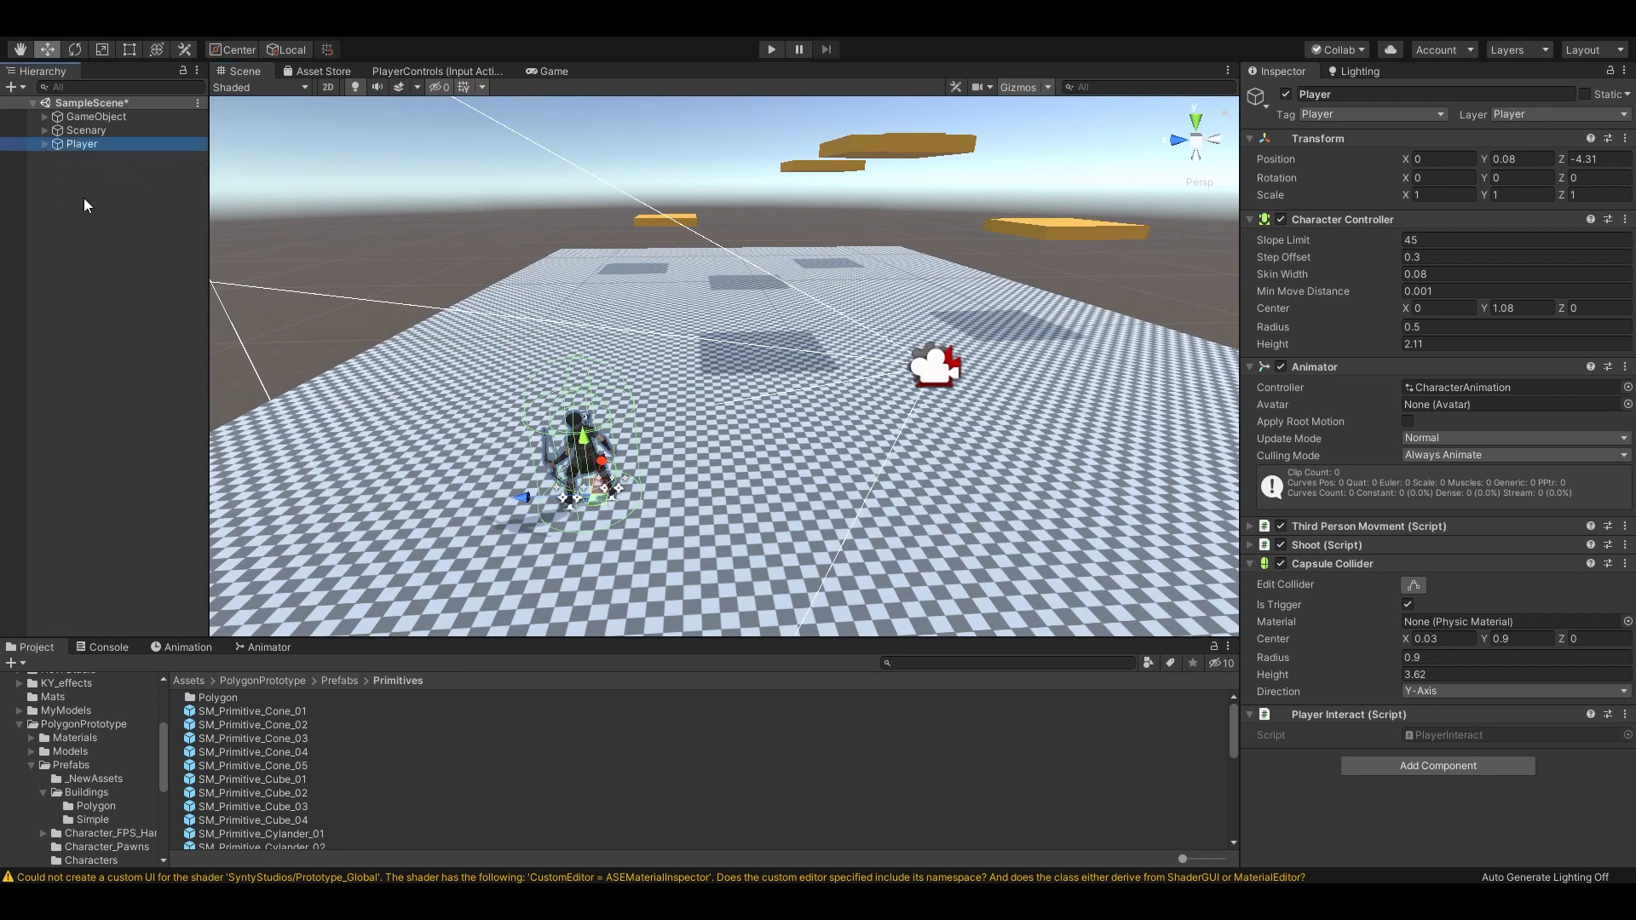
{"action": "left_click", "coordinate": [123, 252]}
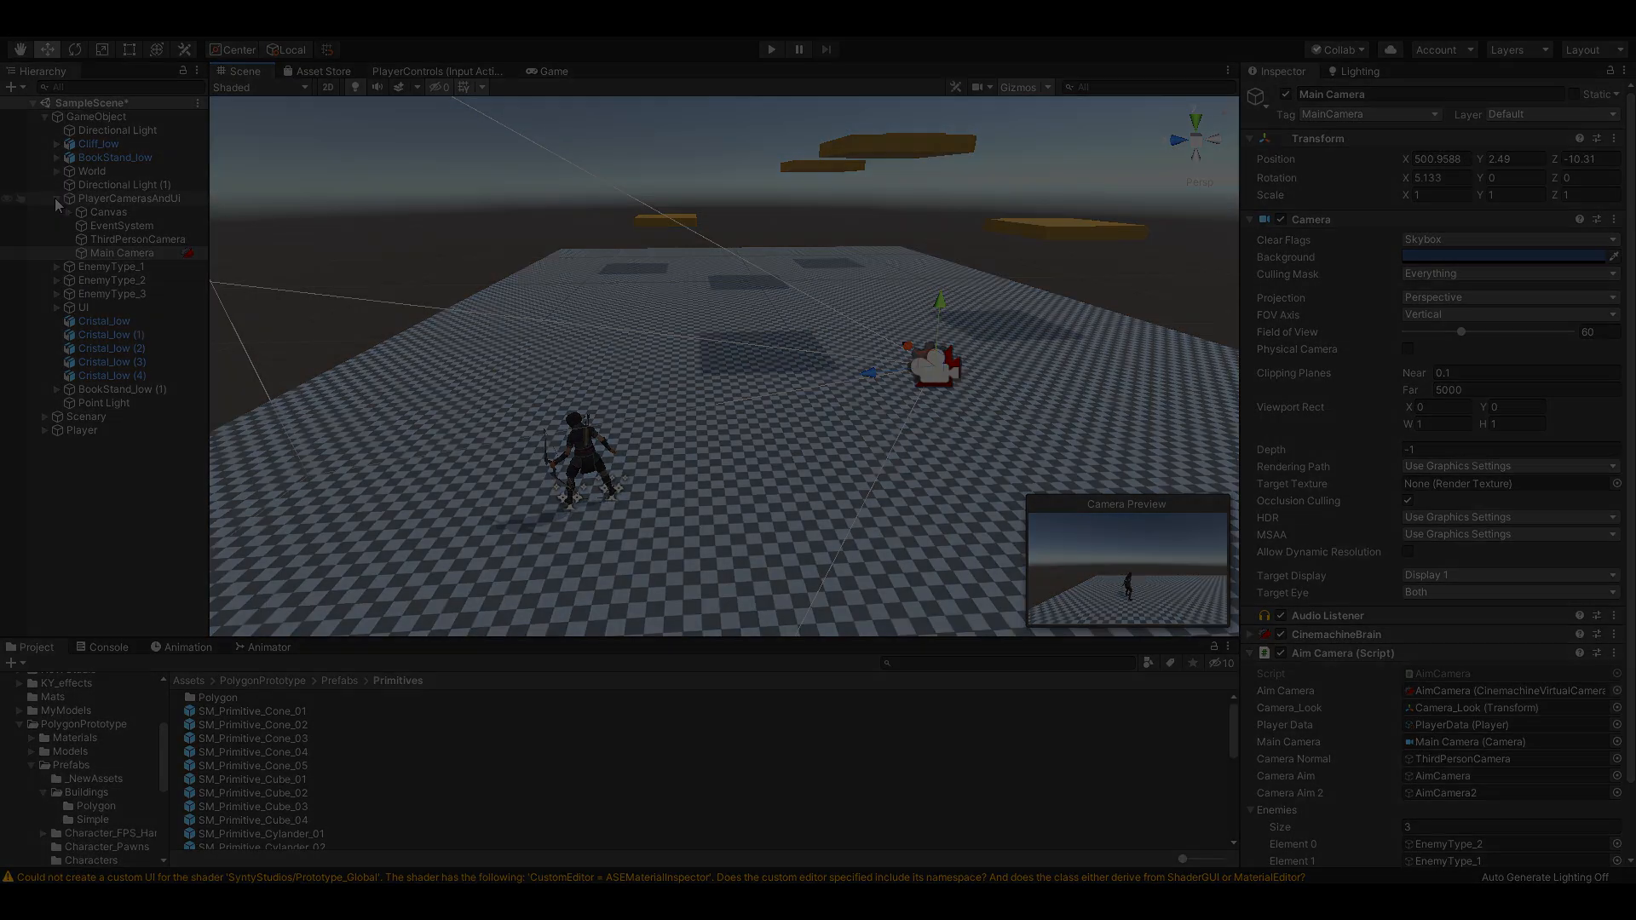
{"action": "left_click", "coordinate": [438, 71]}
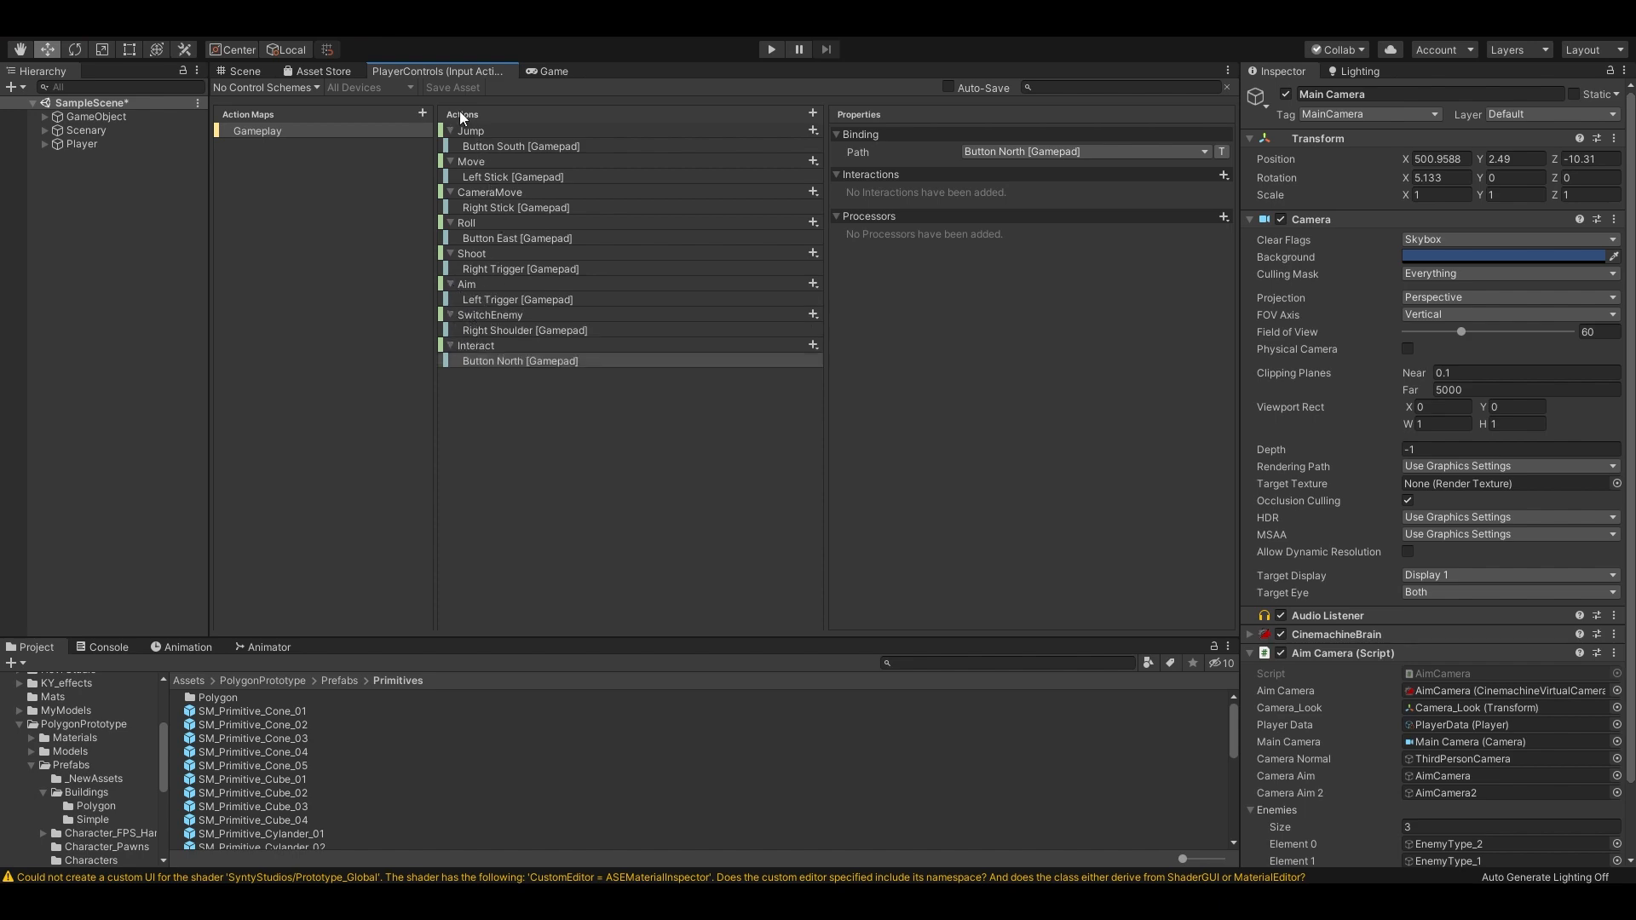
View the BookStand animation states, then the Player's CharacterAnimation state machine.
{"action": "left_click", "coordinate": [245, 71]}
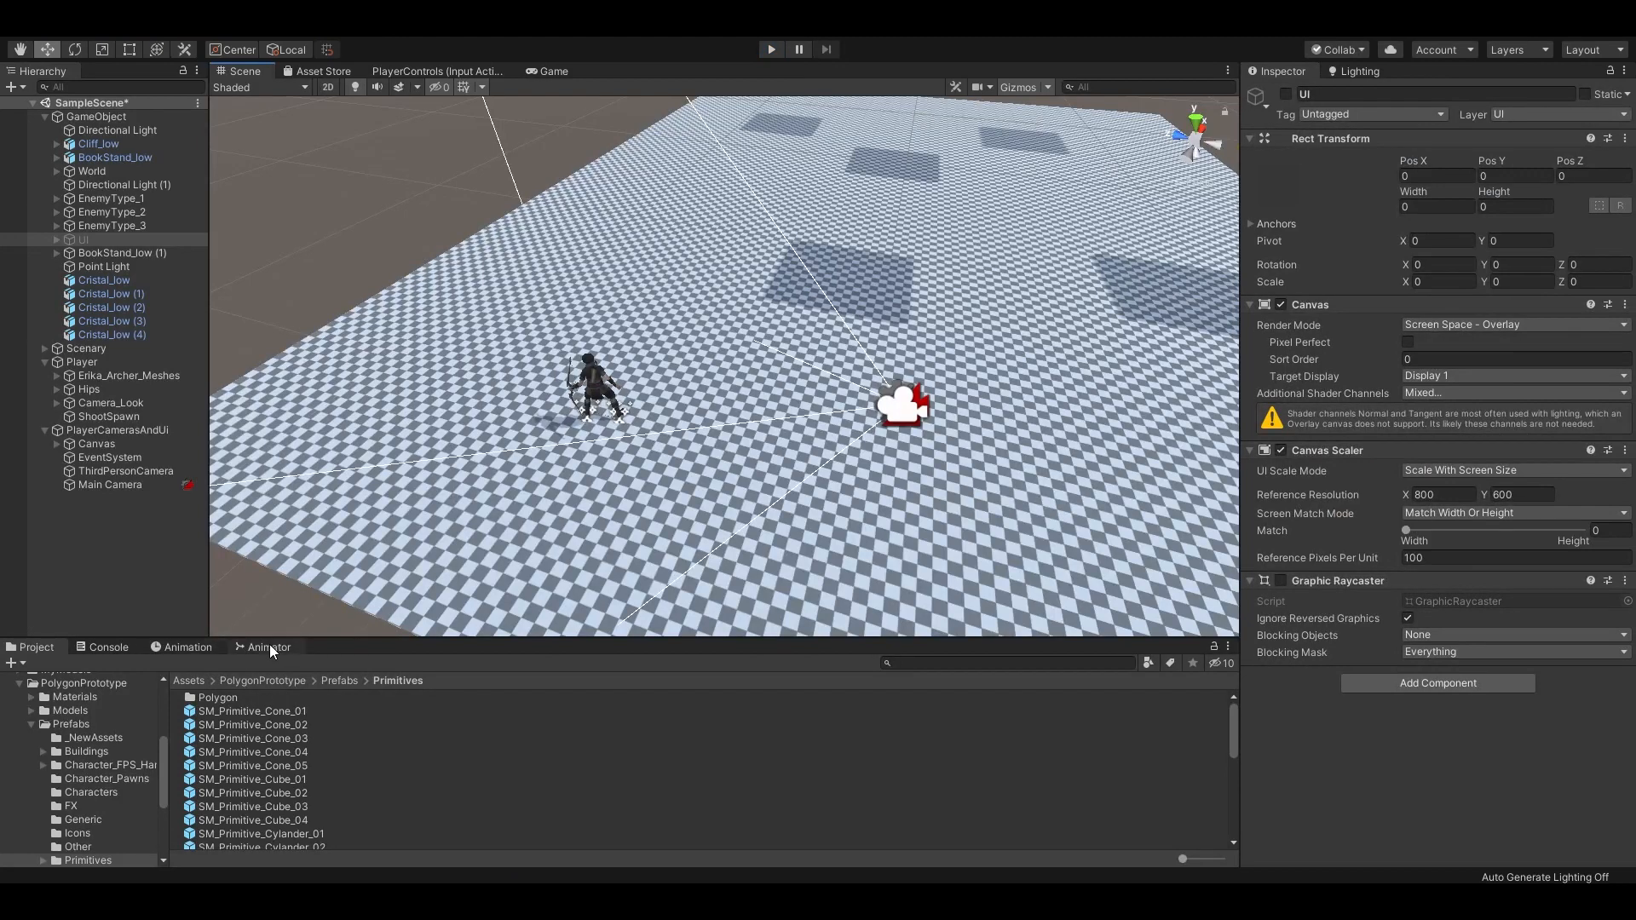
{"action": "left_click", "coordinate": [268, 648]}
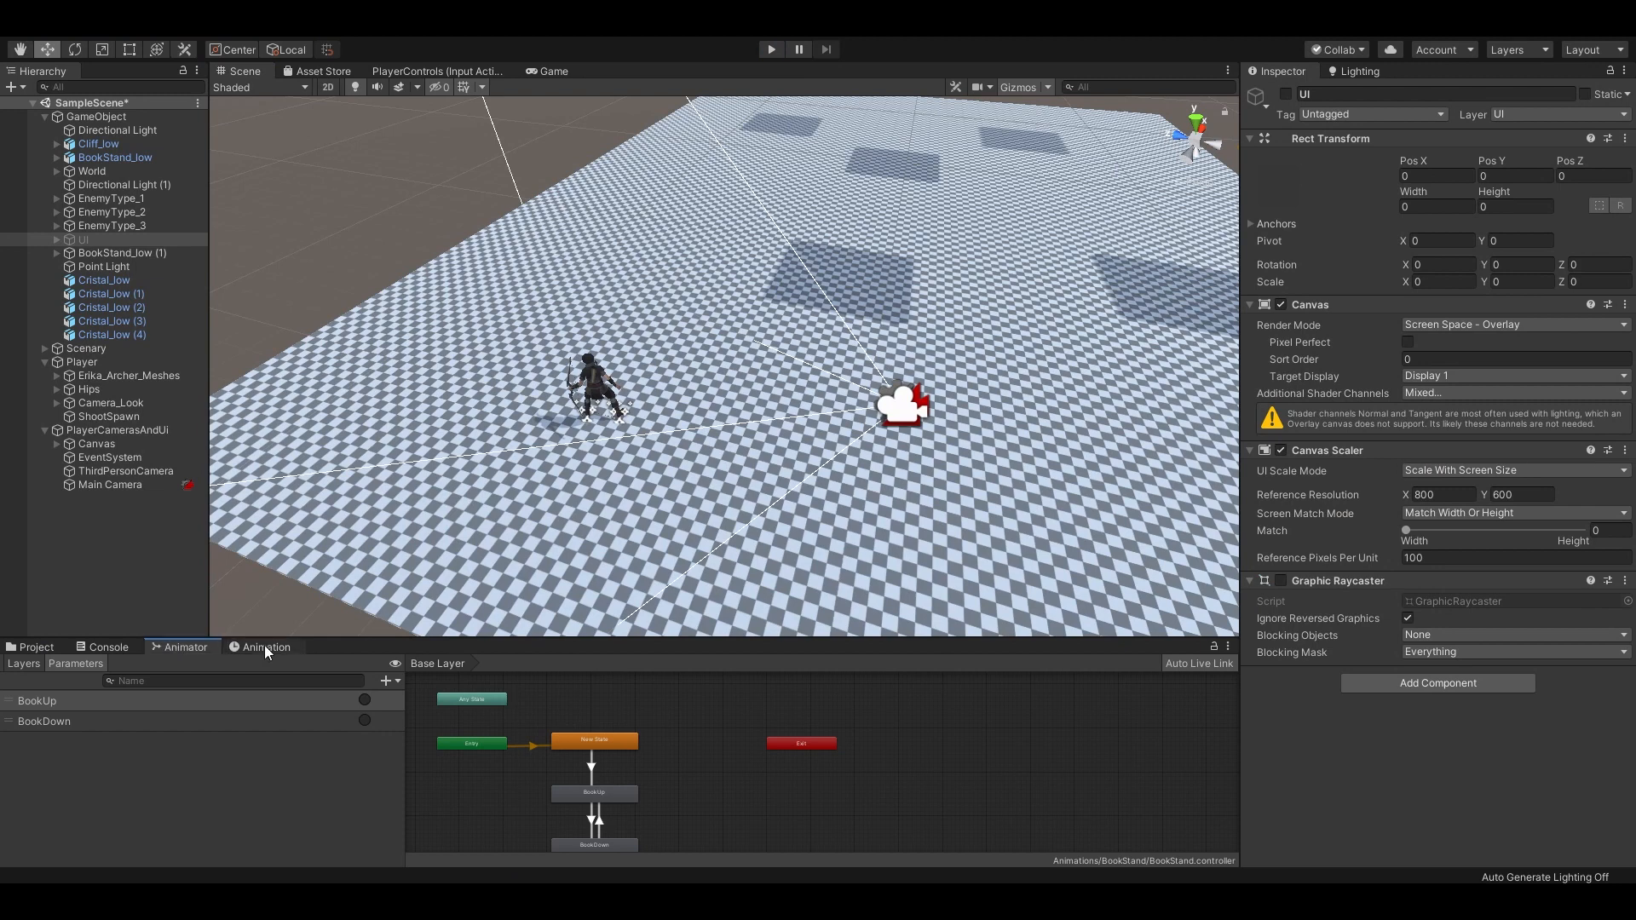
{"action": "left_click", "coordinate": [81, 361]}
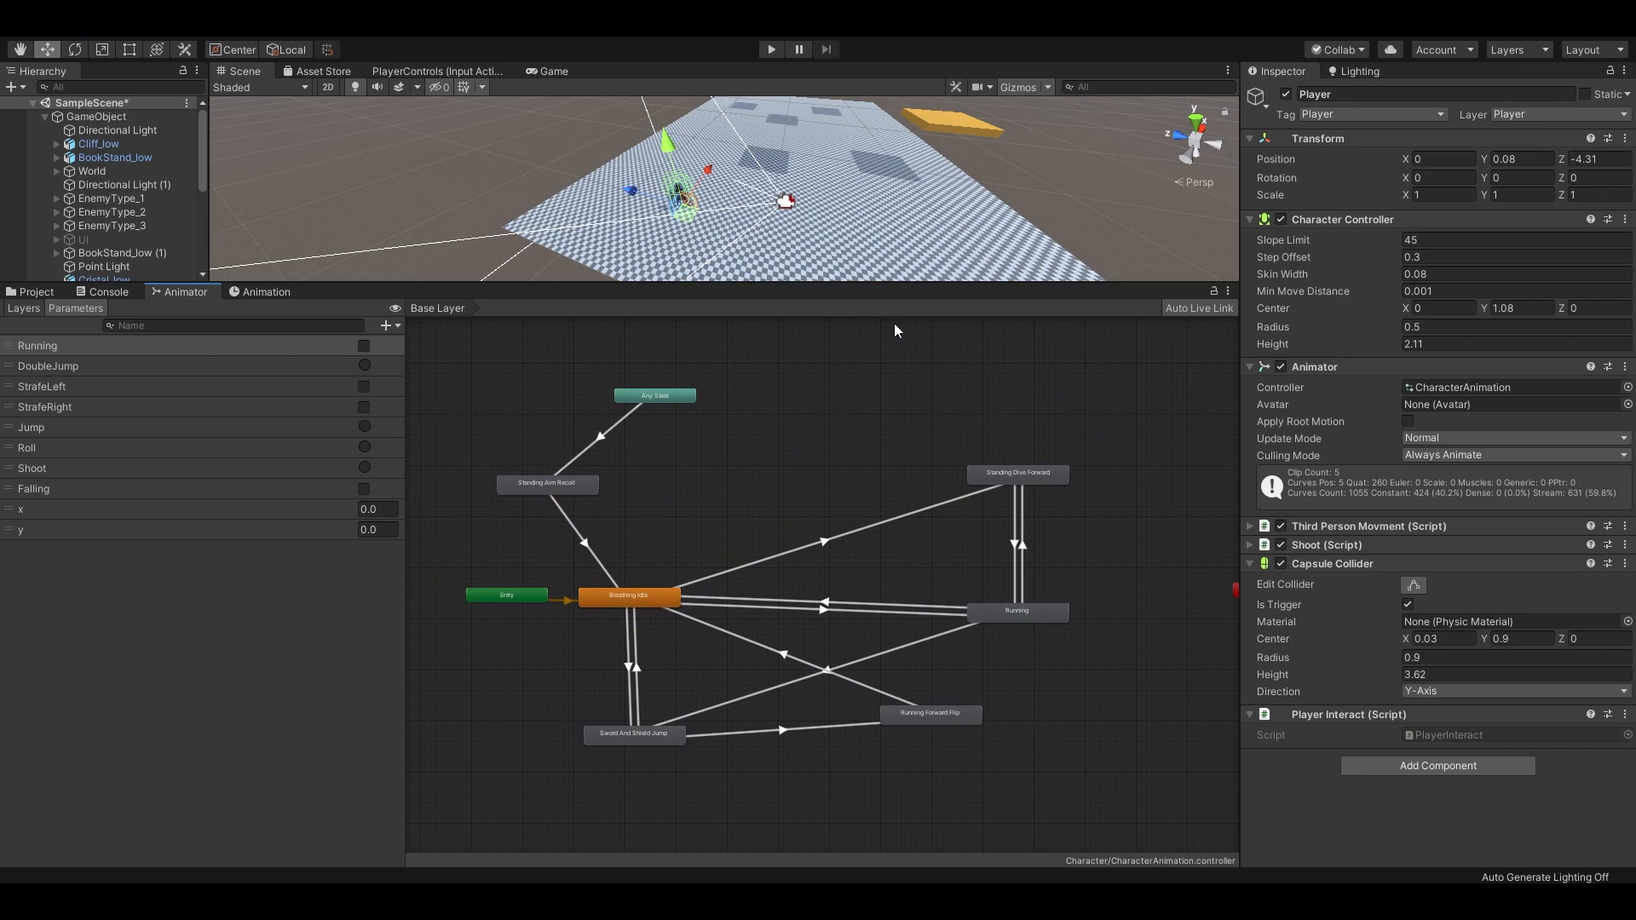
{"action": "mouse_move", "coordinate": [999, 580]}
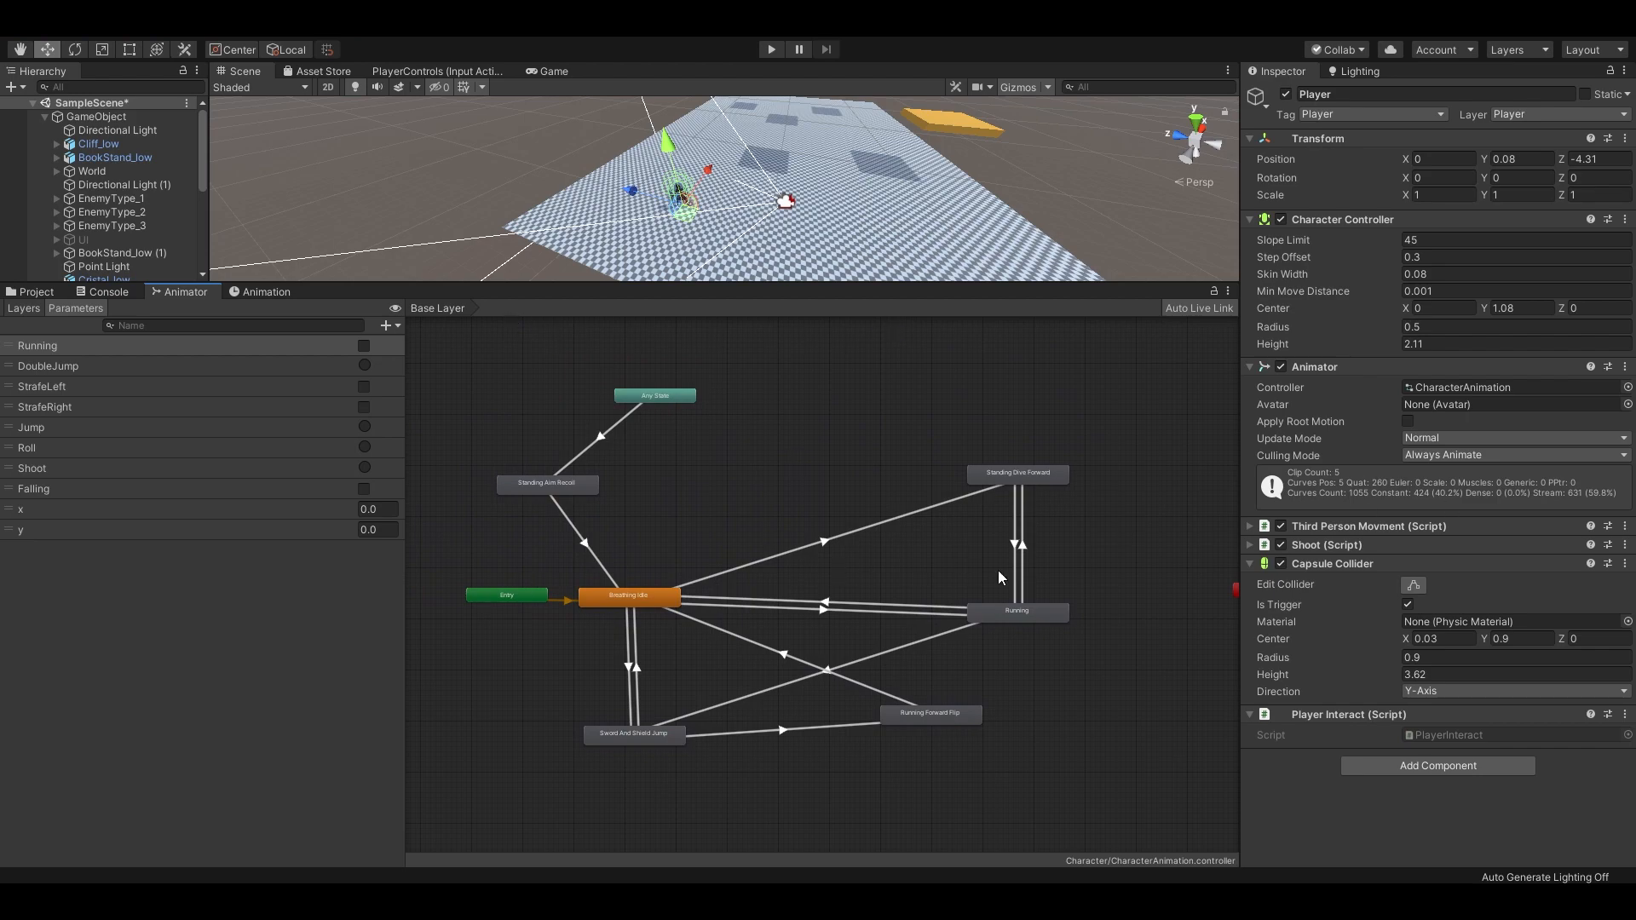
{"action": "mouse_move", "coordinate": [825, 560]}
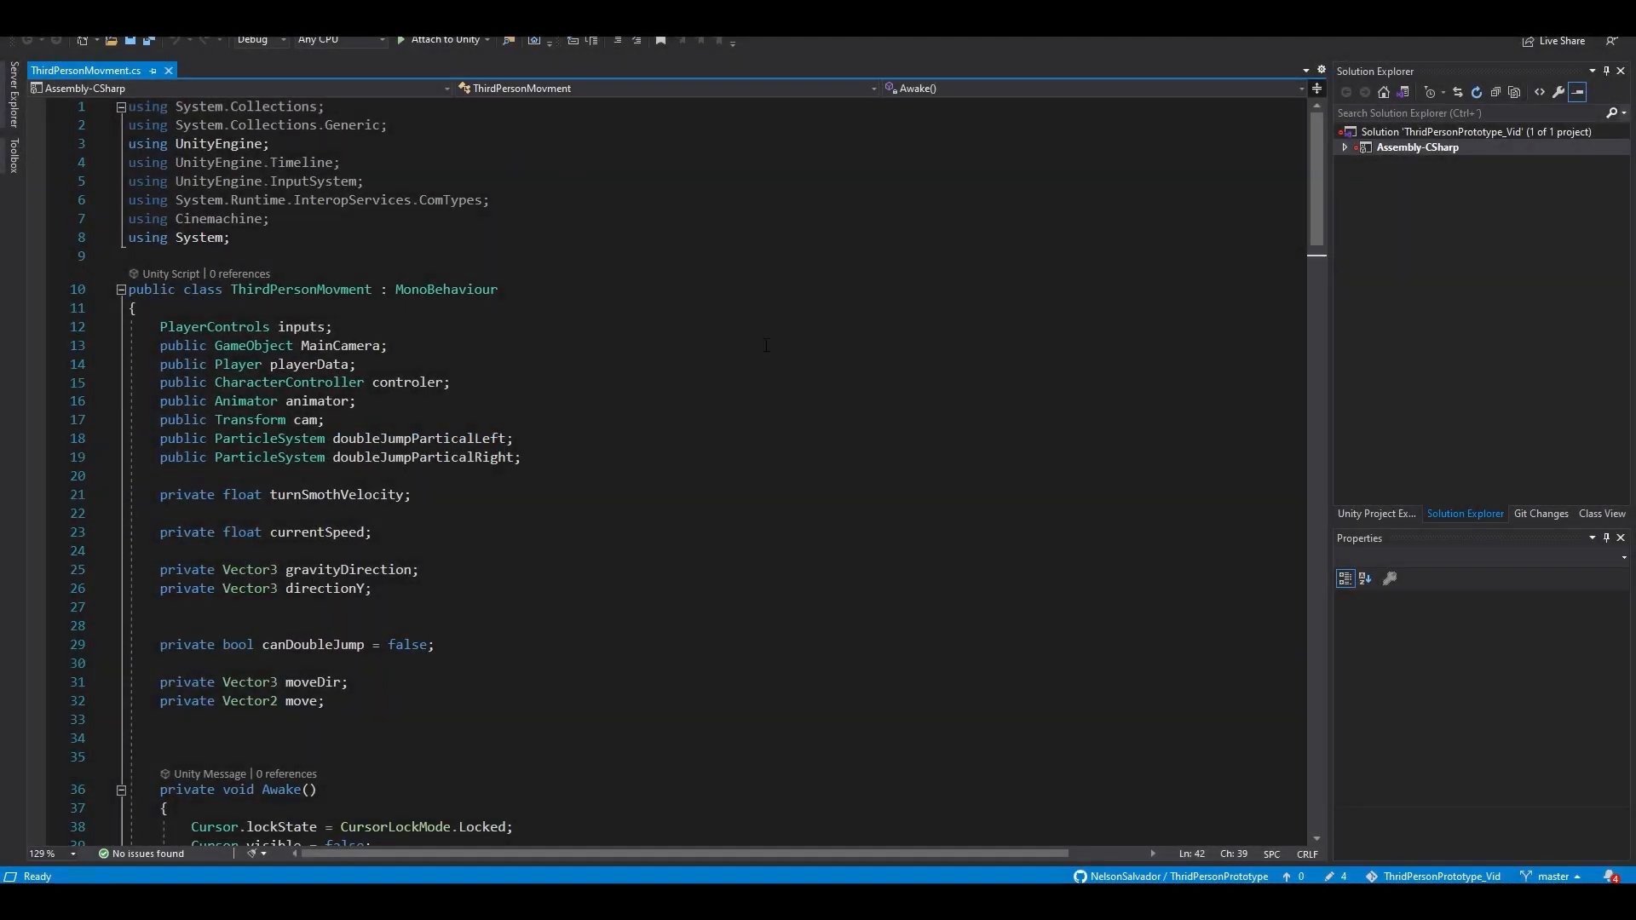
Scroll through ThirdPersonMovment.cs past the roll, falling and gravity code.
{"action": "scroll", "scroll_direction": "down", "scroll_amount": 3}
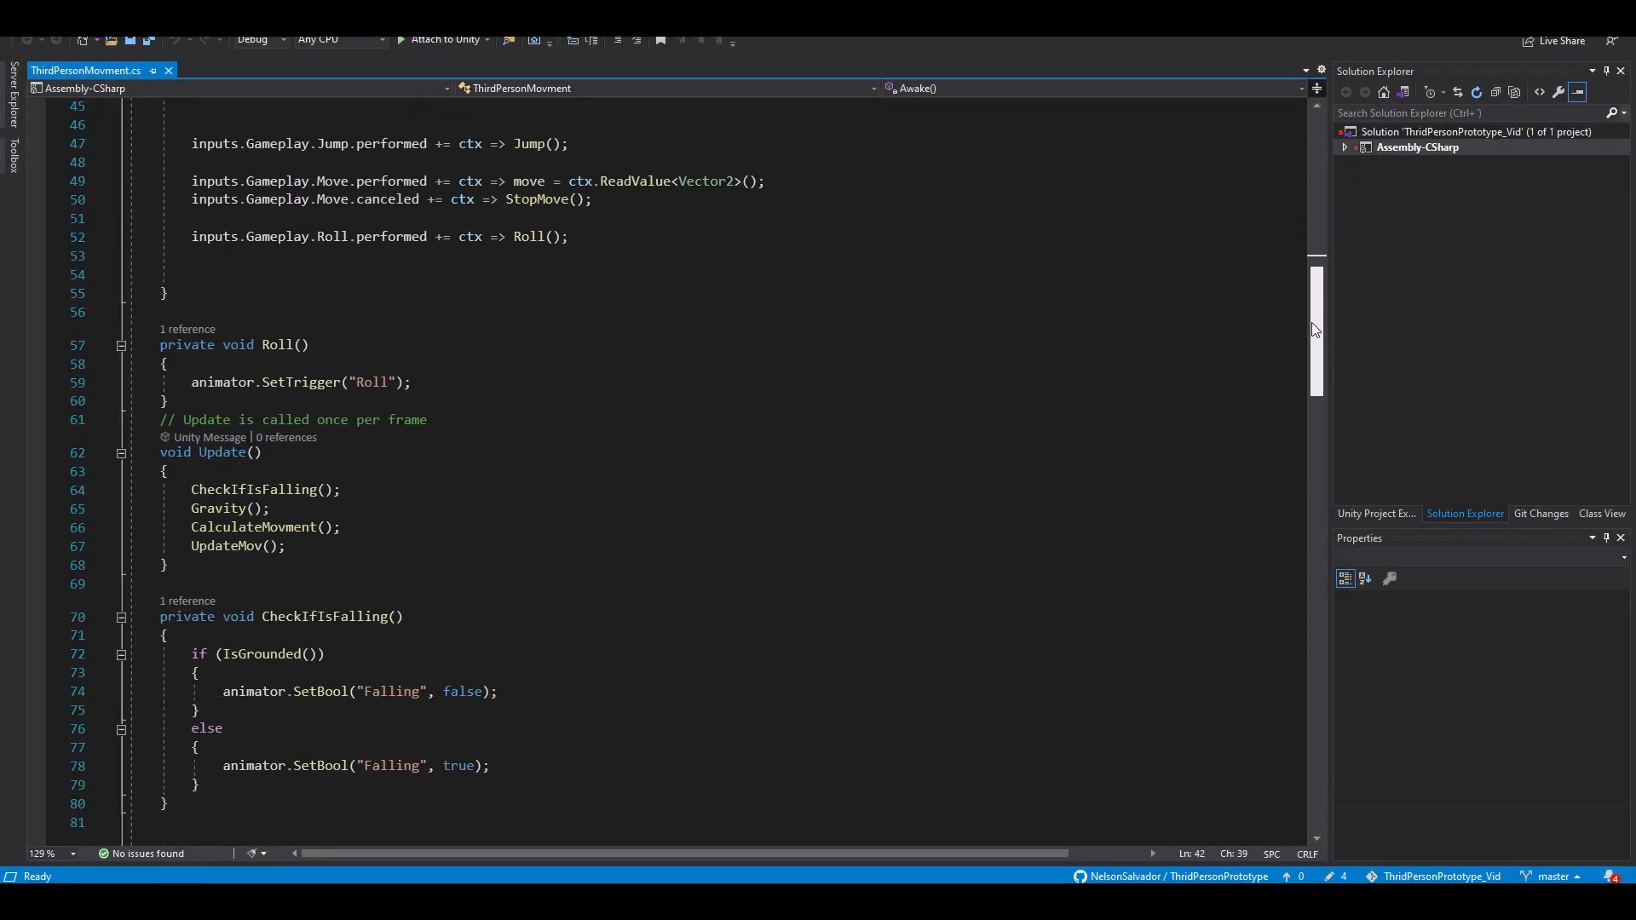
{"action": "scroll", "scroll_direction": "down", "scroll_amount": 3}
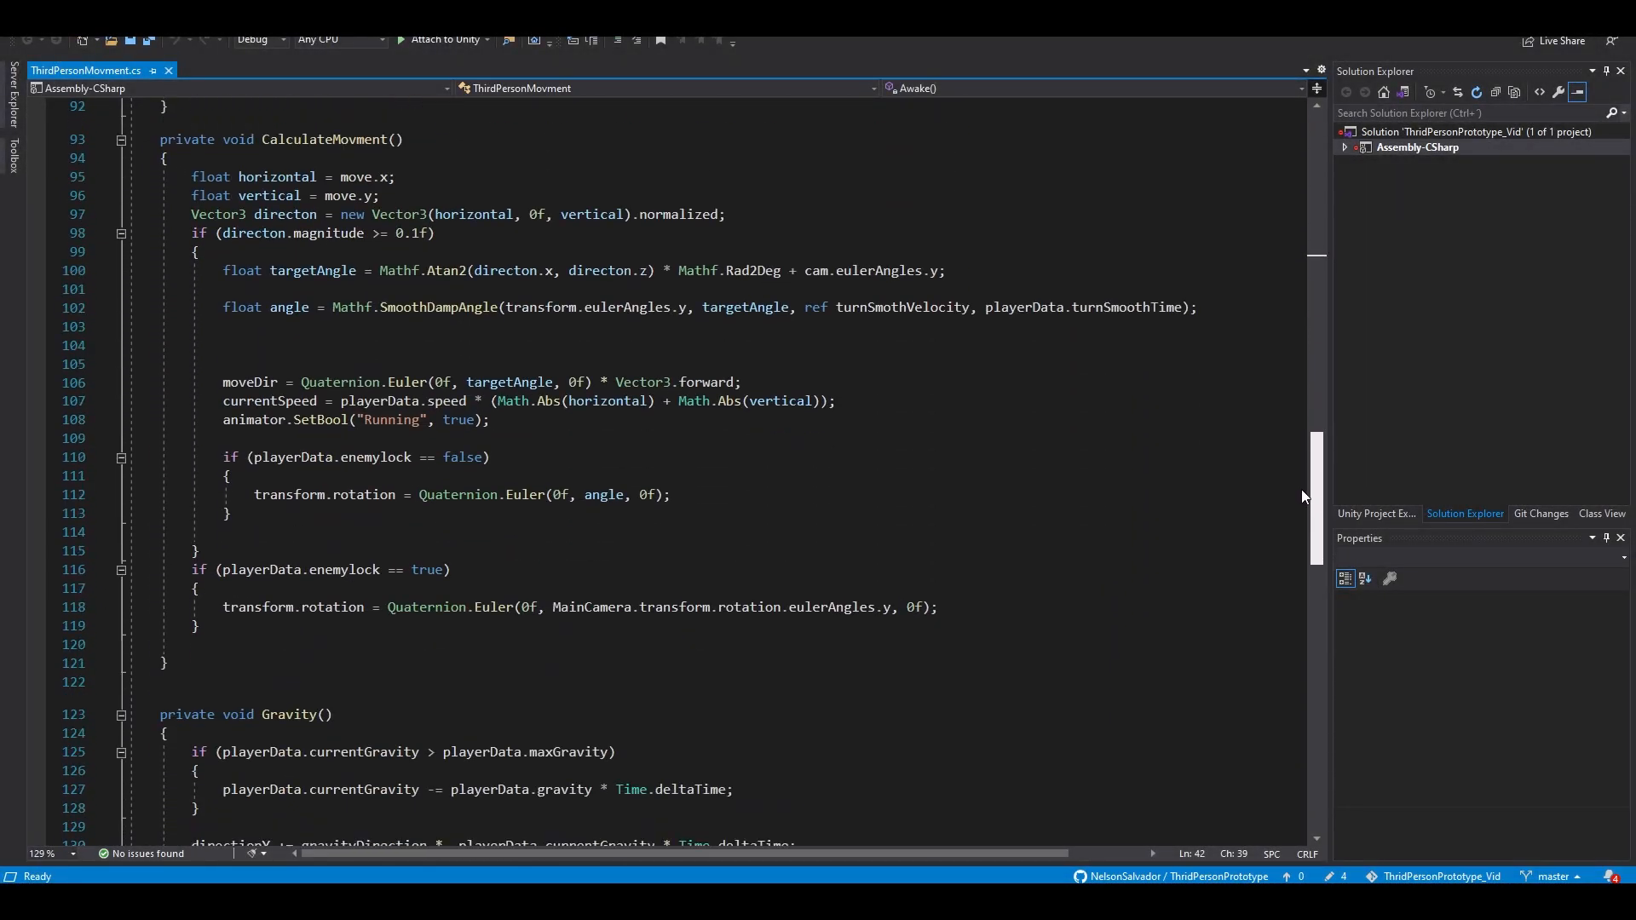
{"action": "scroll", "scroll_direction": "down", "scroll_amount": 3}
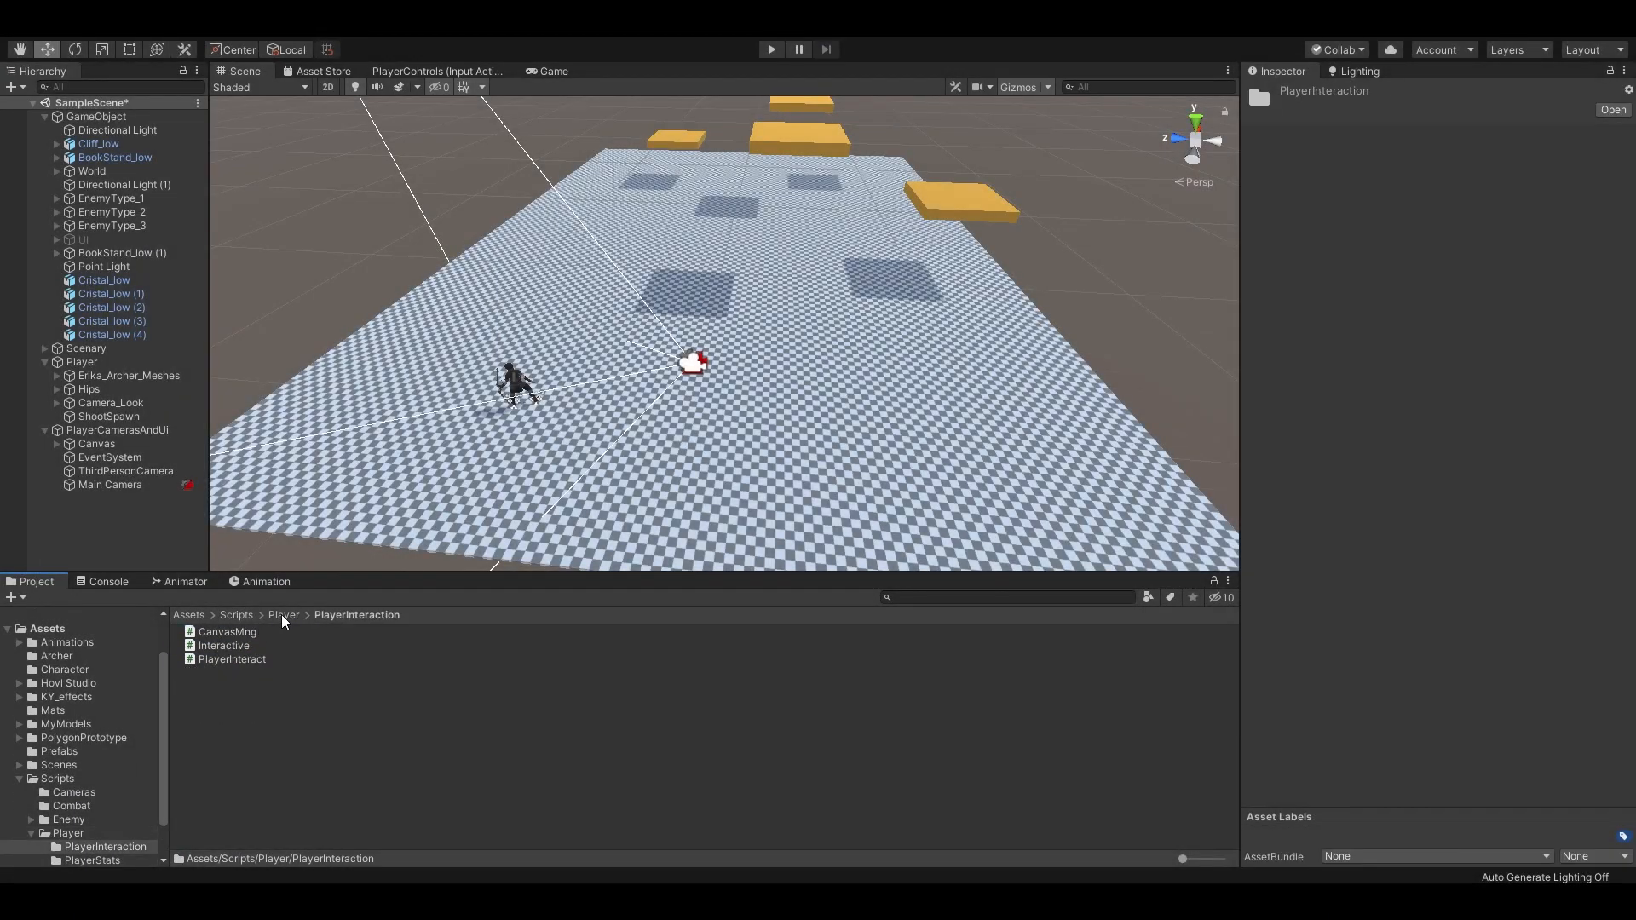
Return to the Scripts folder, select EnemyType_1 and bring up the AimCamera script.
{"action": "left_click", "coordinate": [235, 615]}
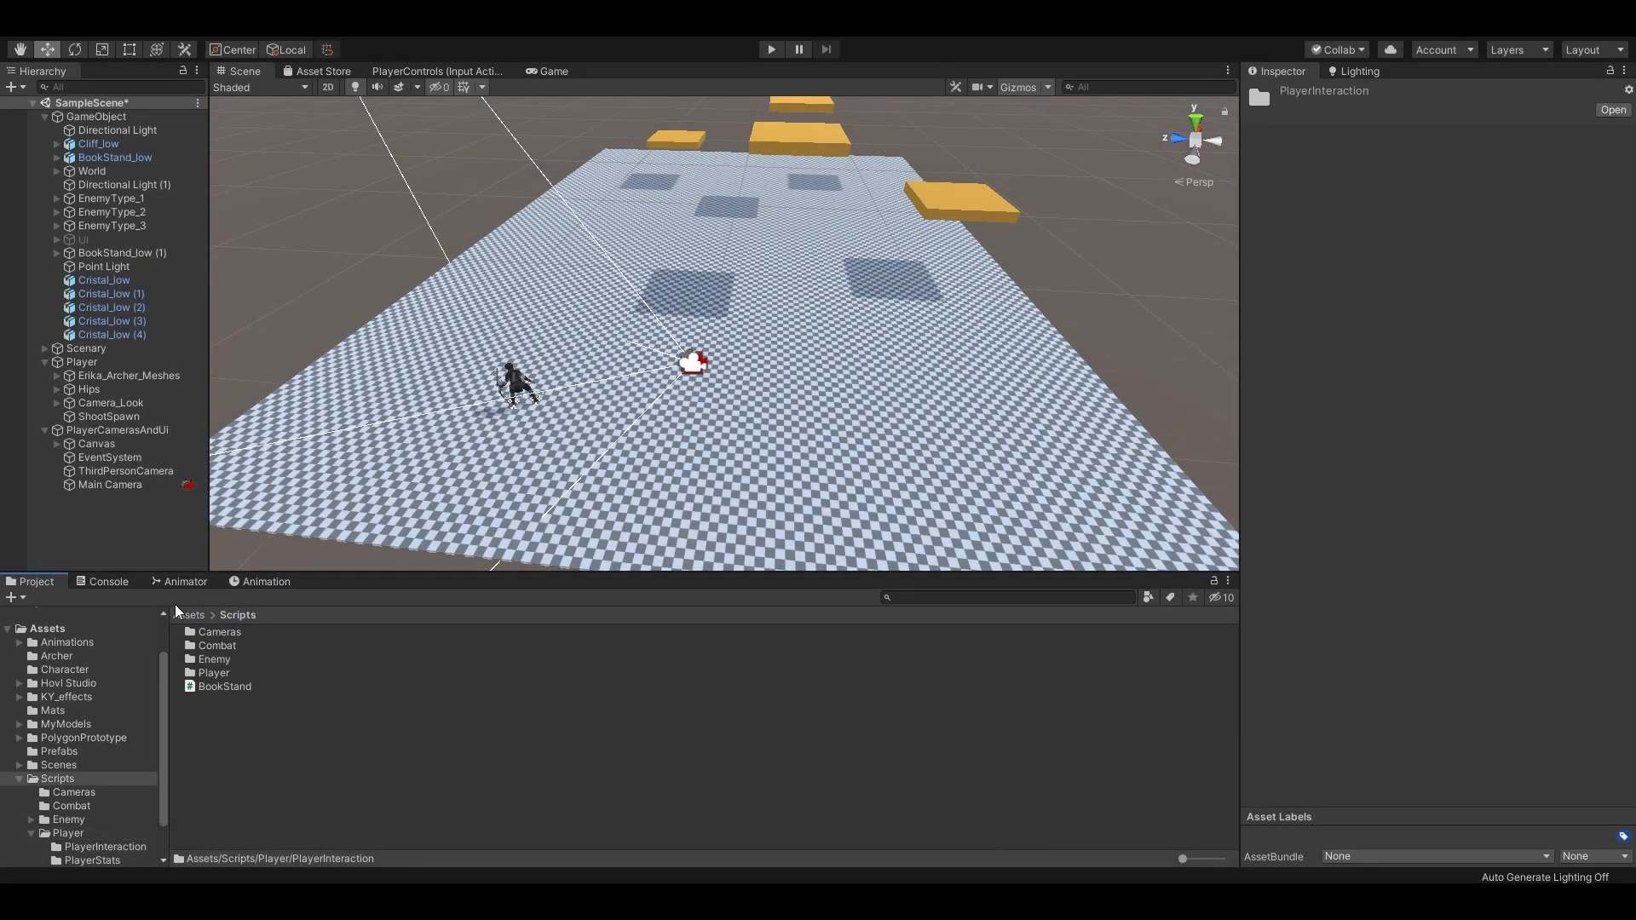
{"action": "left_click", "coordinate": [112, 212]}
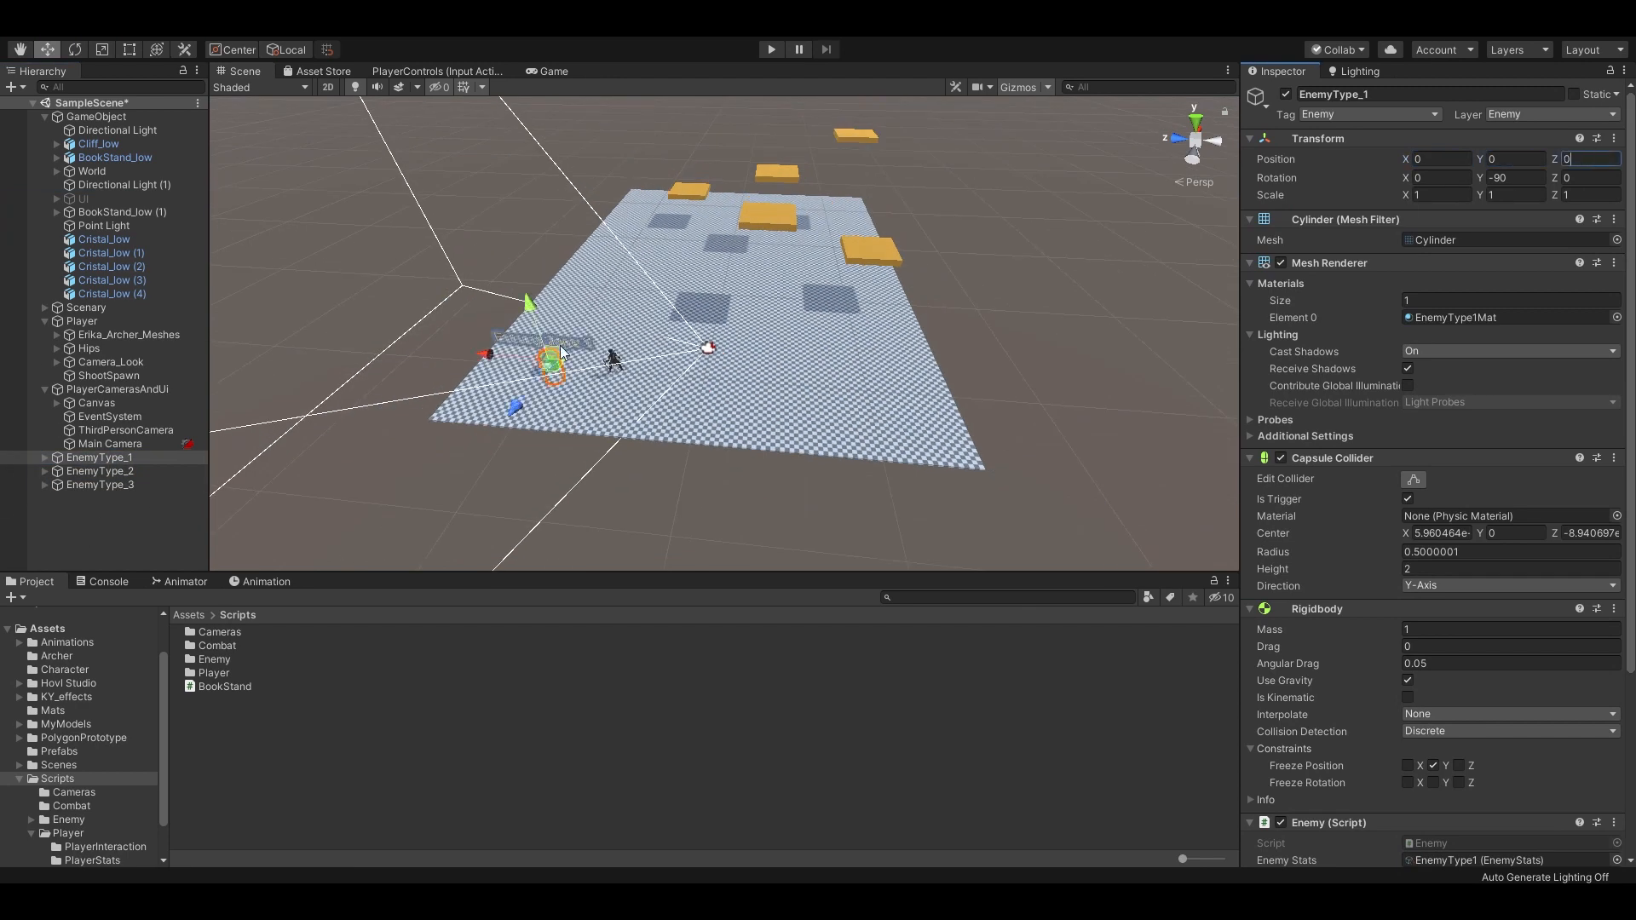
{"action": "left_click_drag", "start_coordinate": [552, 359], "coordinate": [624, 271]}
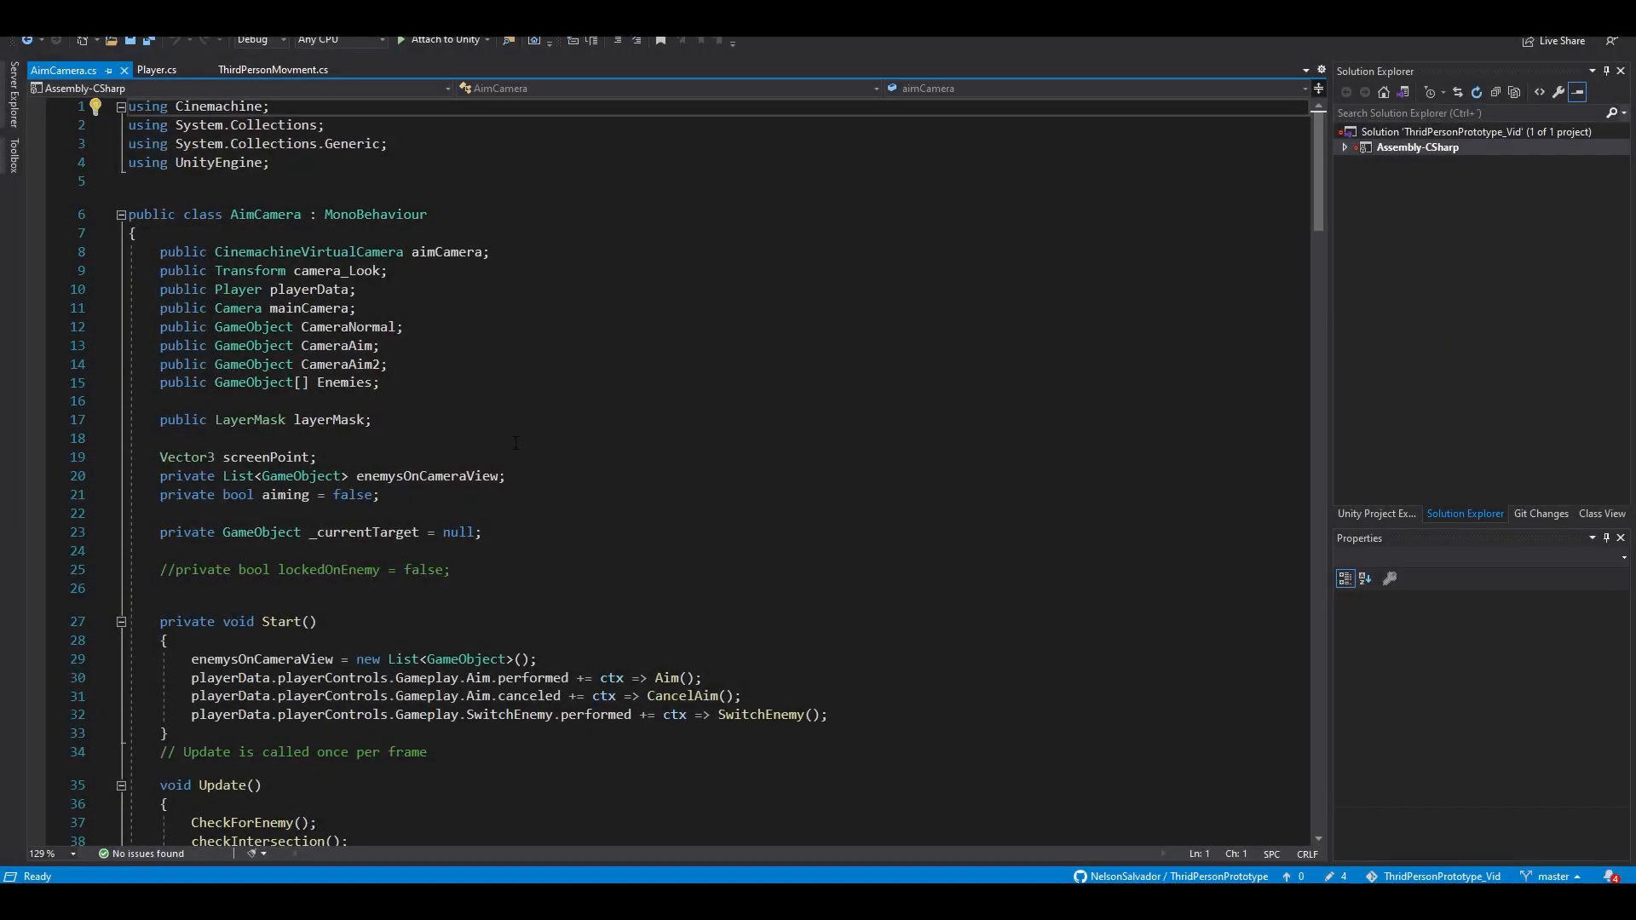
Scroll AimCamera.cs down to the checkIntersection and SwitchEnemy methods.
{"action": "scroll", "scroll_direction": "down", "scroll_amount": 3}
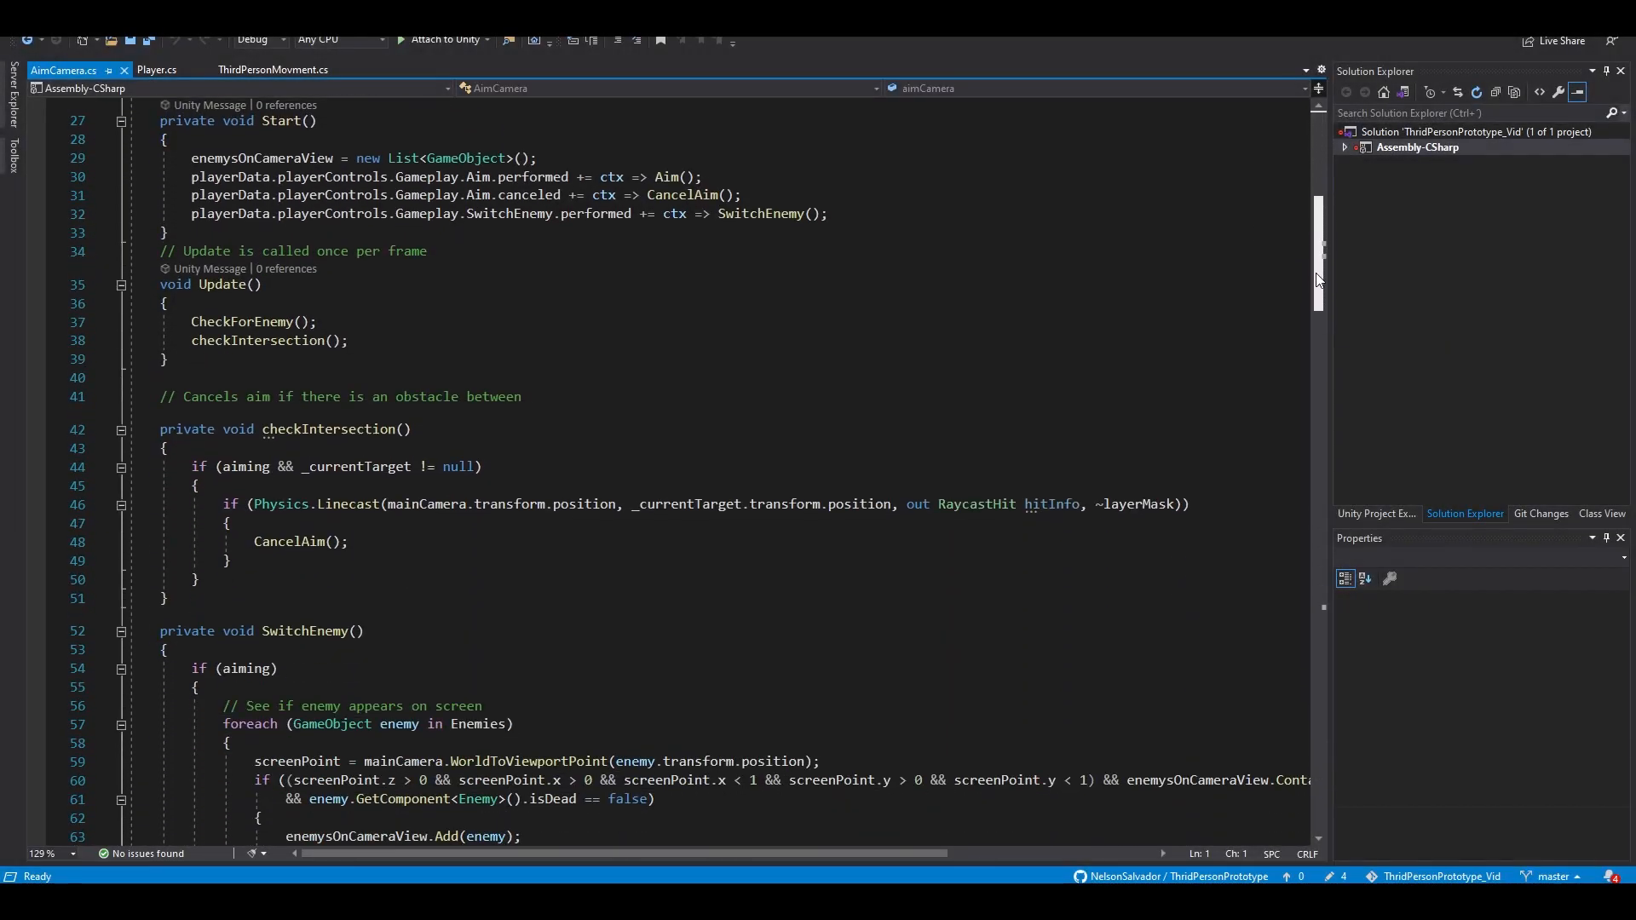
{"action": "scroll", "scroll_direction": "down", "scroll_amount": 3}
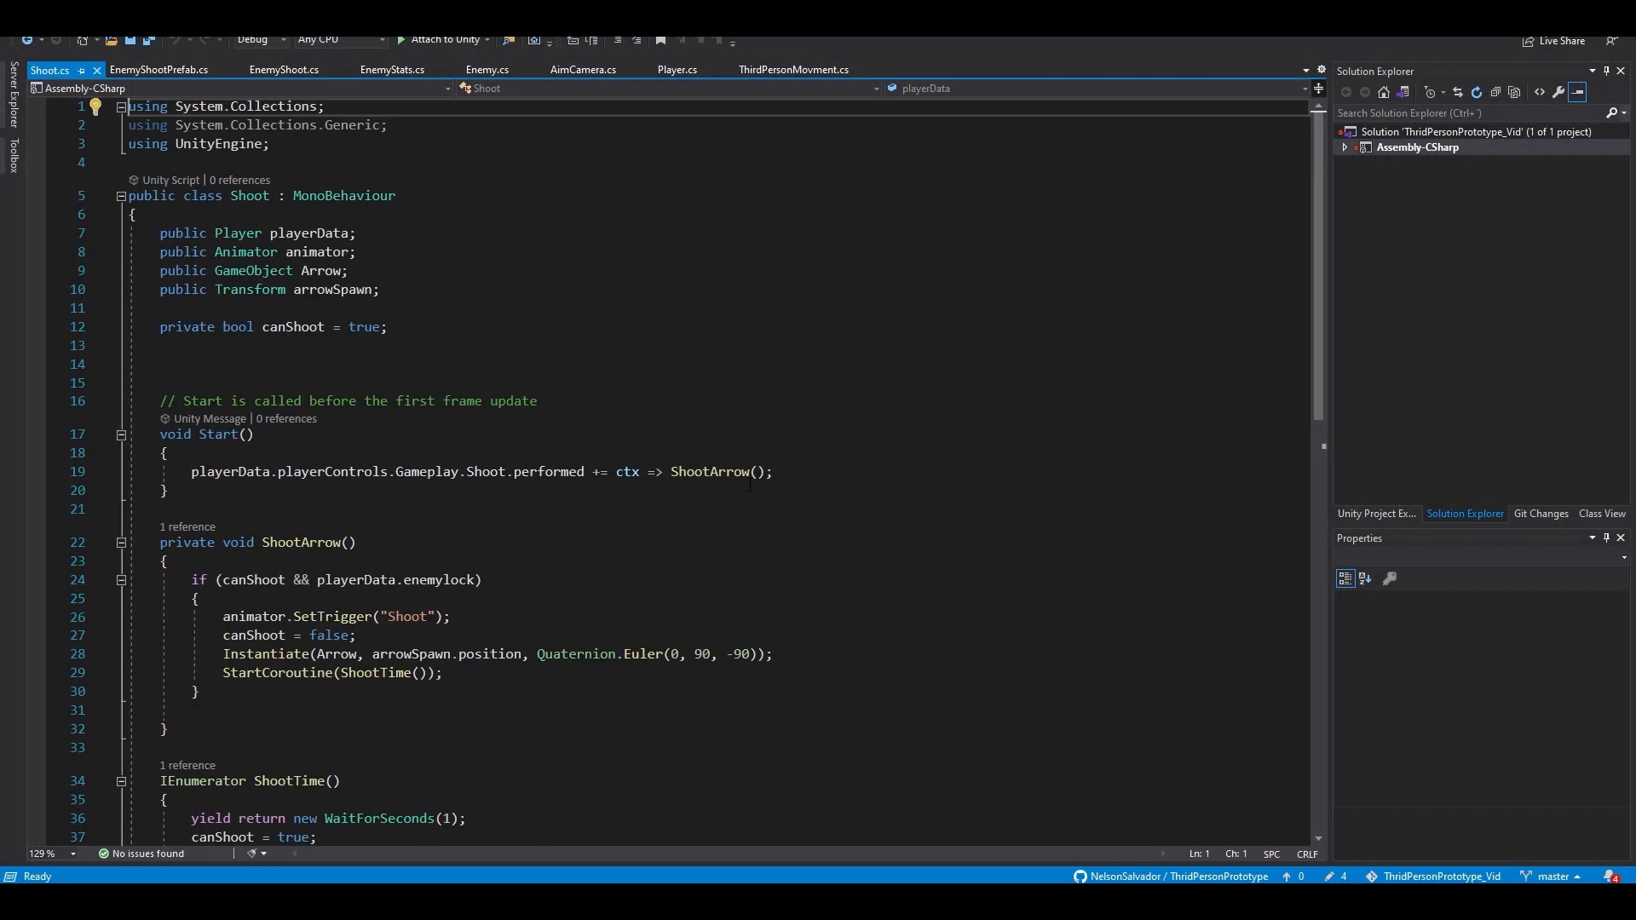
Scroll to the Update shooting branches with single, burst and spread fire.
{"action": "scroll", "scroll_direction": "down", "scroll_amount": 3}
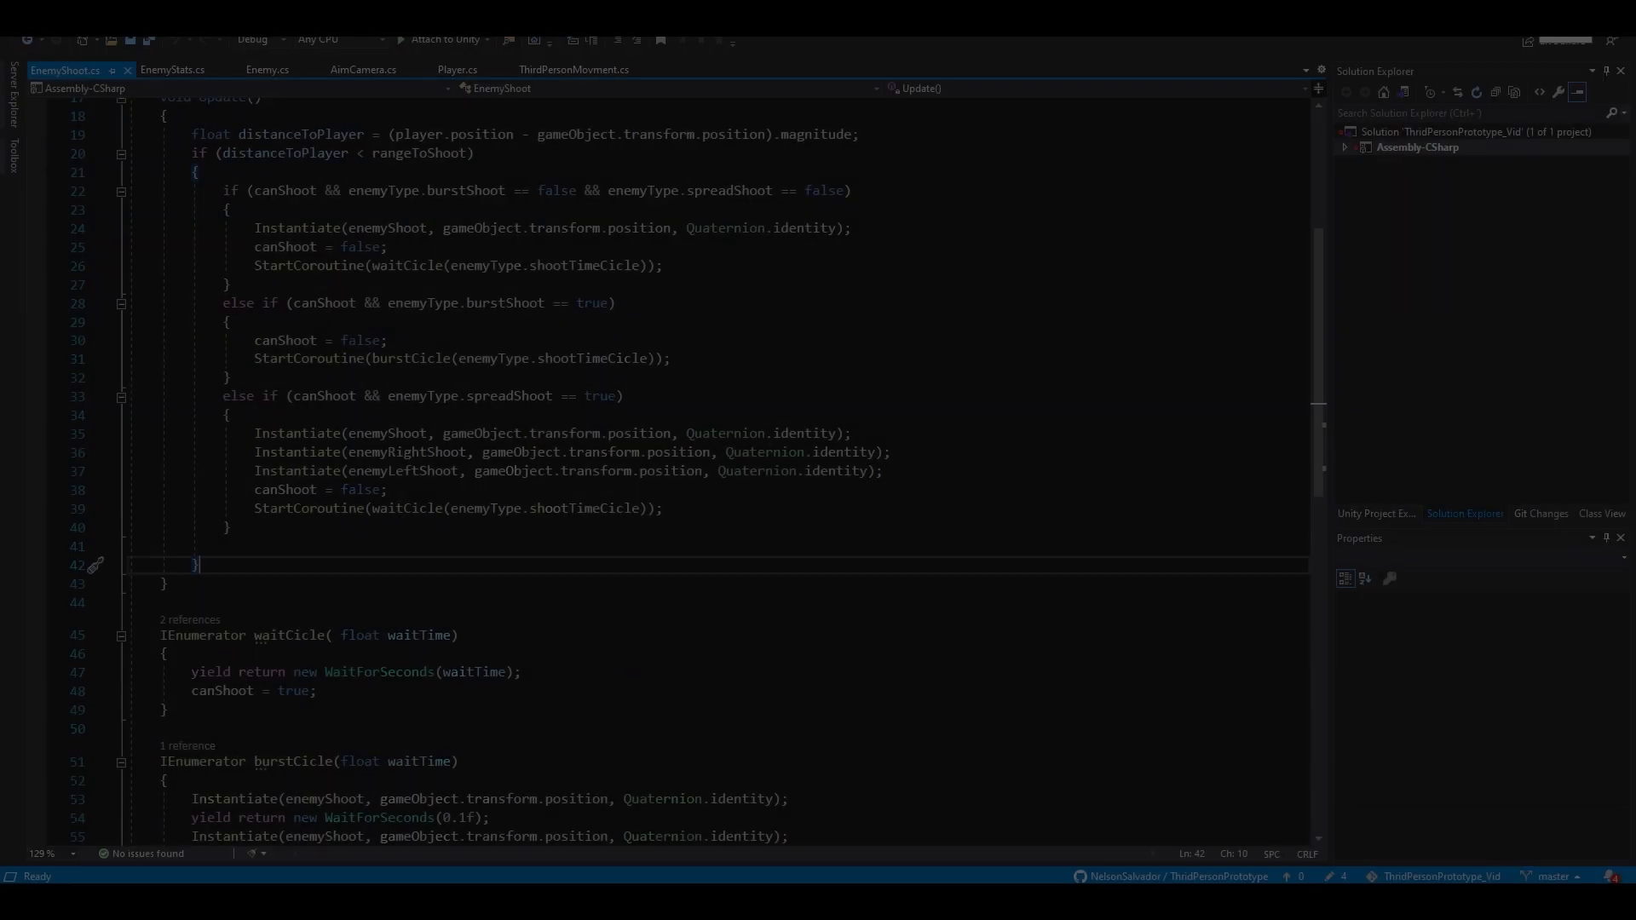
Review EnemyShootPrefab.cs, then show the UiHealth script driving the health bar.
{"action": "left_click", "coordinate": [80, 70]}
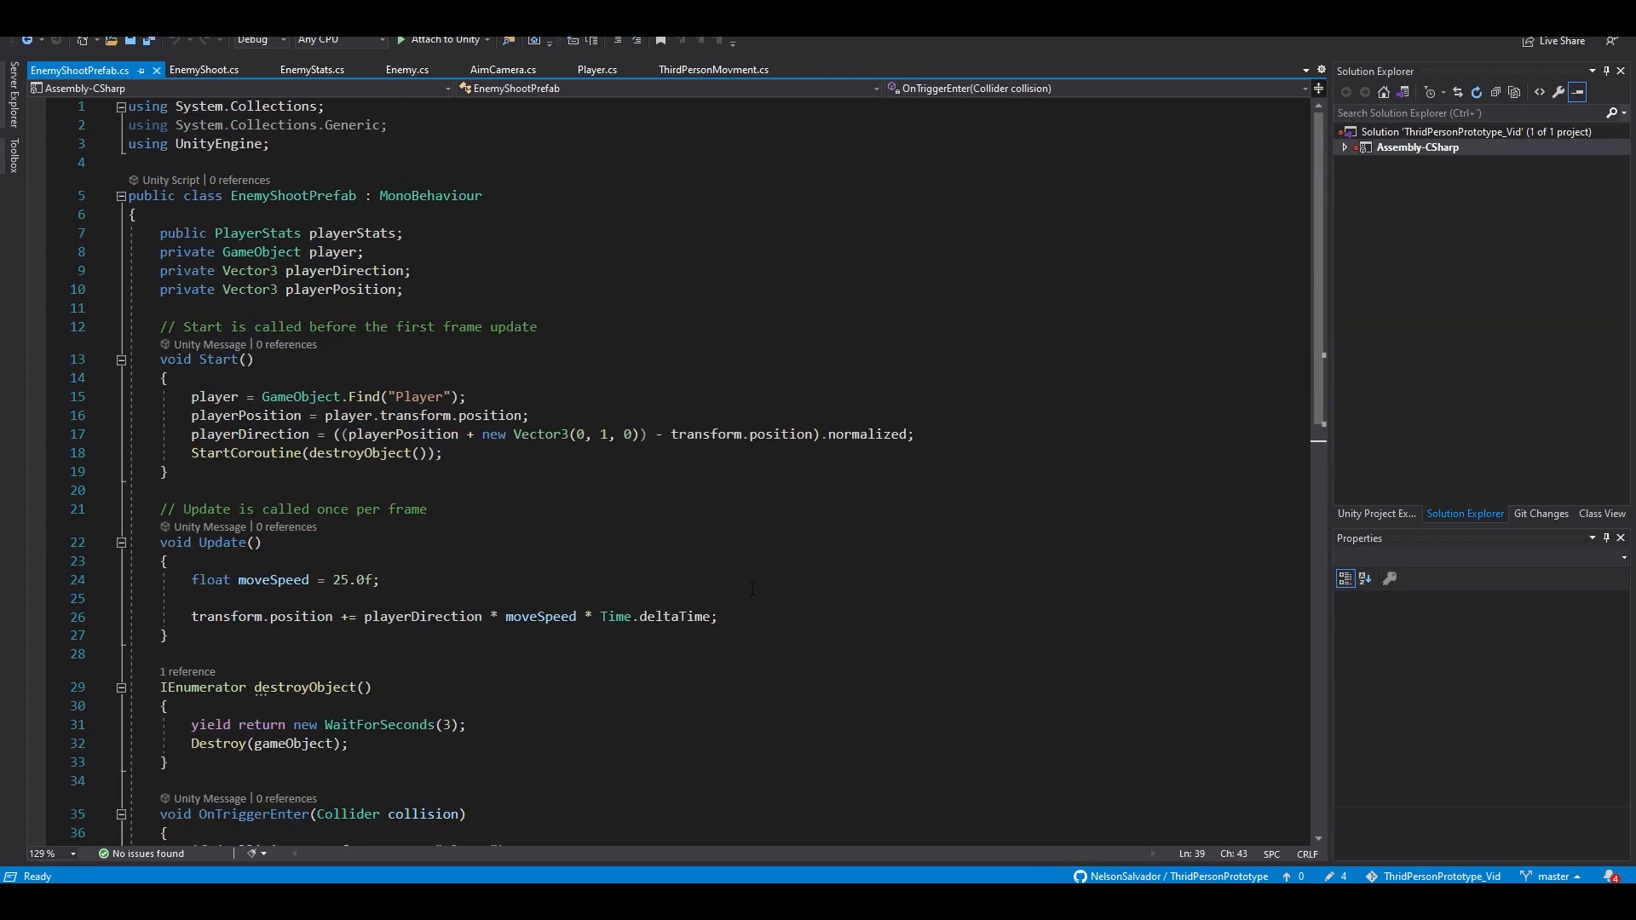
{"action": "left_click", "coordinate": [770, 49]}
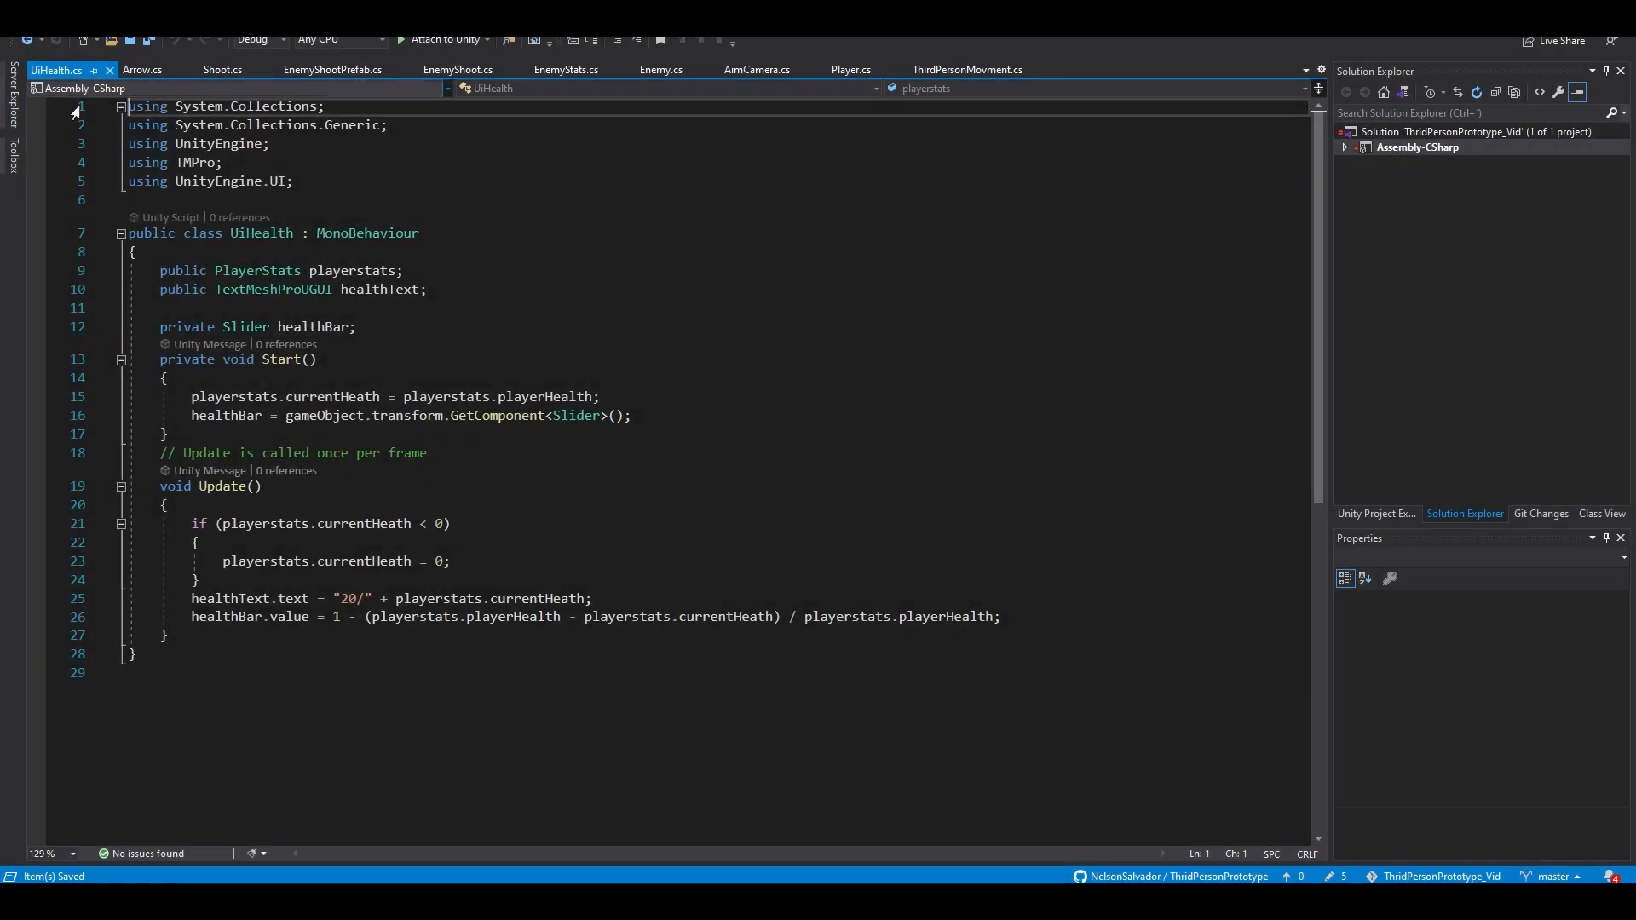
Review the EnemyStats scriptable object settings, then return to the Unity editor.
{"action": "left_click", "coordinate": [771, 50]}
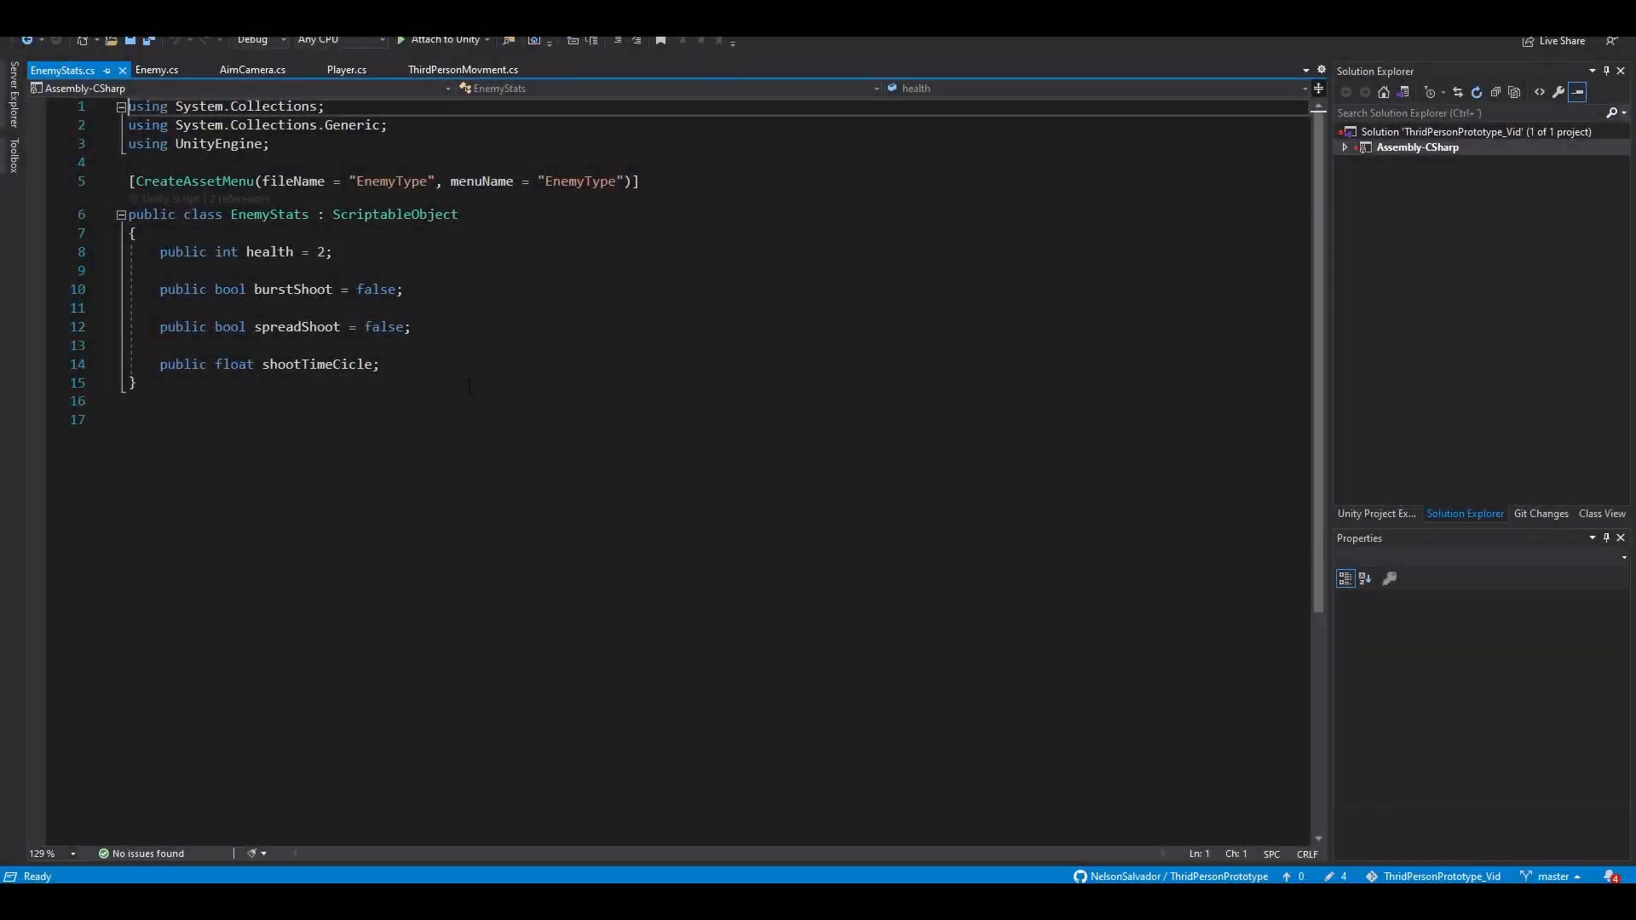
{"action": "key", "text": "ctrl+a"}
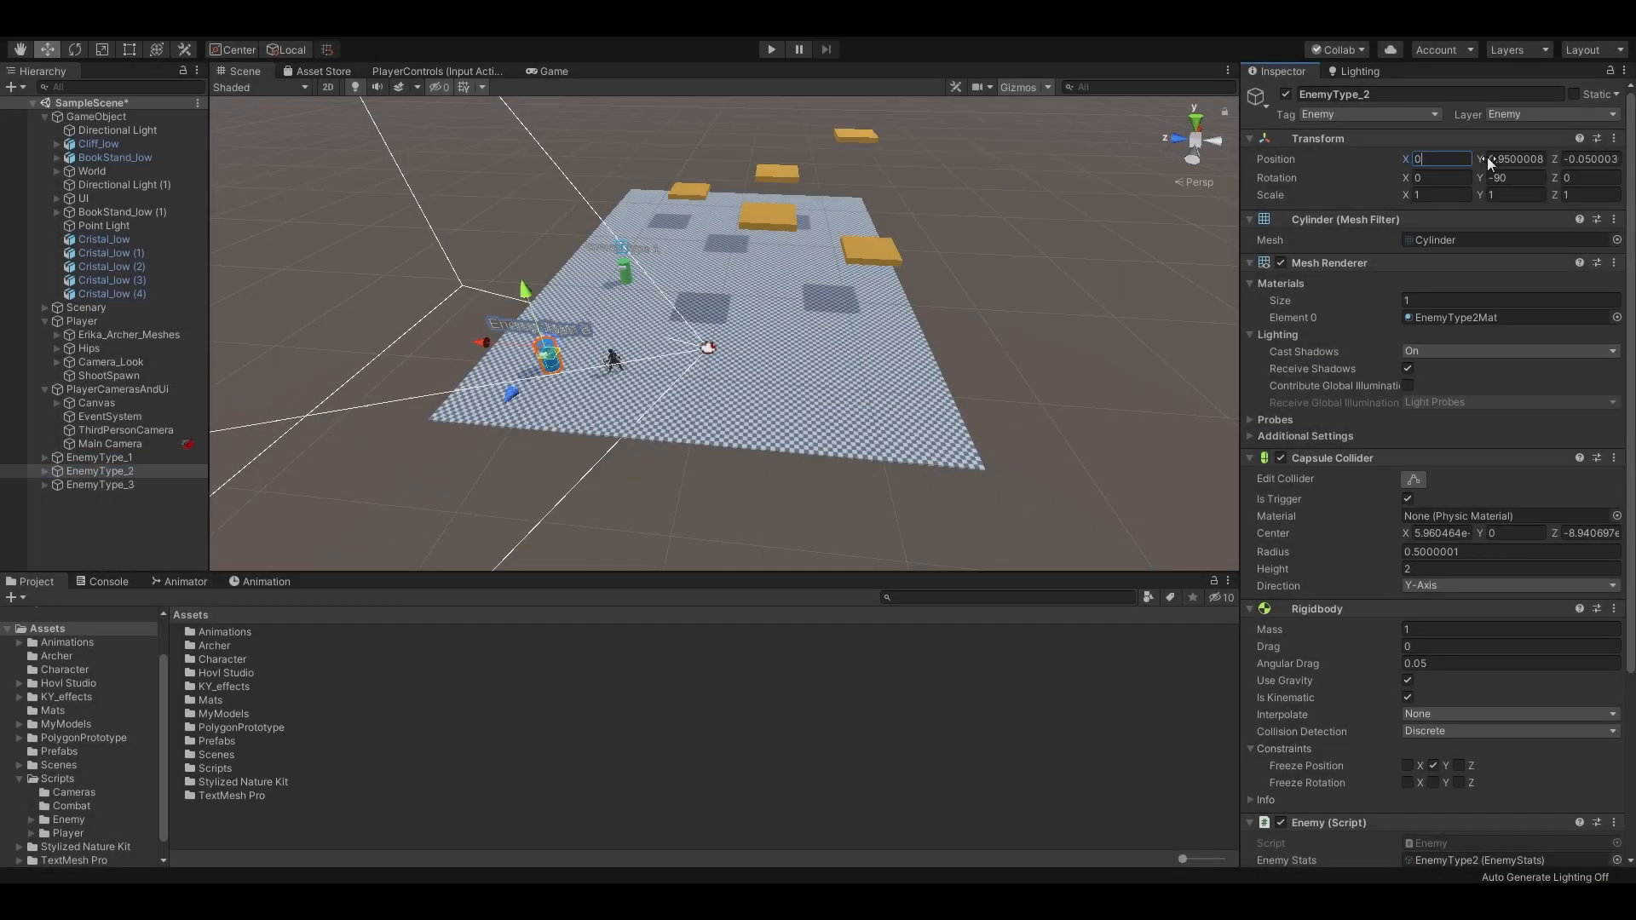
Set EnemyType_2 position X to 31, placing it near the platforms, and move on to the next enemy.
{"action": "type", "text": "31"}
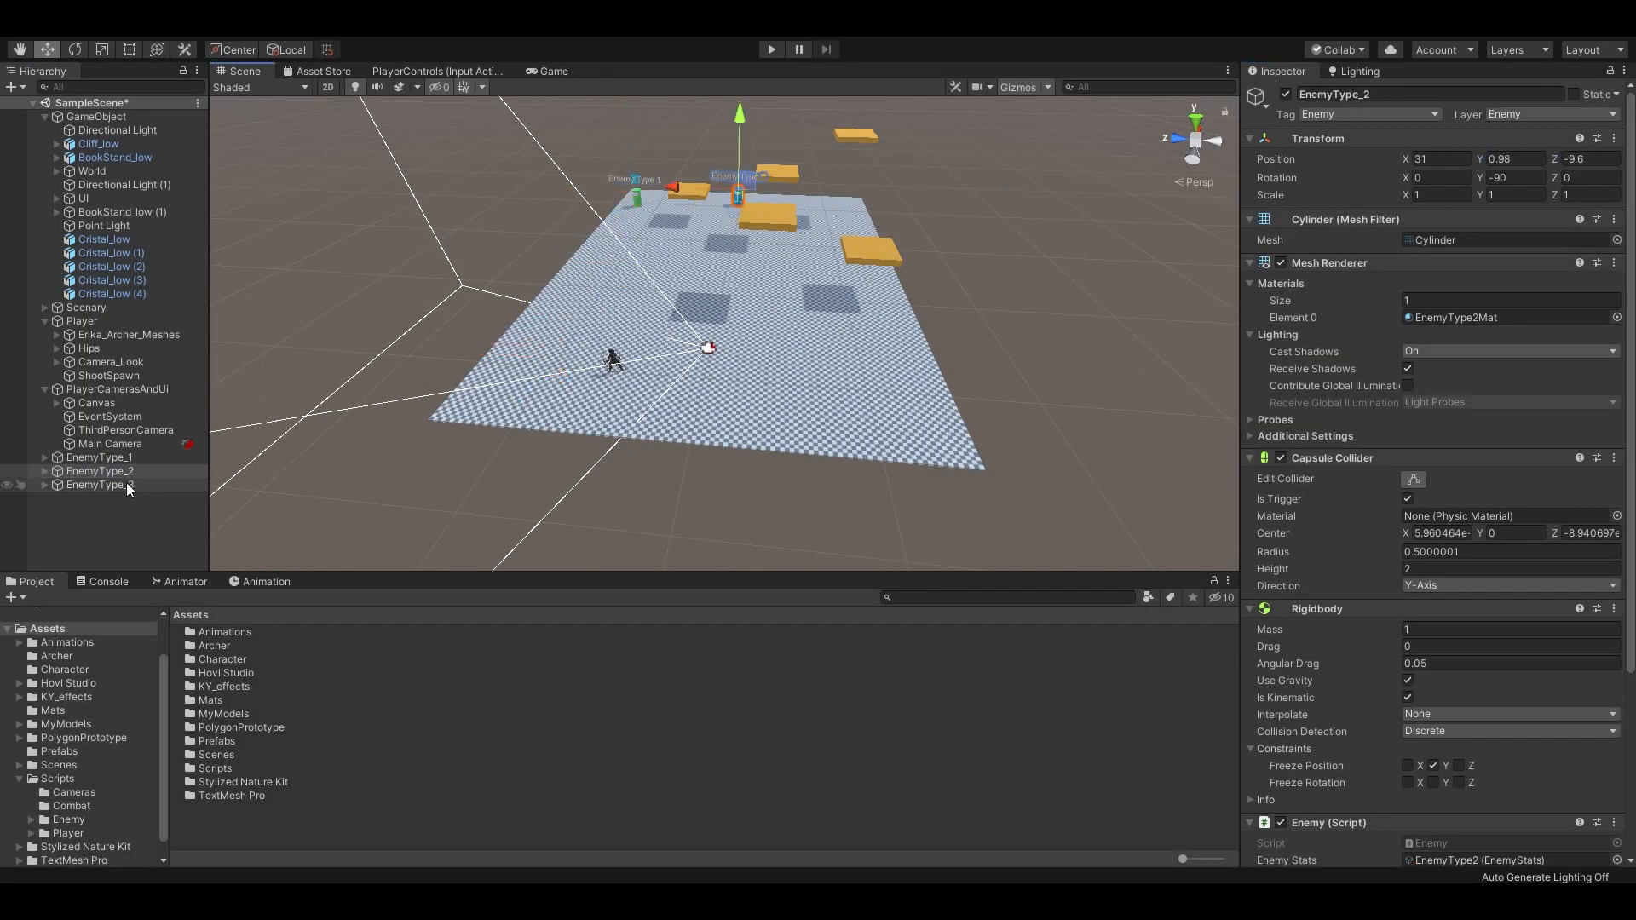
{"action": "left_click", "coordinate": [770, 49]}
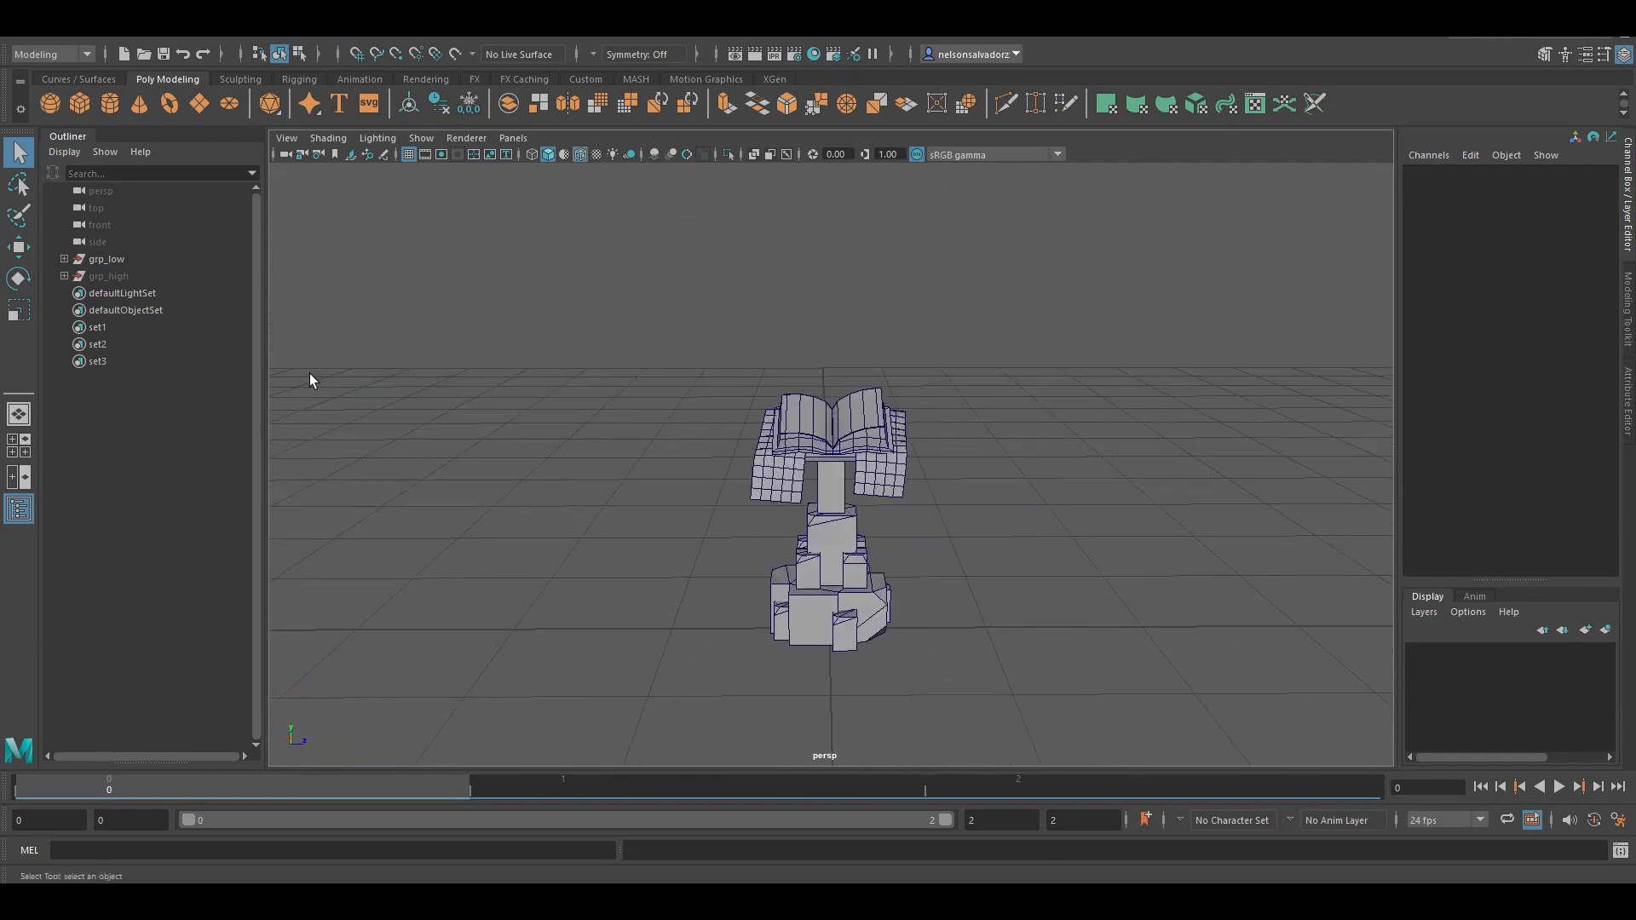
Show the book stand with coloured shading and scrub the Time Slider until its low-poly pieces fly apart.
{"action": "left_click", "coordinate": [109, 276]}
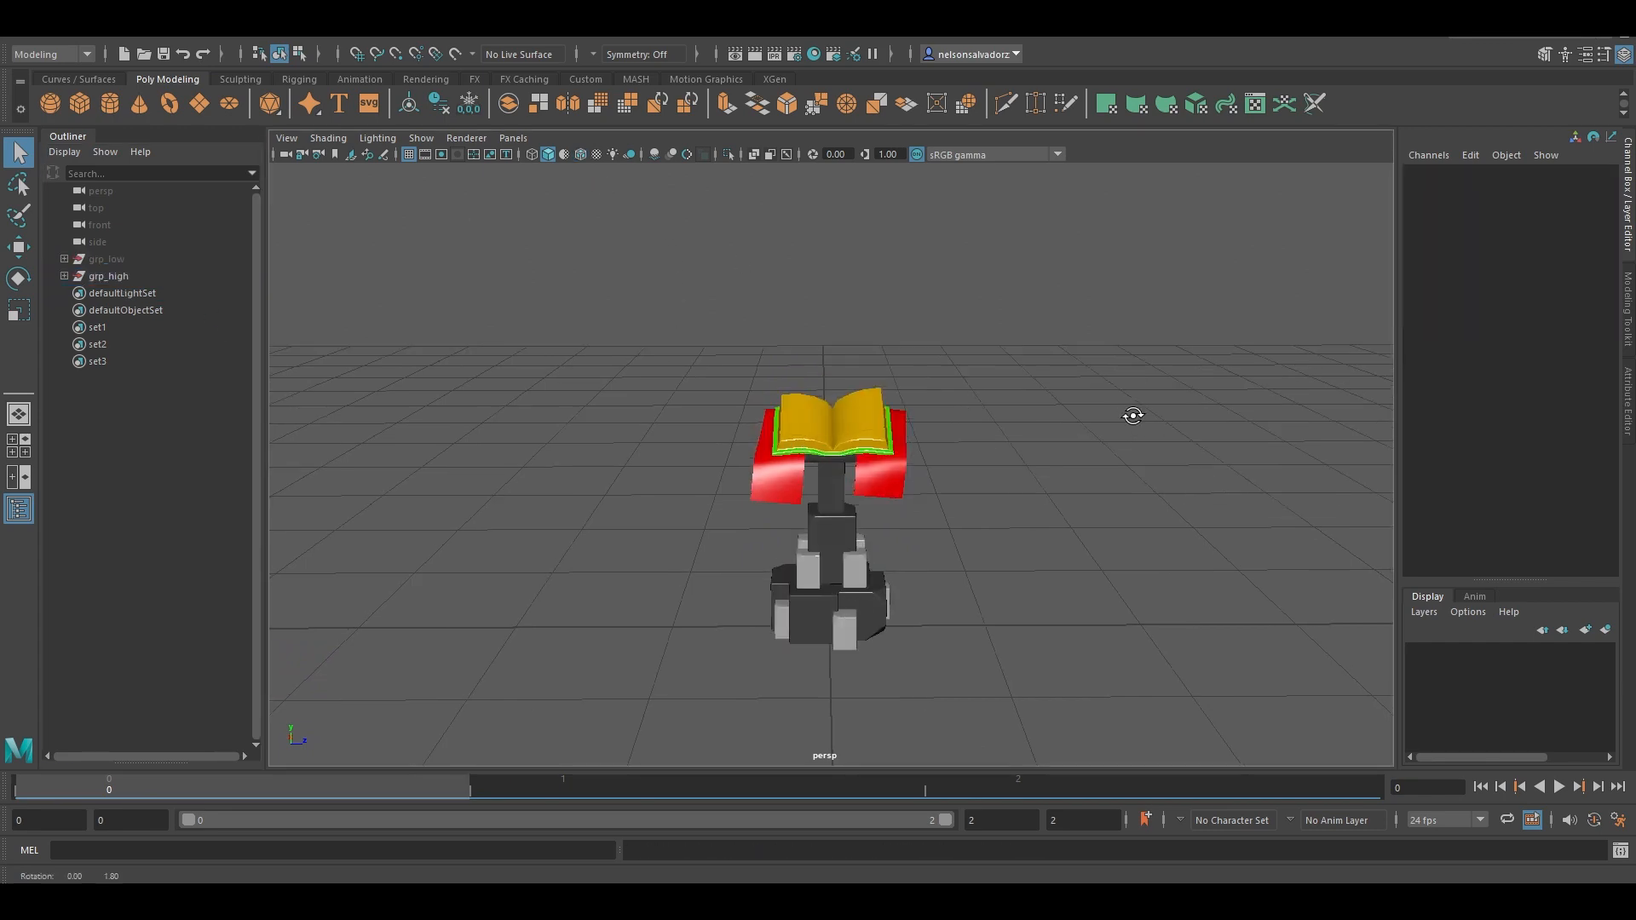
{"action": "left_click_drag", "start_coordinate": [1133, 416], "coordinate": [597, 420]}
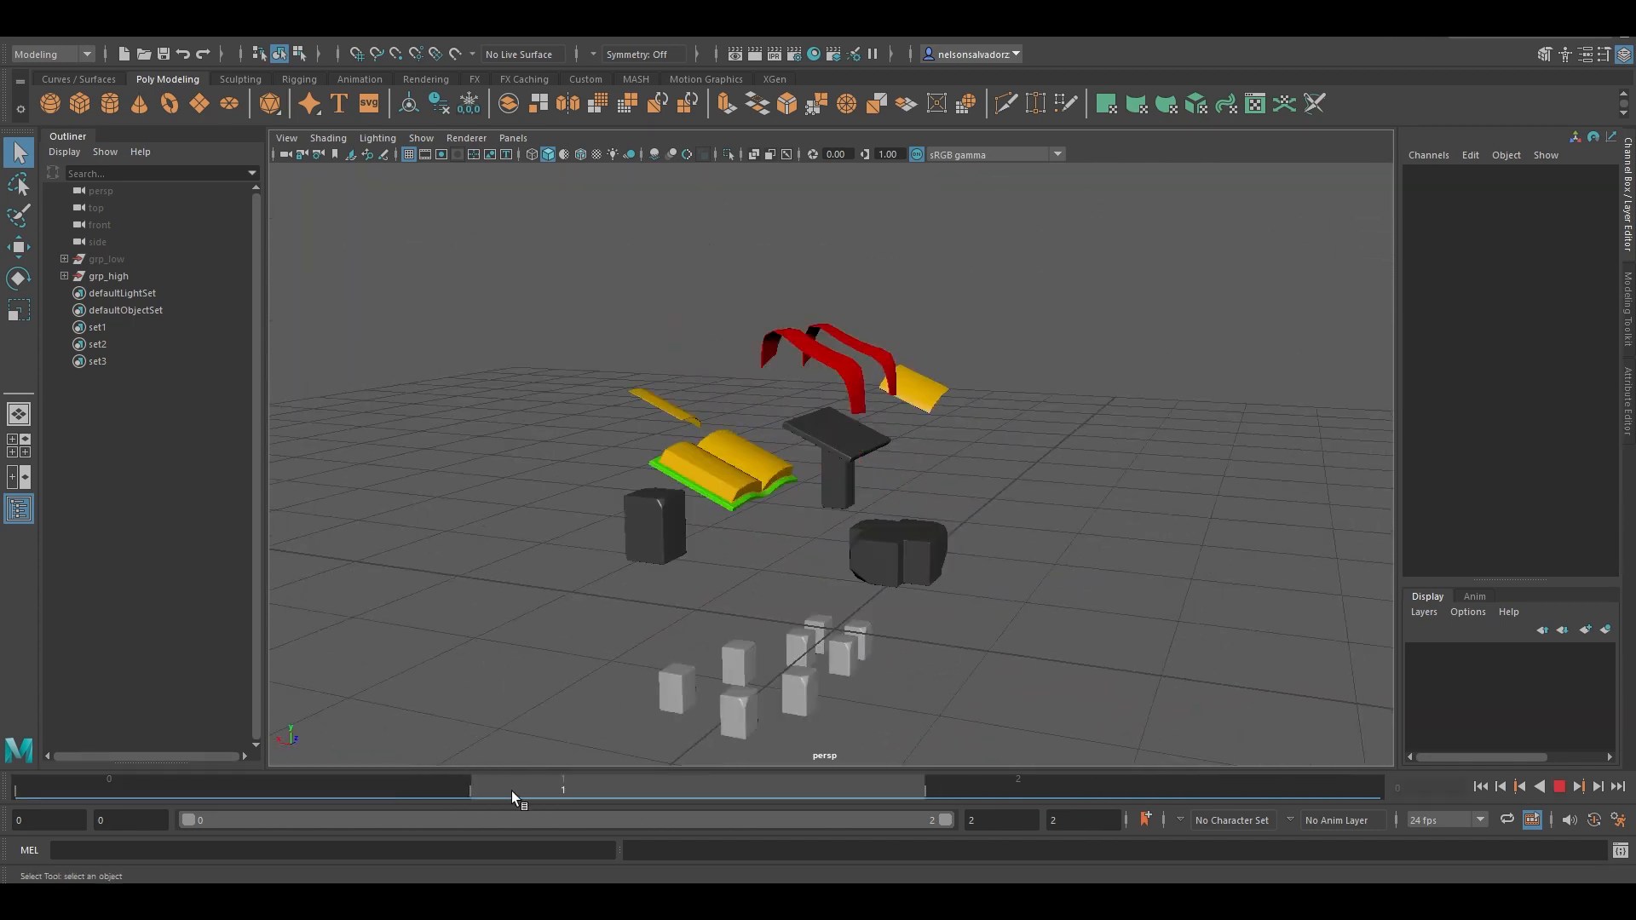
{"action": "left_click", "coordinate": [105, 259]}
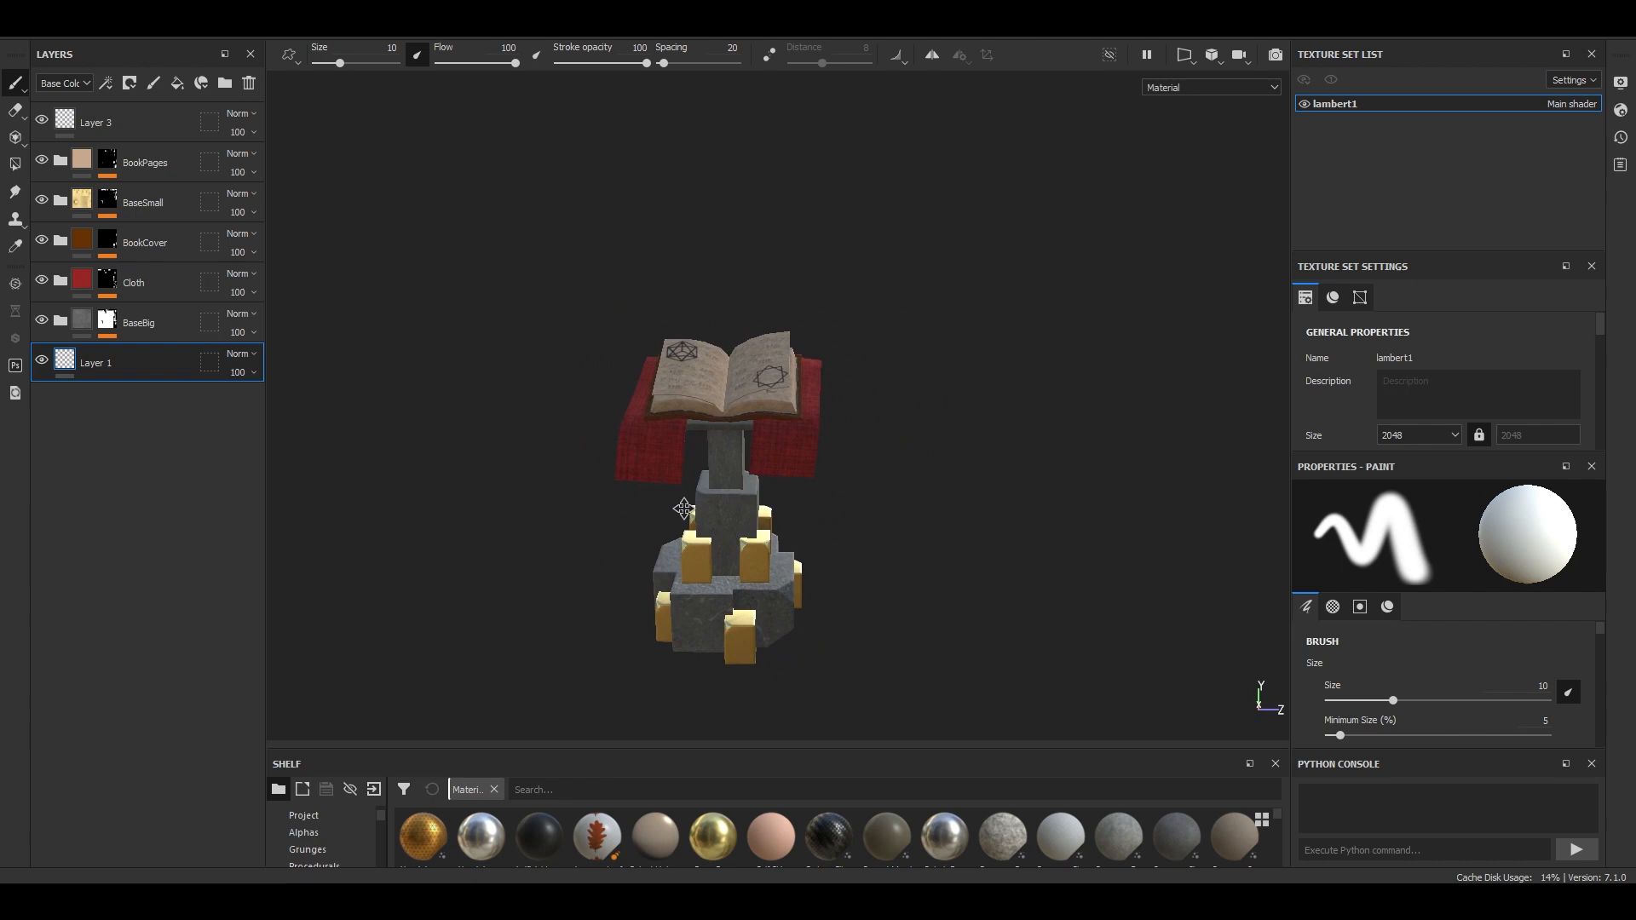
{"action": "left_click_drag", "start_coordinate": [719, 501], "coordinate": [648, 481]}
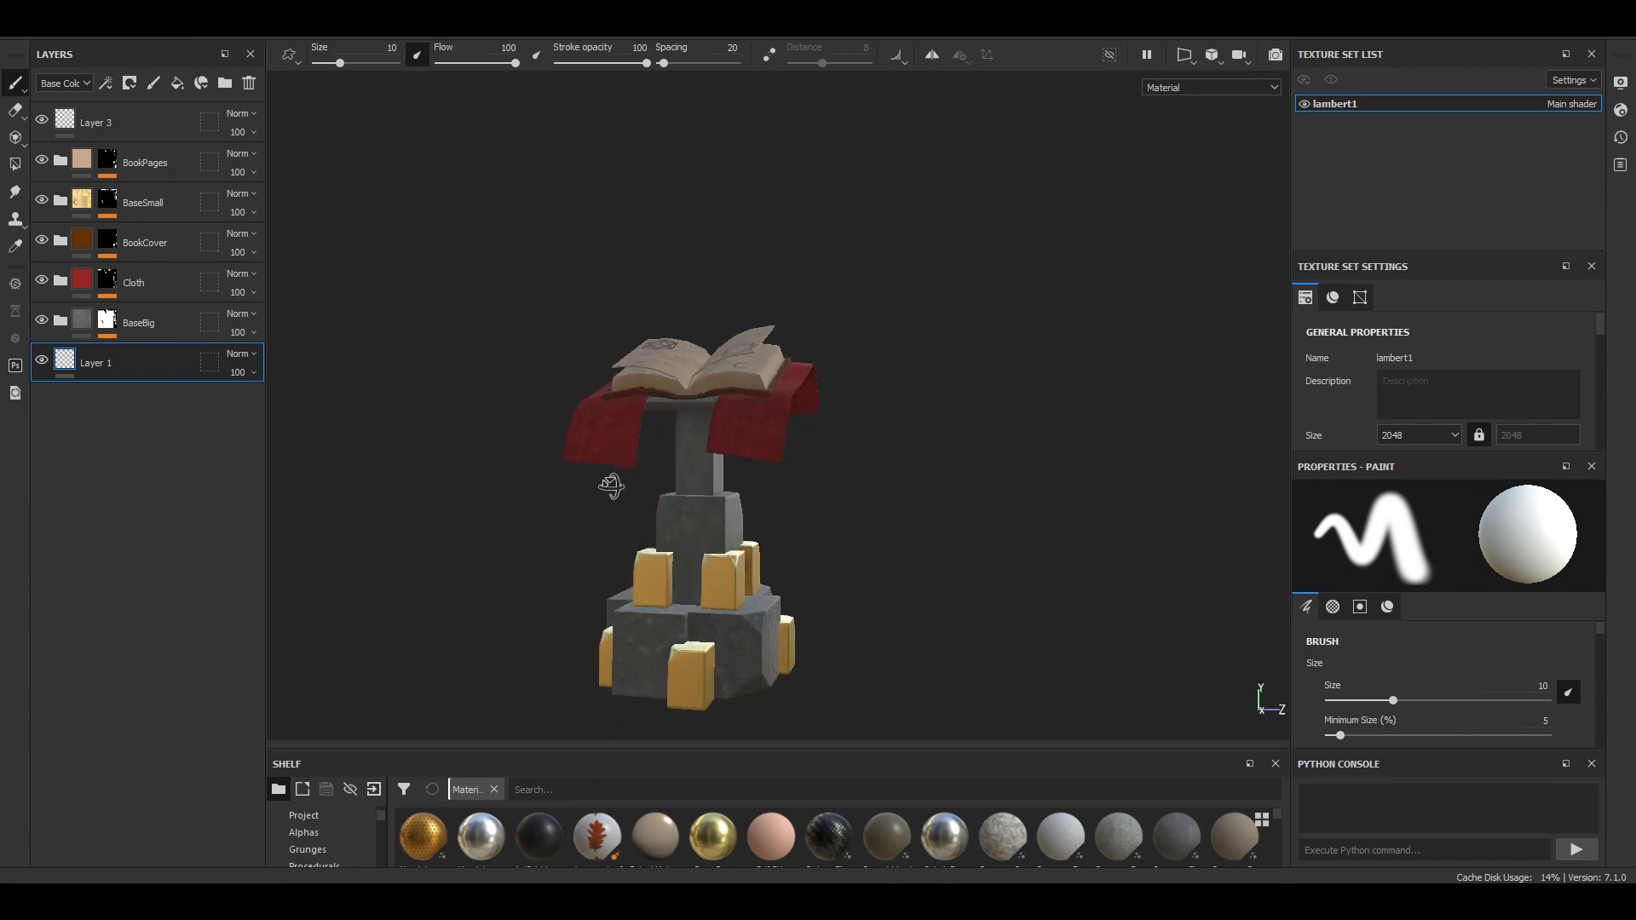
{"action": "left_click_drag", "start_coordinate": [611, 485], "coordinate": [761, 584]}
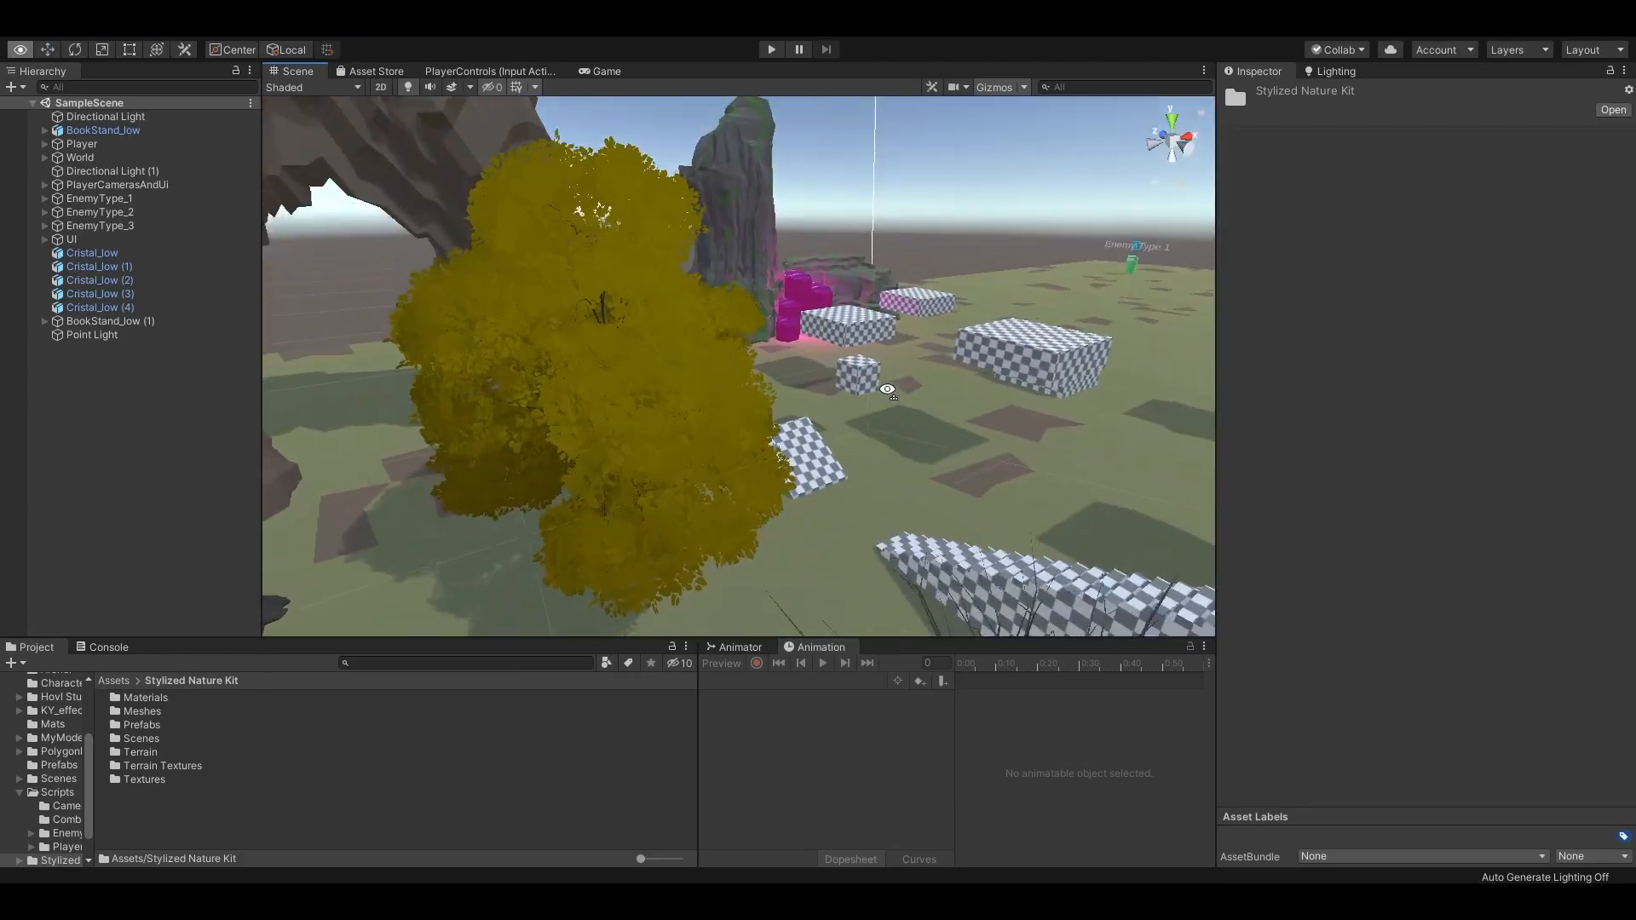
Browse the Stylized Nature Kit prefabs and select the leaves of Birch Tree 4.
{"action": "left_click", "coordinate": [92, 252]}
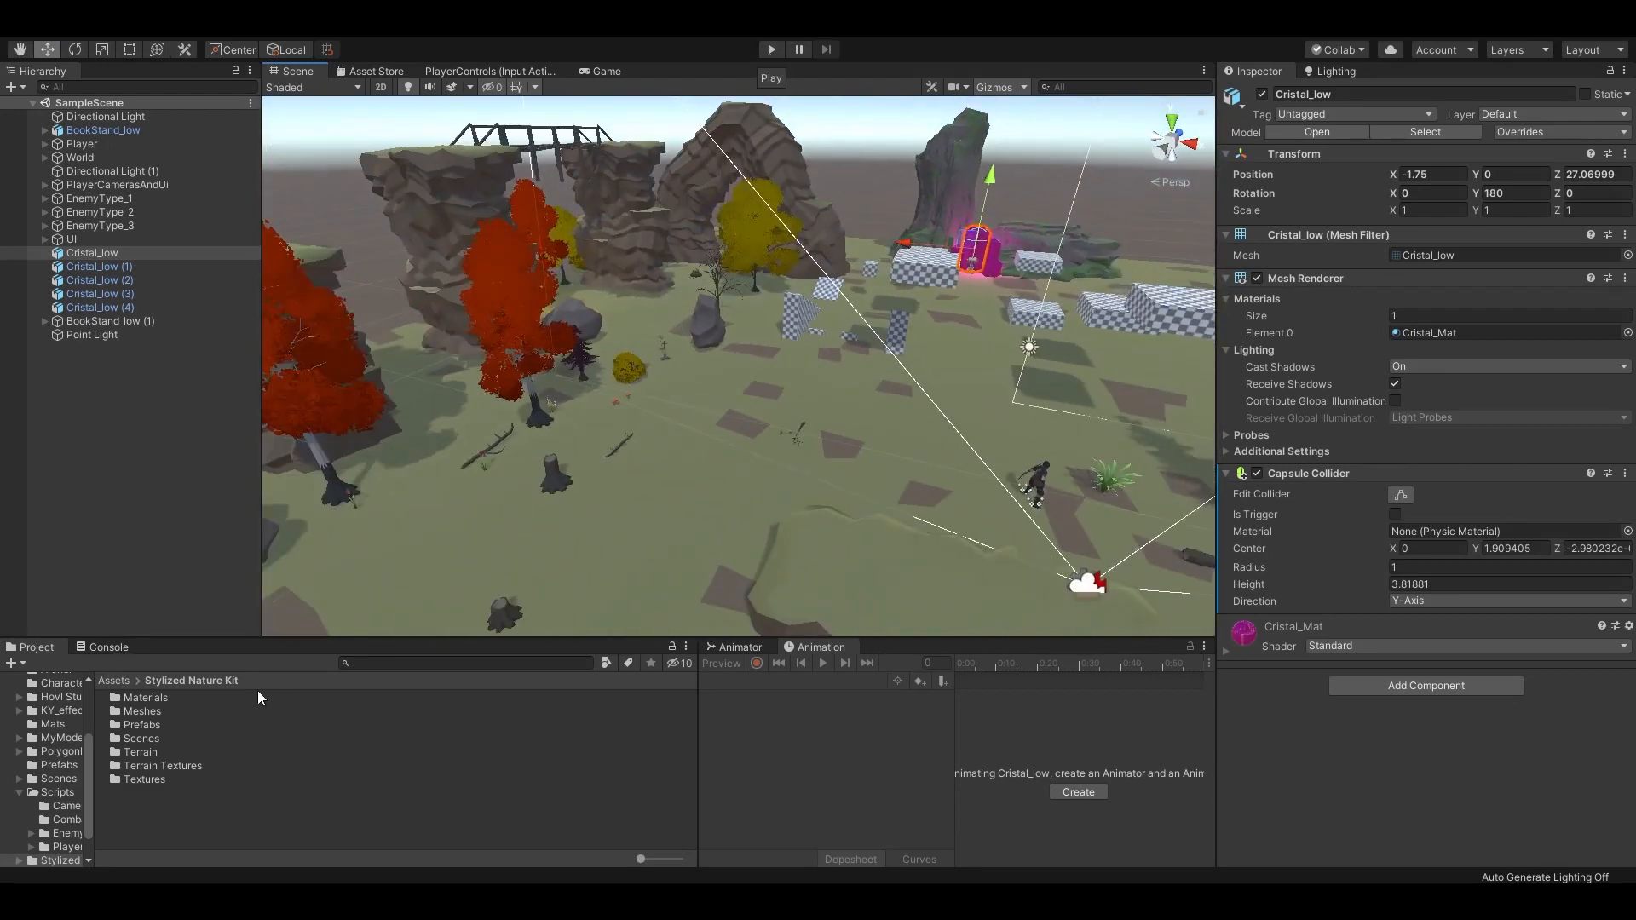
{"action": "left_click", "coordinate": [152, 697]}
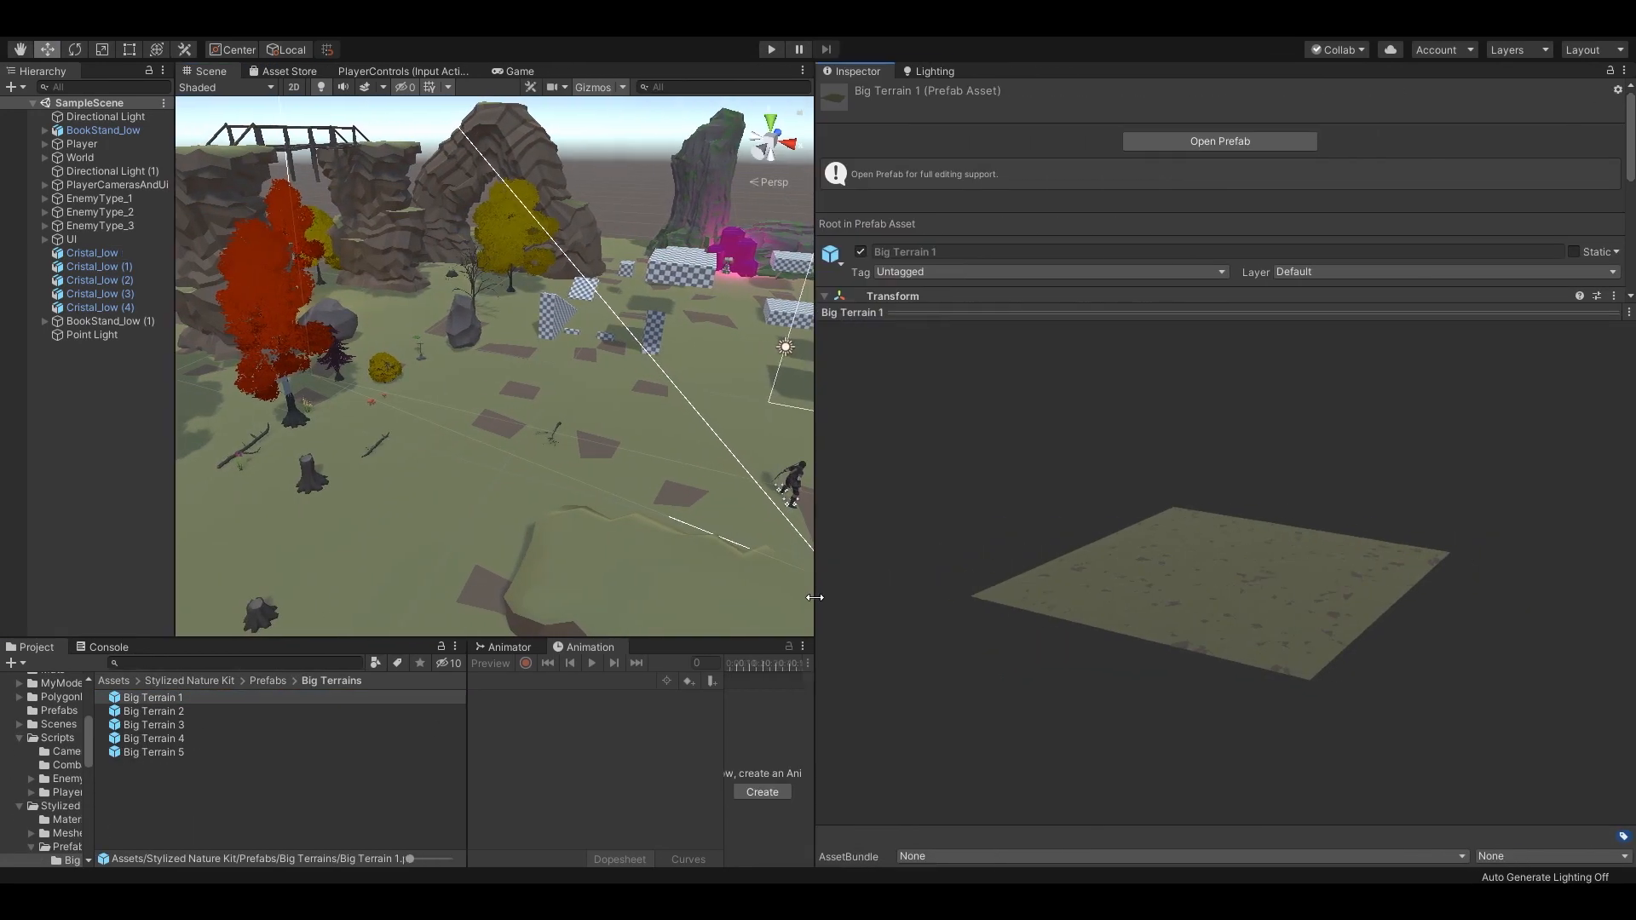
{"action": "left_click", "coordinate": [152, 724]}
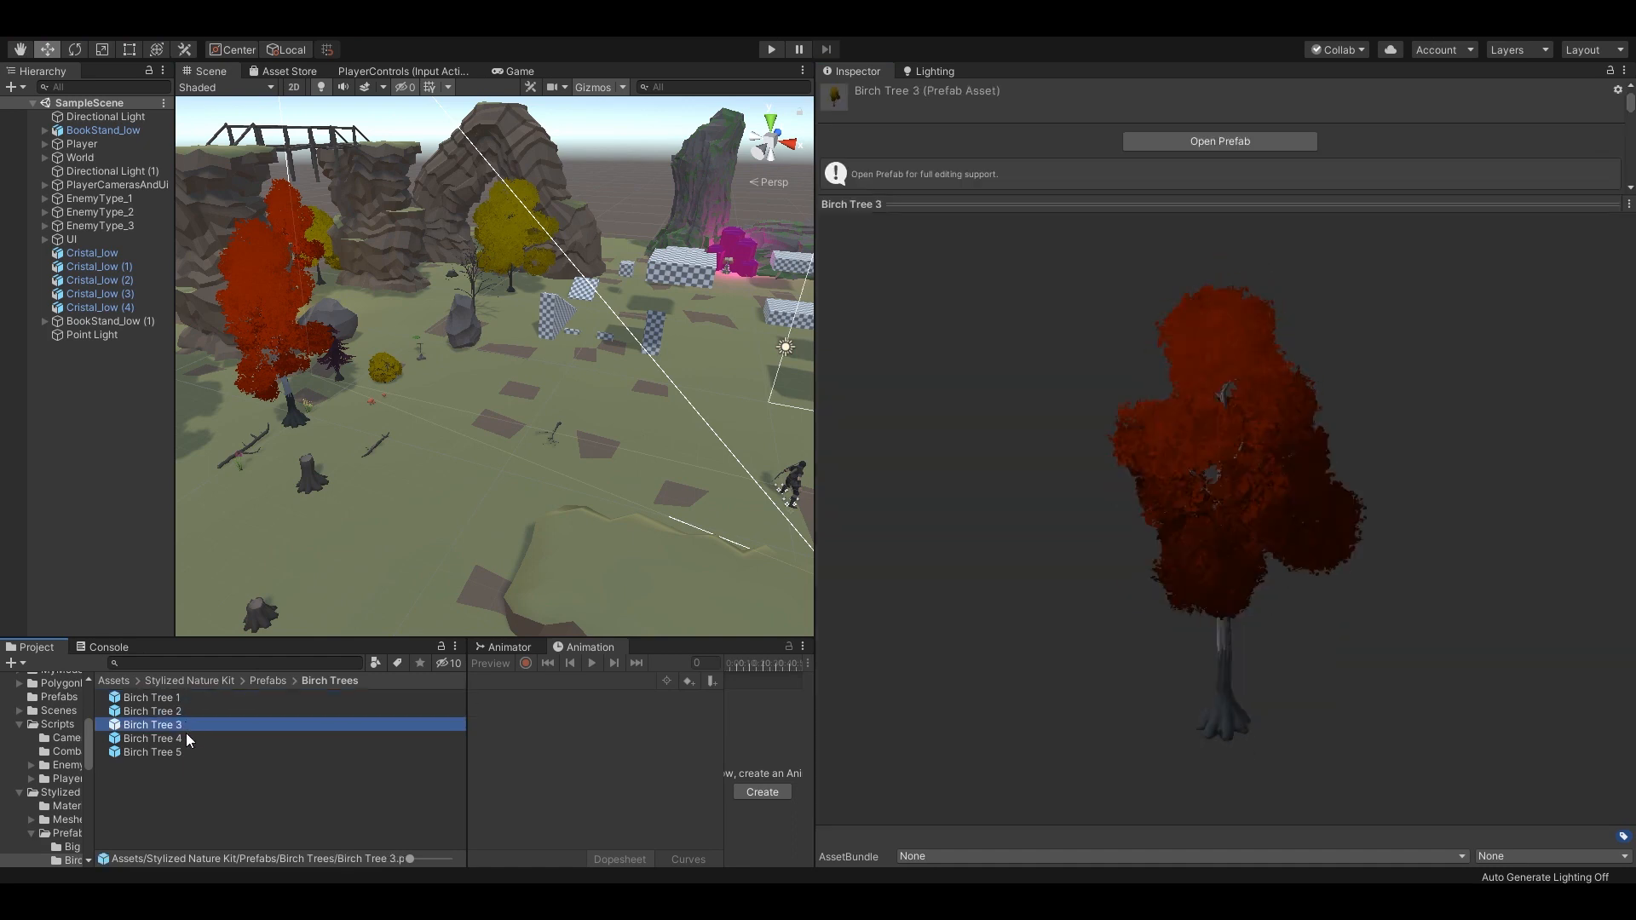
{"action": "left_click", "coordinate": [151, 738]}
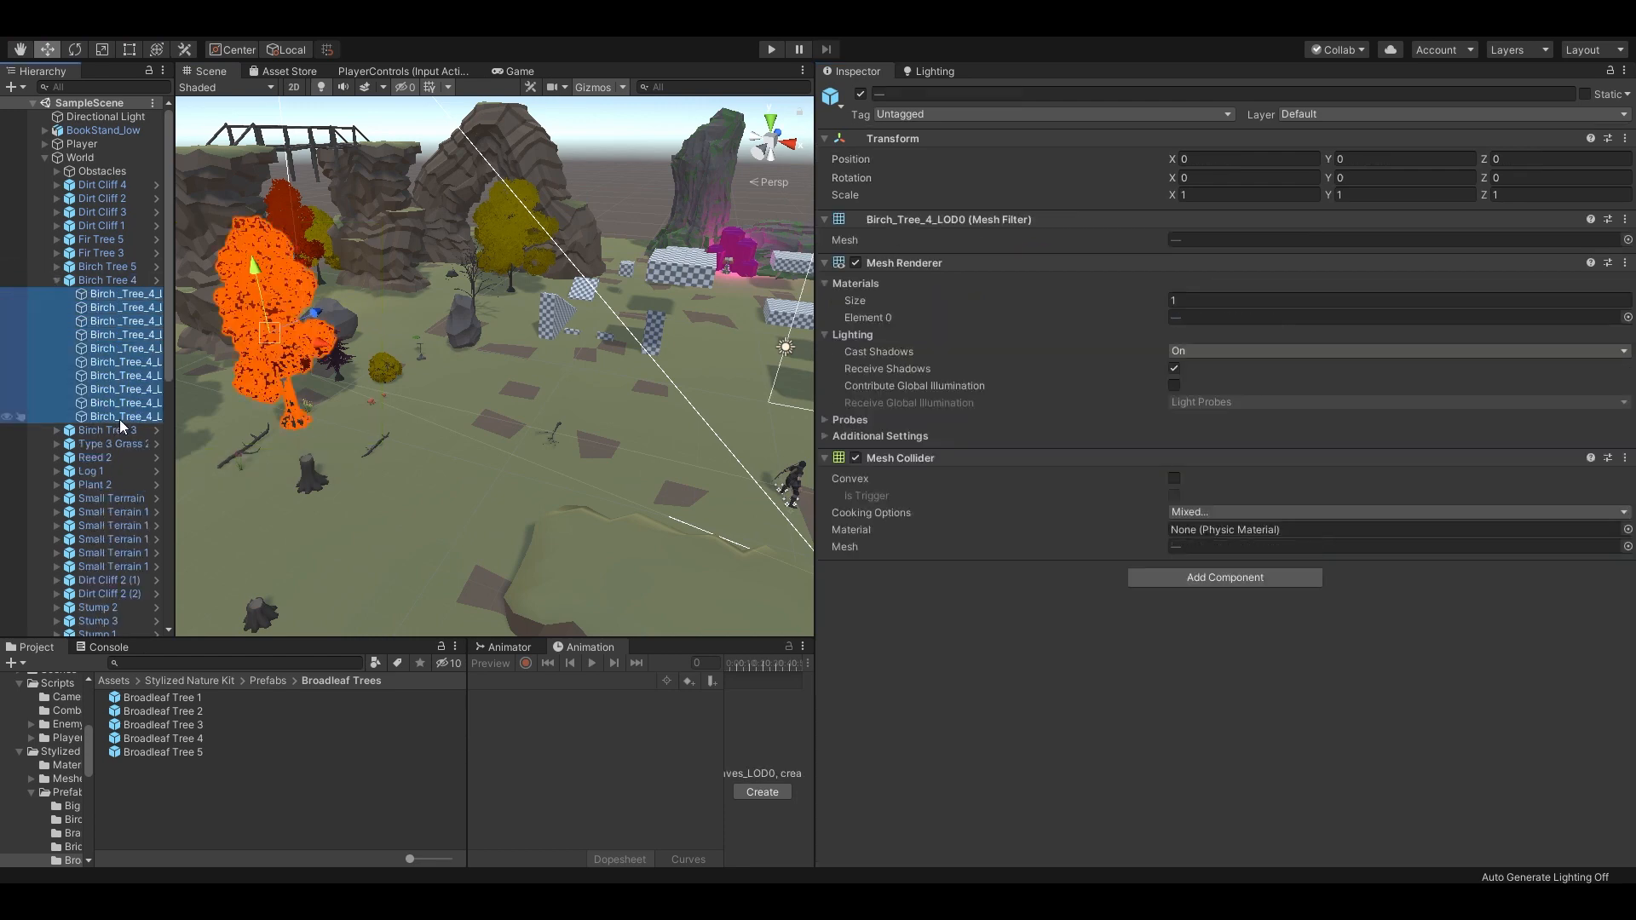
{"action": "left_click", "coordinate": [124, 293]}
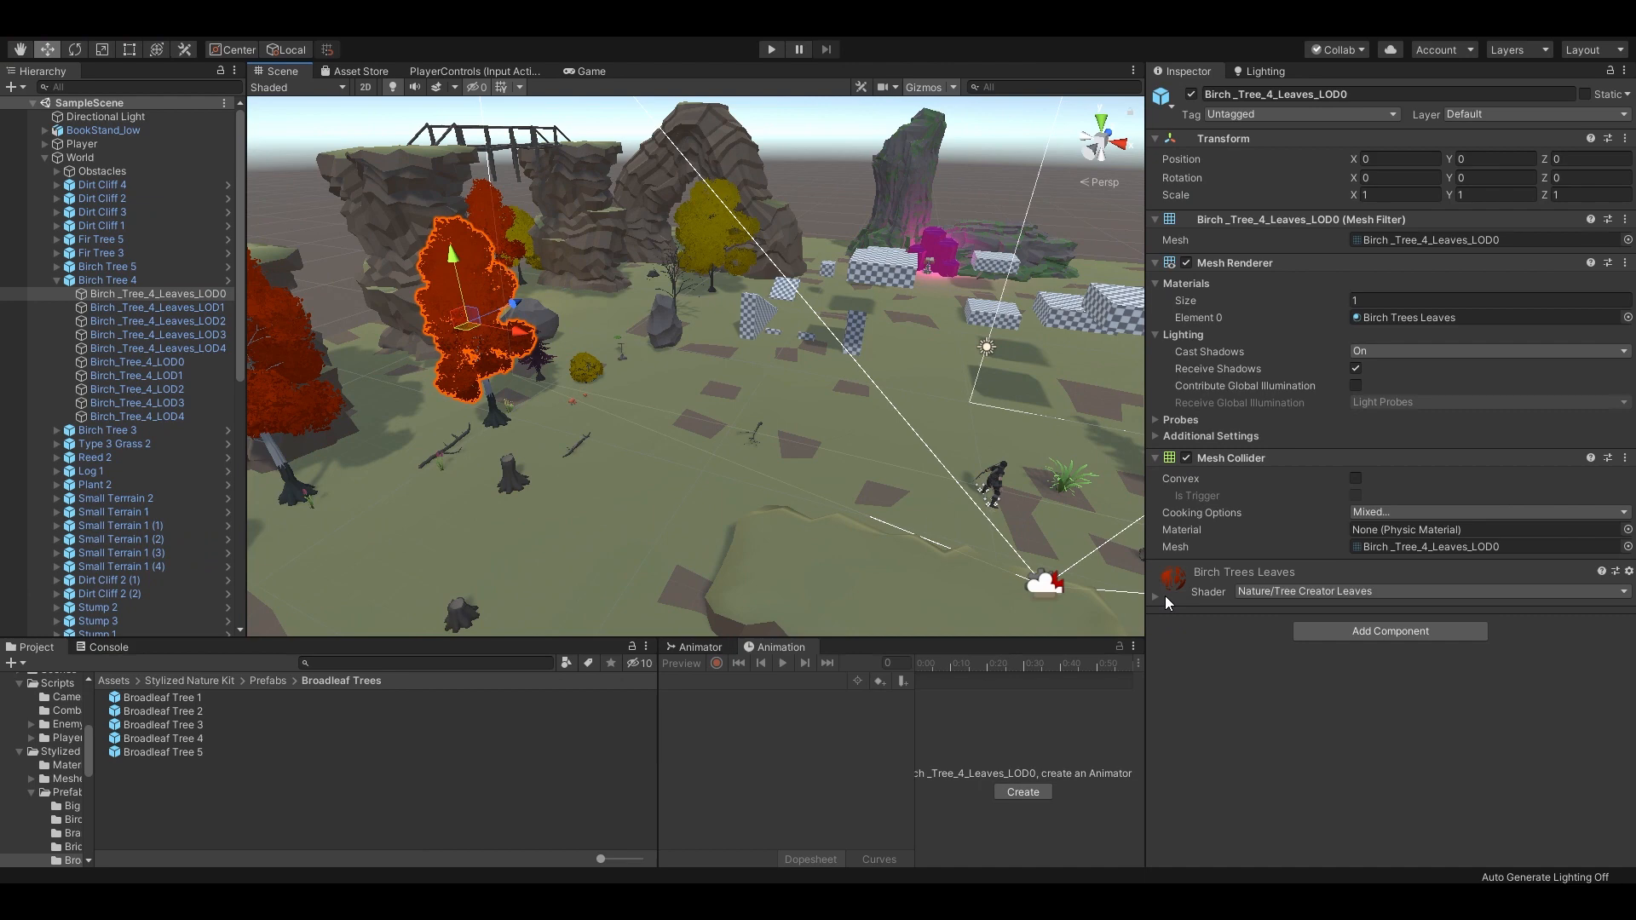
Set the leaves material's Main Color to a bright orange-red.
{"action": "left_click", "coordinate": [1156, 592]}
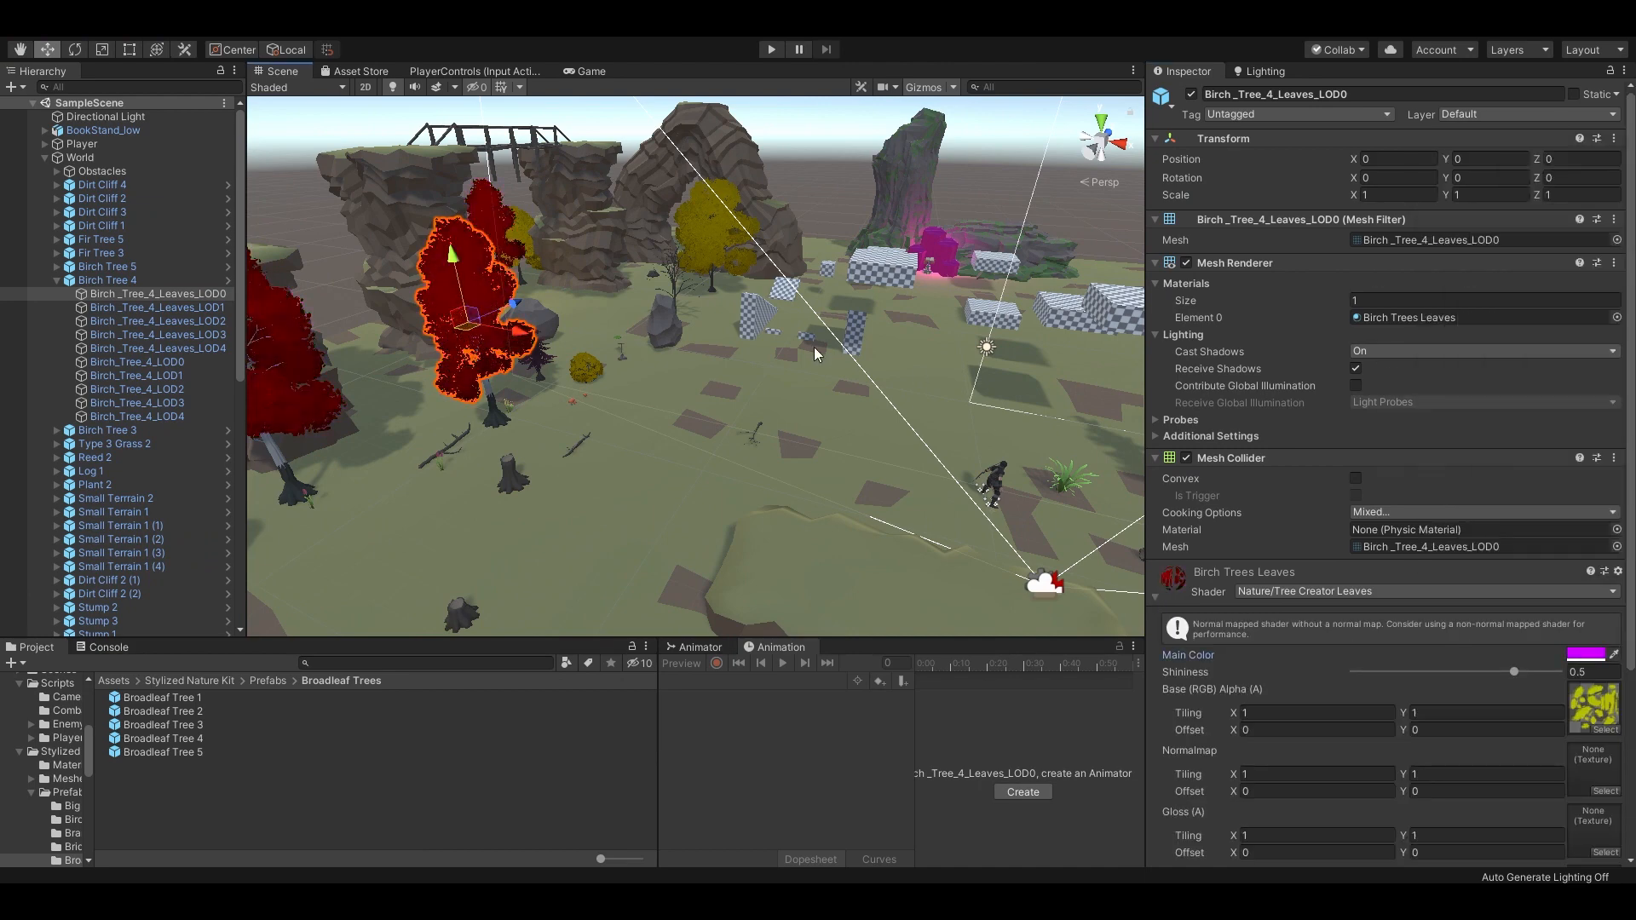
{"action": "left_click", "coordinate": [1614, 655]}
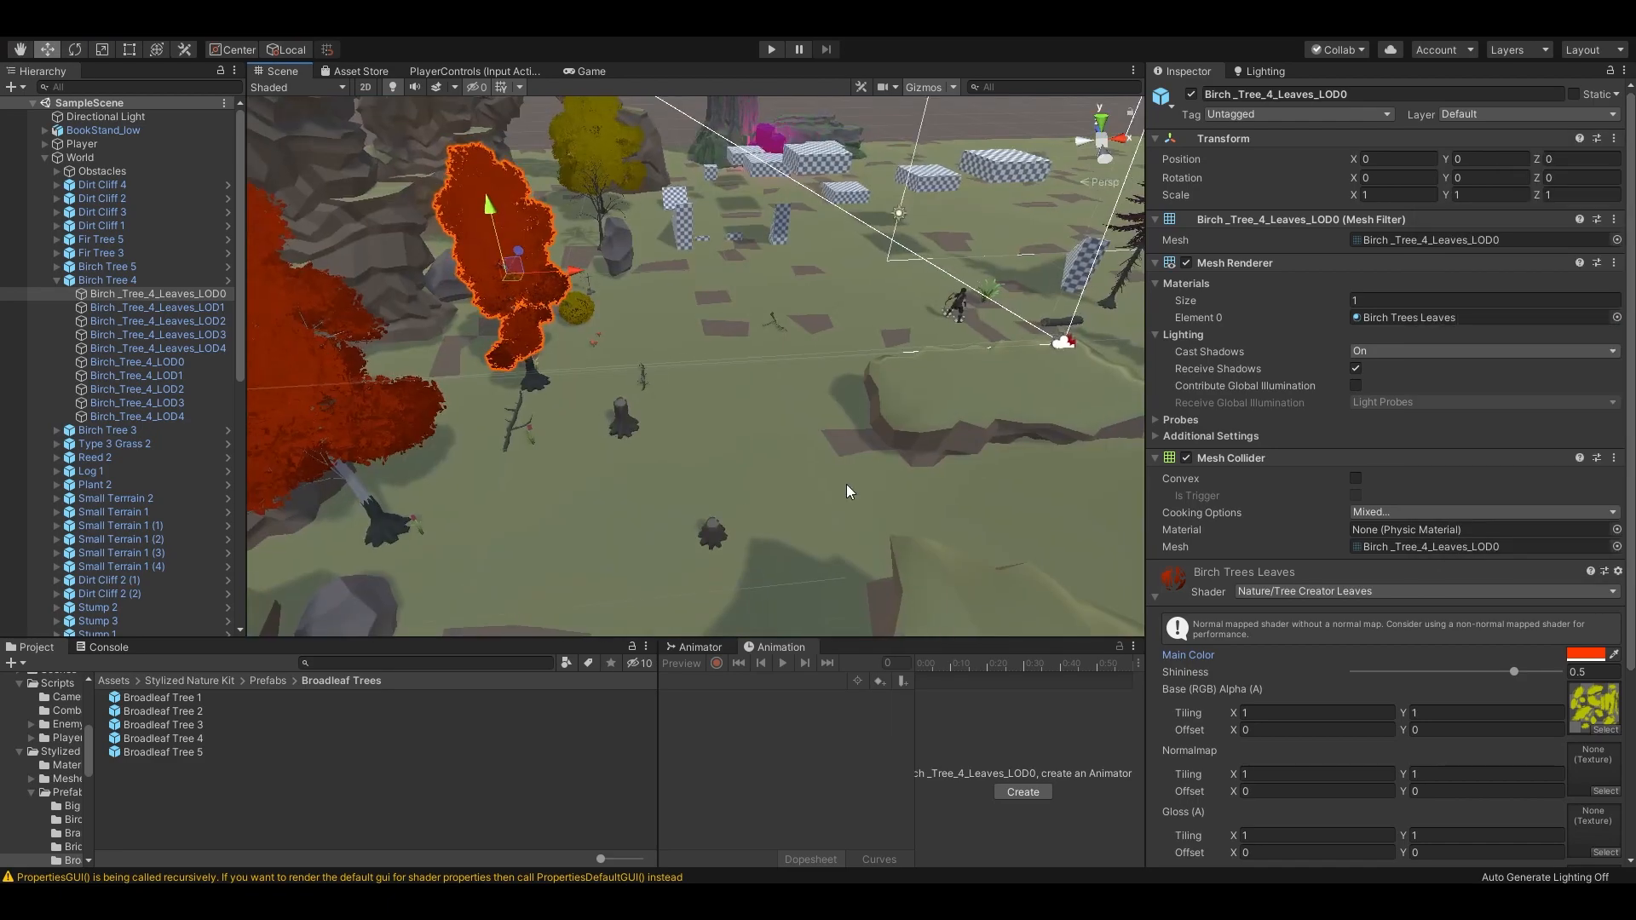
{"action": "left_click", "coordinate": [770, 50]}
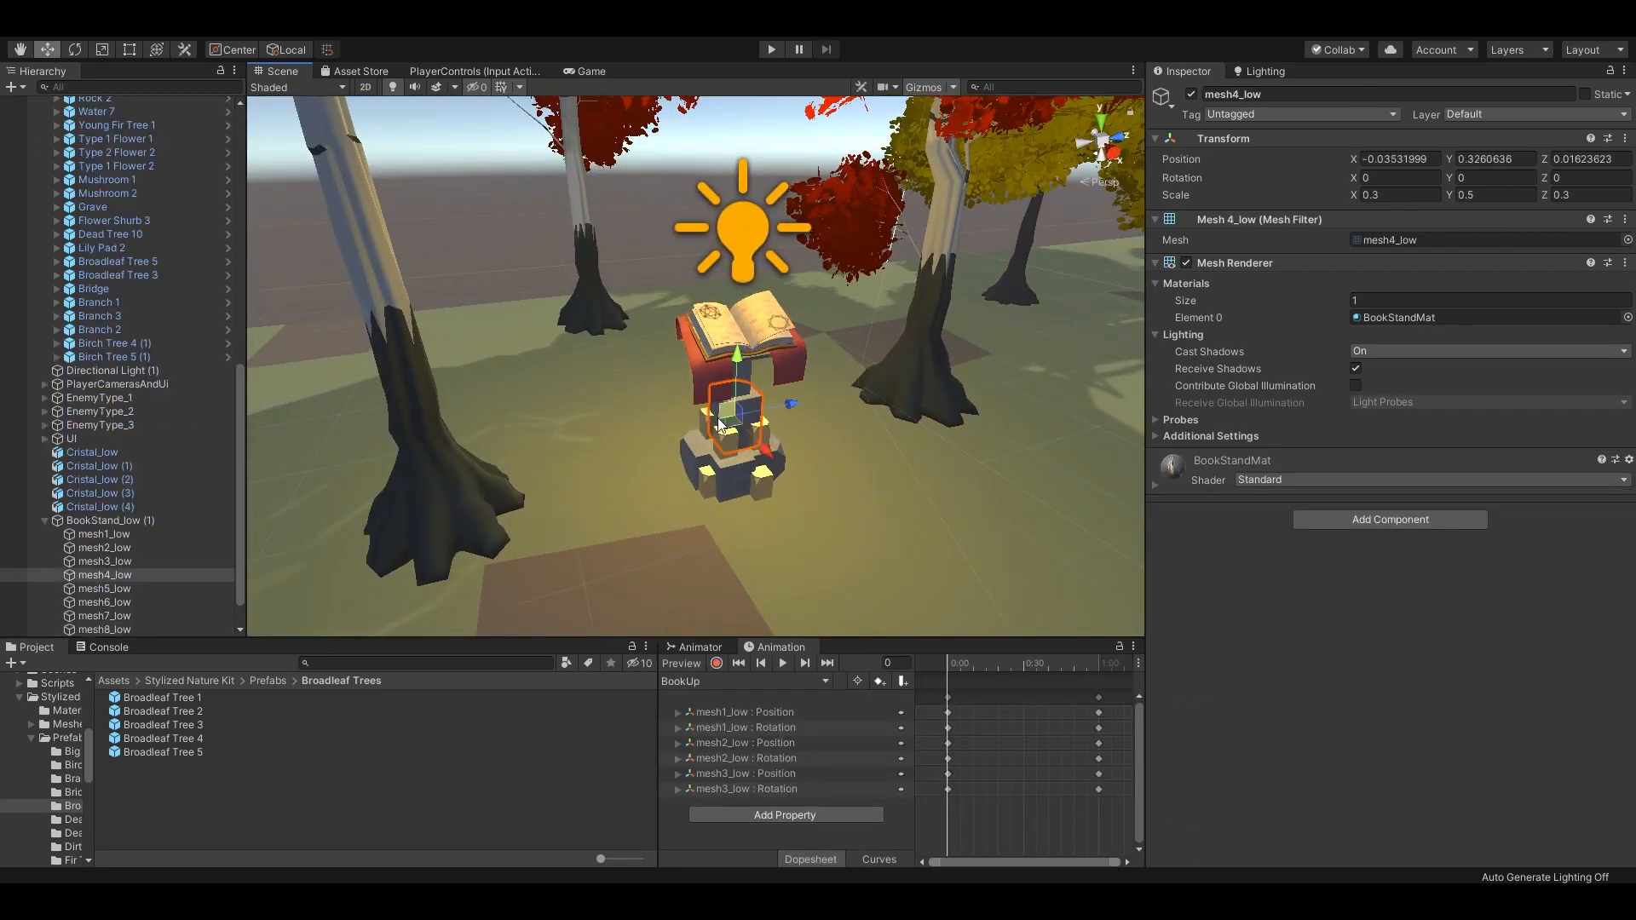
Select BookStand_low (1) and review its BookUp/BookDown clips, Animator and large trigger Capsule Collider.
{"action": "left_click", "coordinate": [111, 520]}
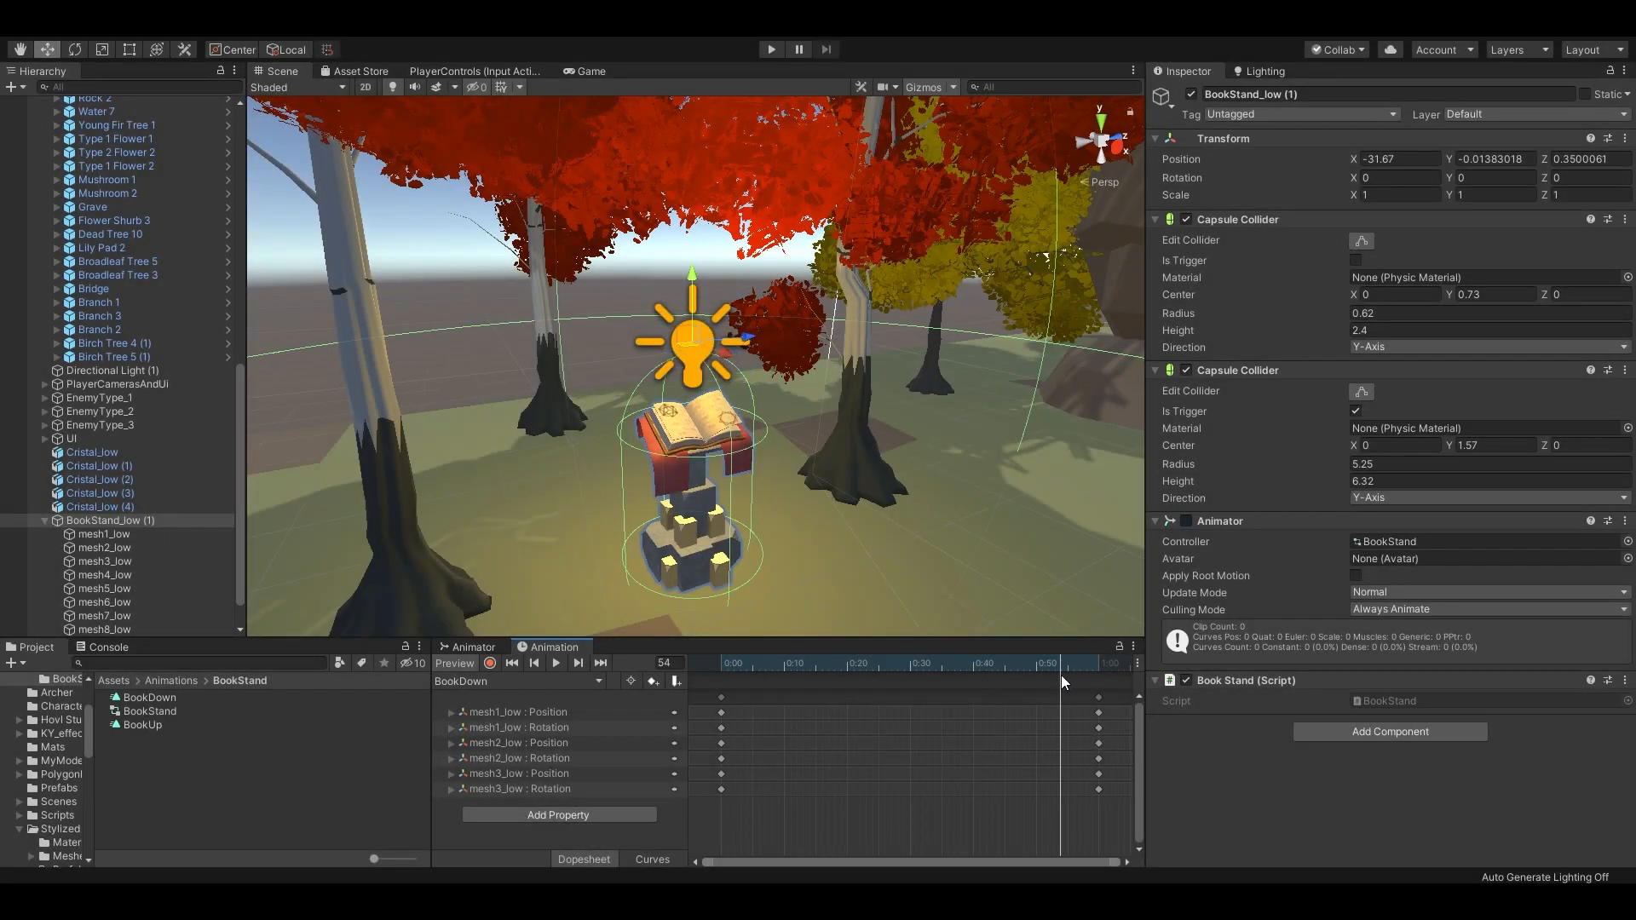
{"action": "left_click_drag", "start_coordinate": [1062, 682], "coordinate": [870, 682]}
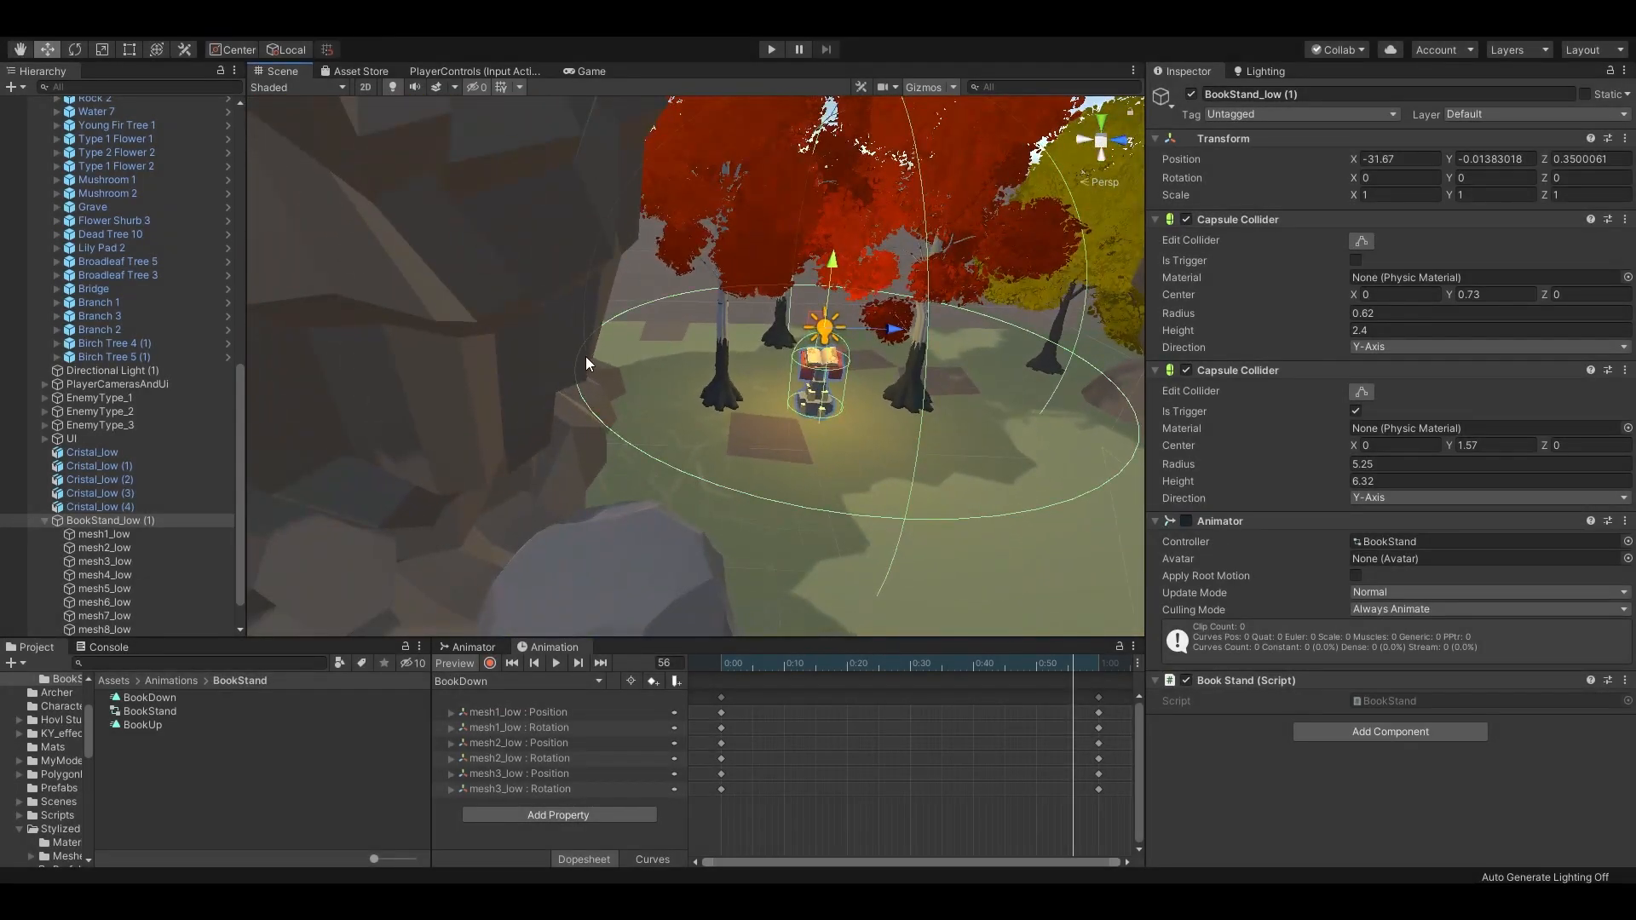
{"action": "mouse_move", "coordinate": [675, 303]}
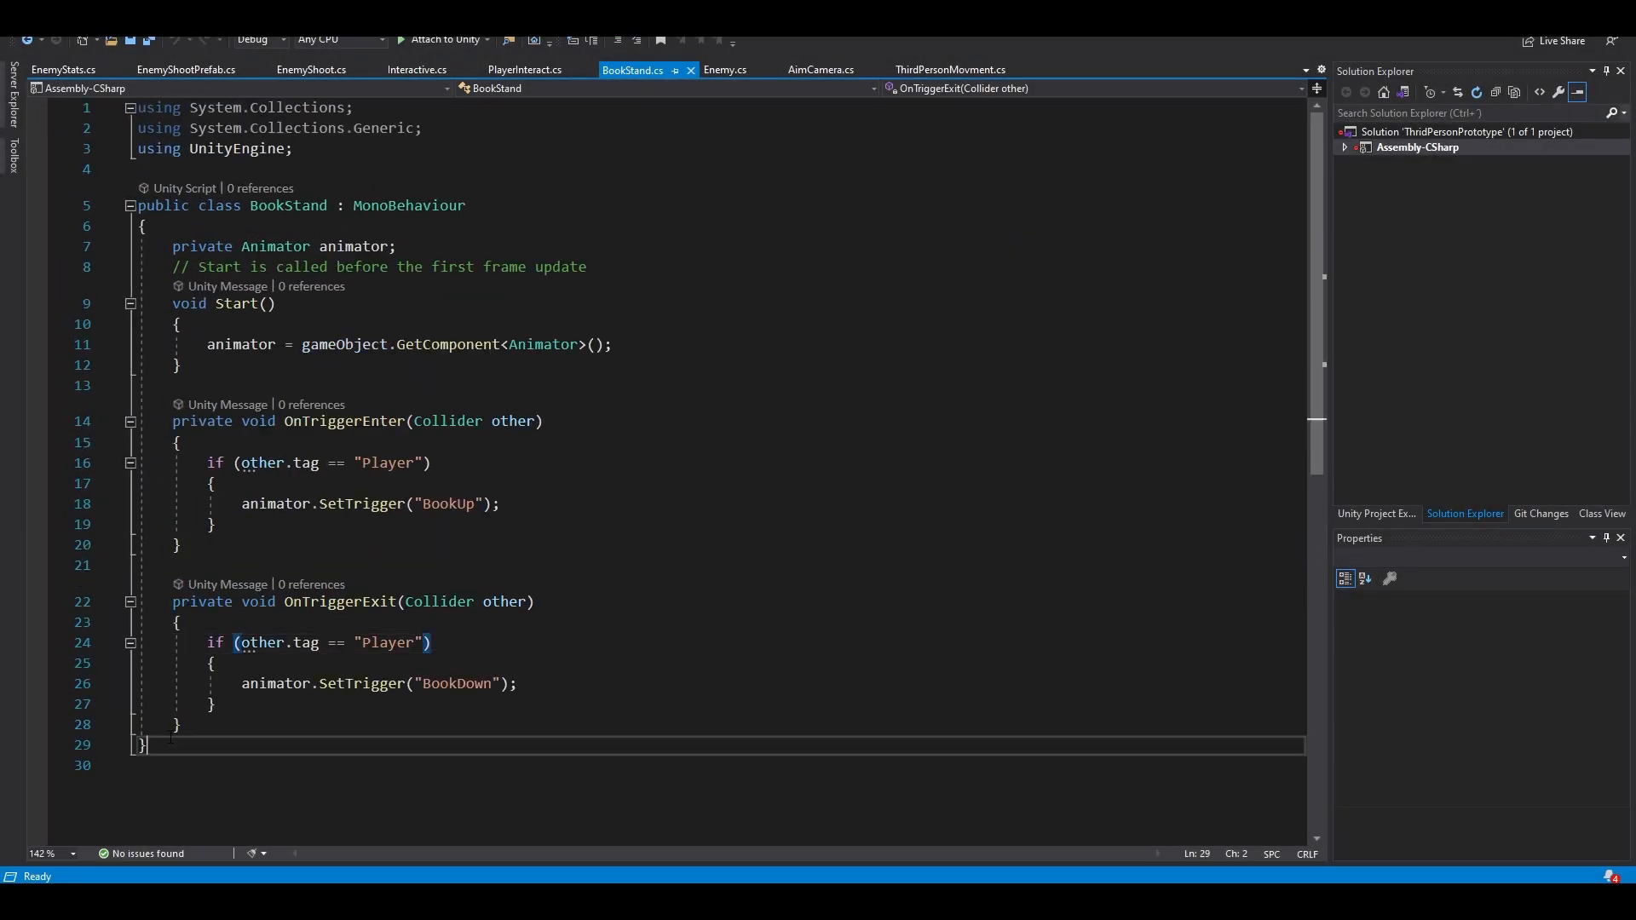
In Enemy.cs rotate toward the player with Vector3.RotateTowards(transform.forward, directionToTarget, 100 * Time.deltaTime, 0.0f).
{"action": "left_click", "coordinate": [501, 504]}
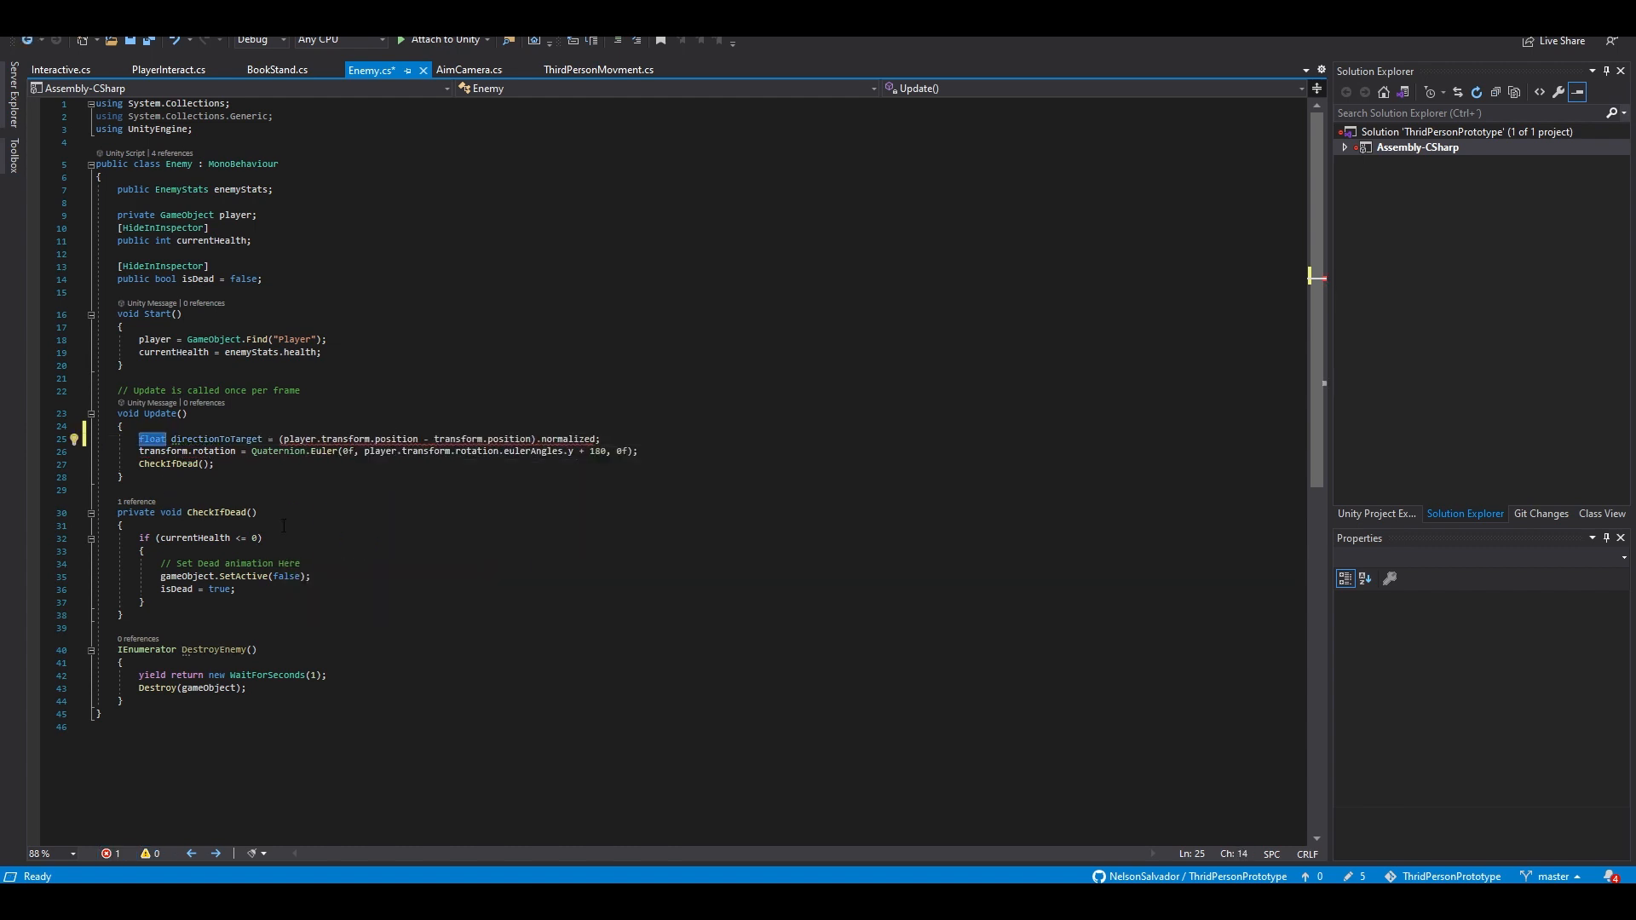
{"action": "type", "text": "//Doc product between t"}
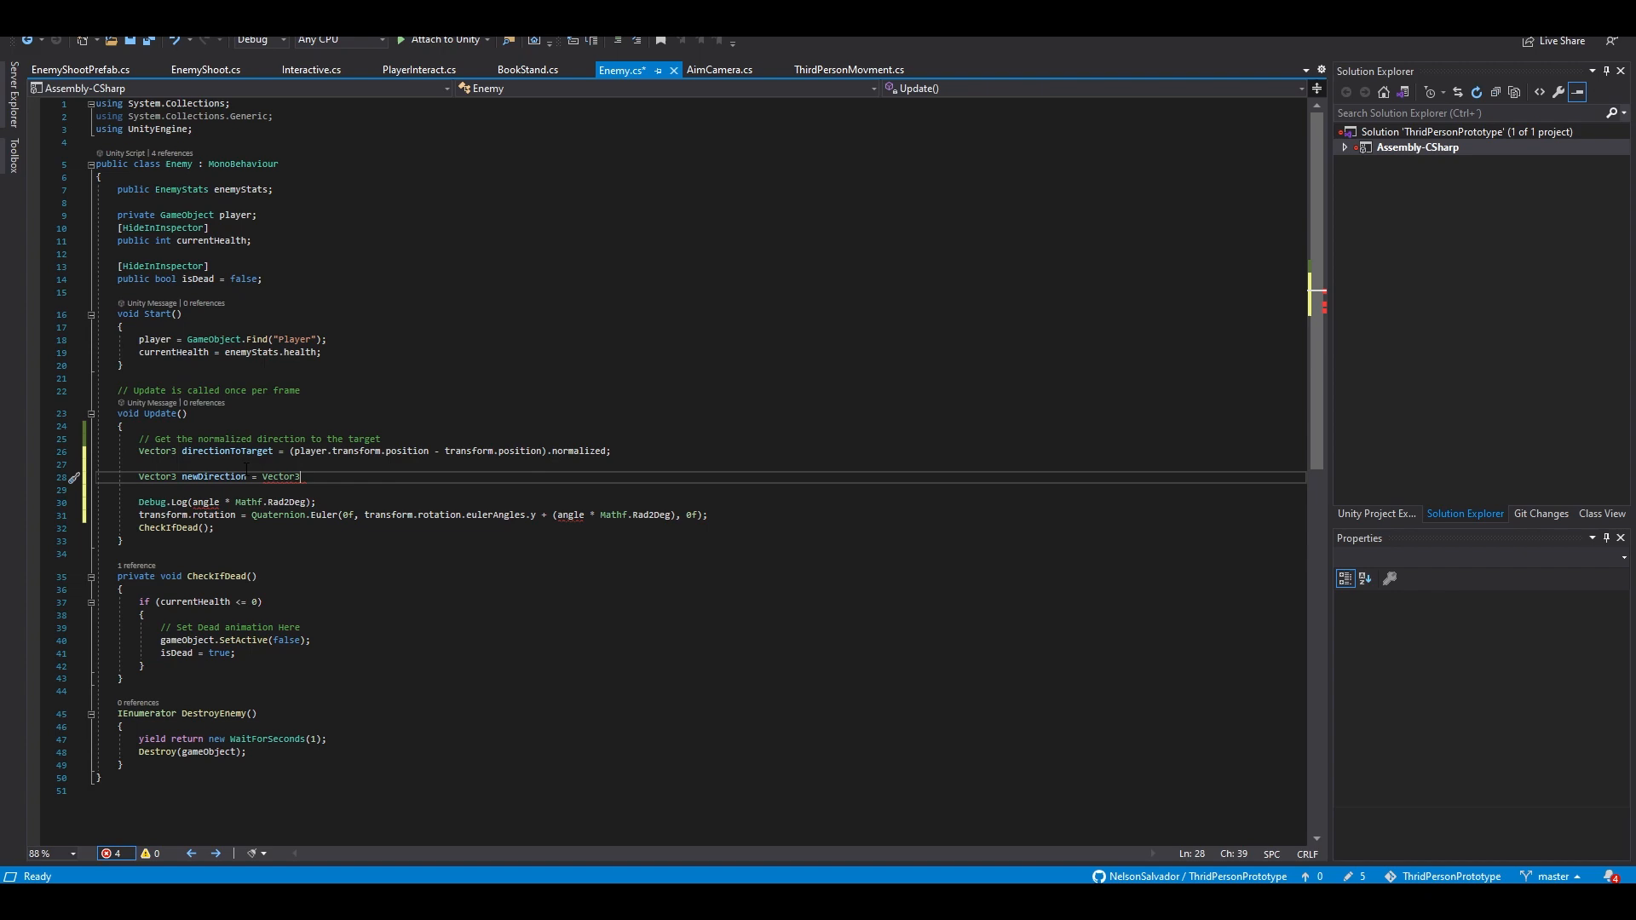
{"action": "type", "text": ".RotateTowards(transform.forward, directionToTarget, 100 * Time.deltaTime, 0.0f)"}
{"action": "type", "text": "public range"}
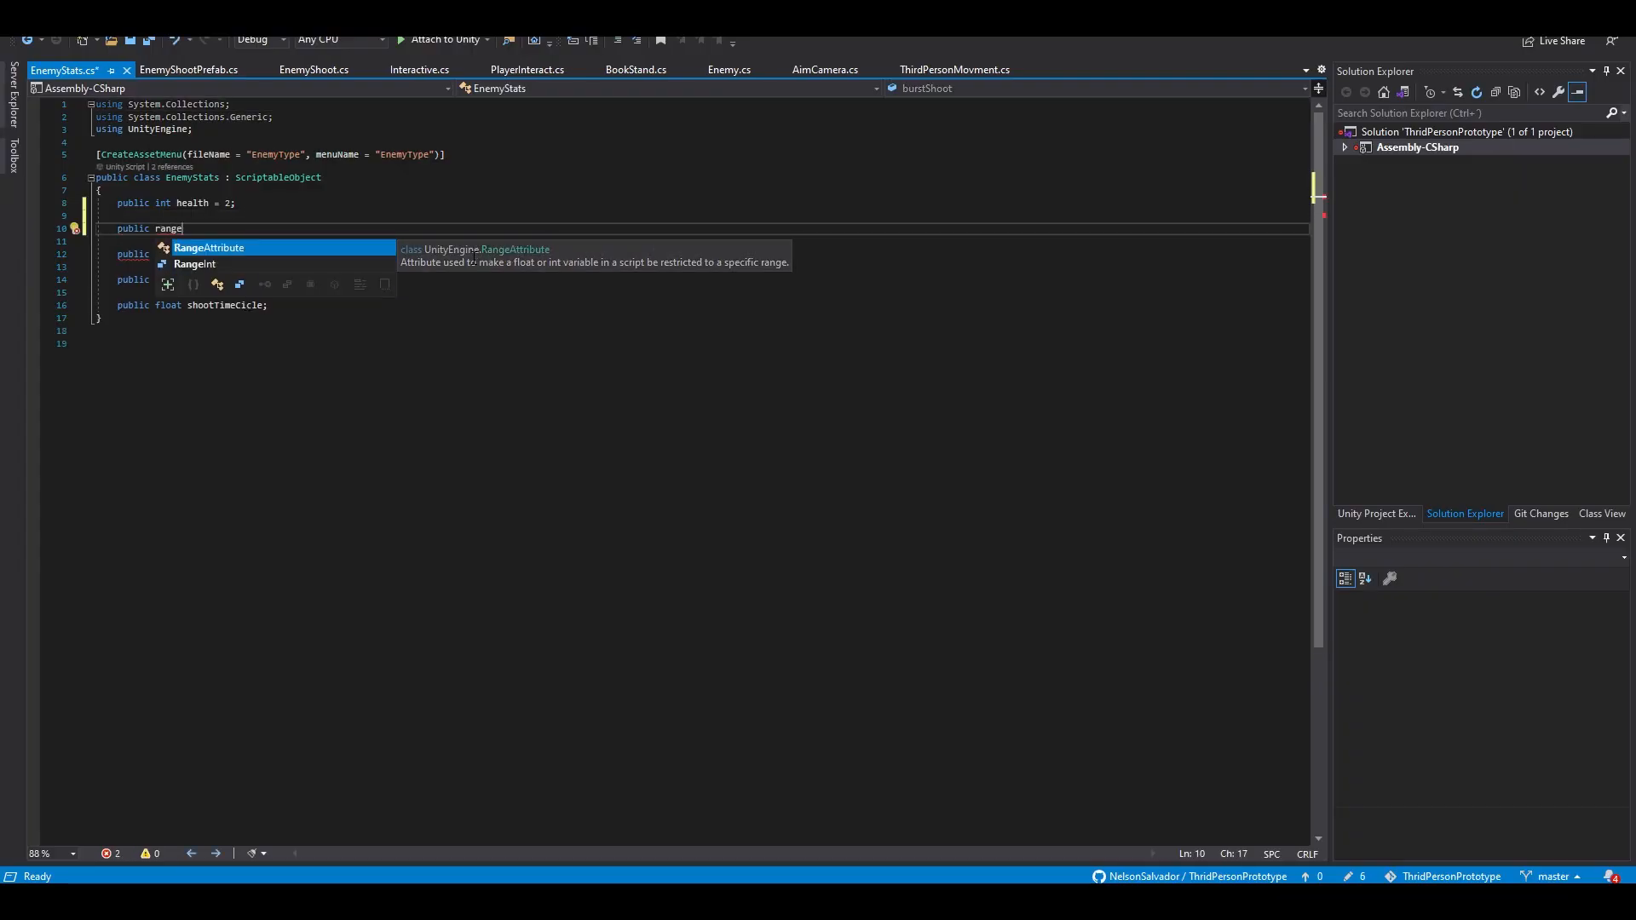
{"action": "left_click", "coordinate": [728, 68]}
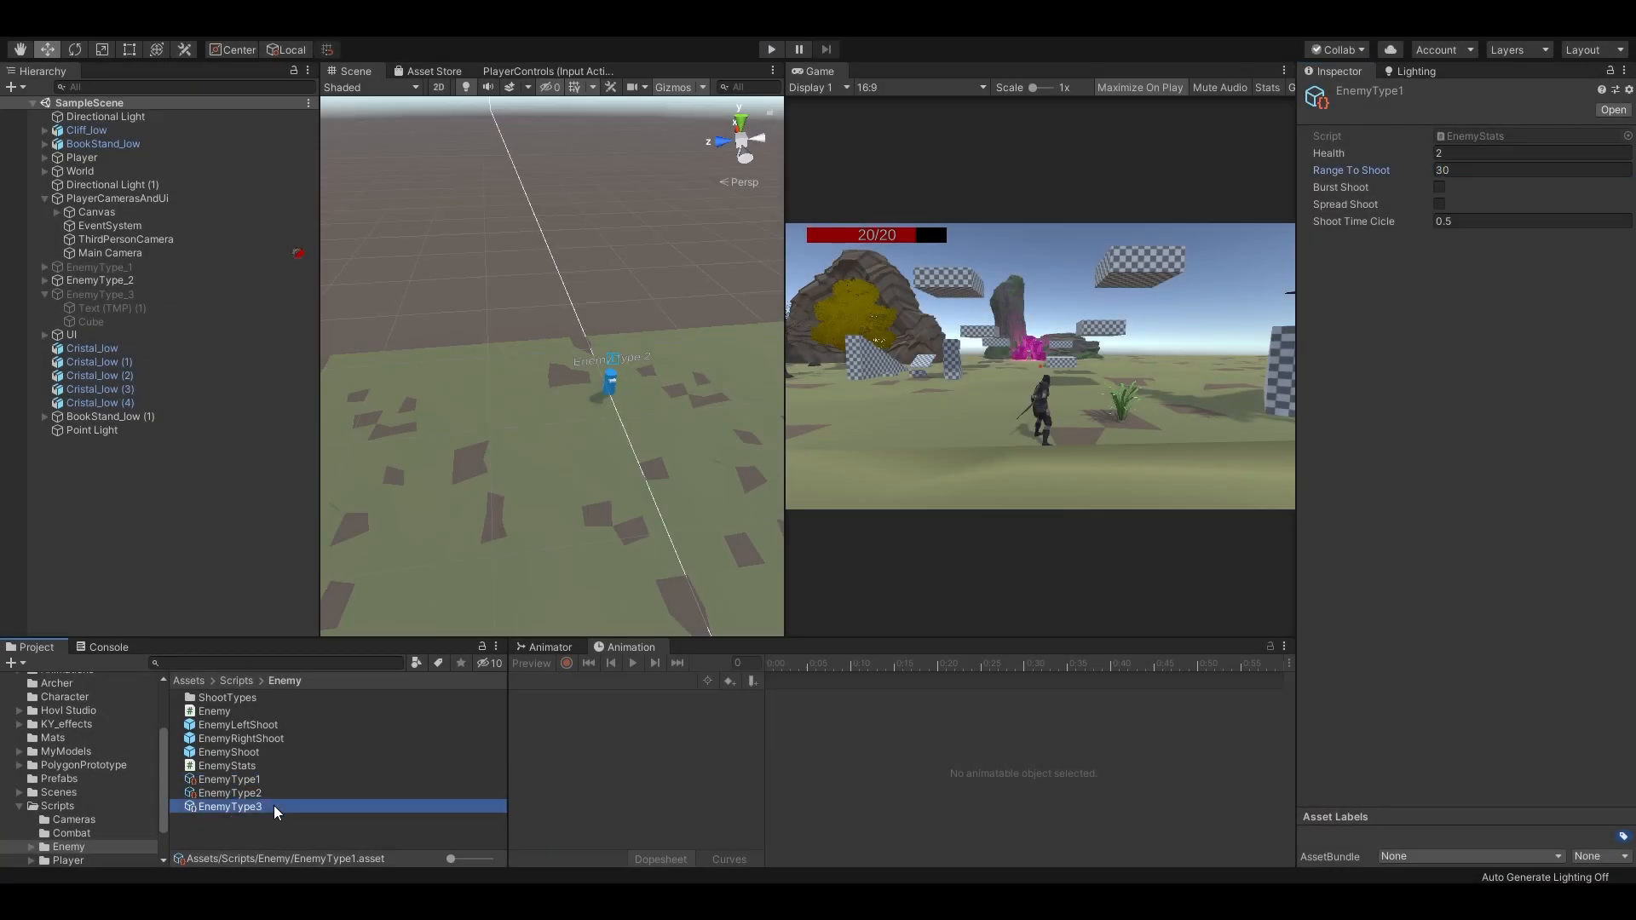
Select EnemyType_3 in the Hierarchy and make it active in the scene again.
{"action": "left_click", "coordinate": [101, 293]}
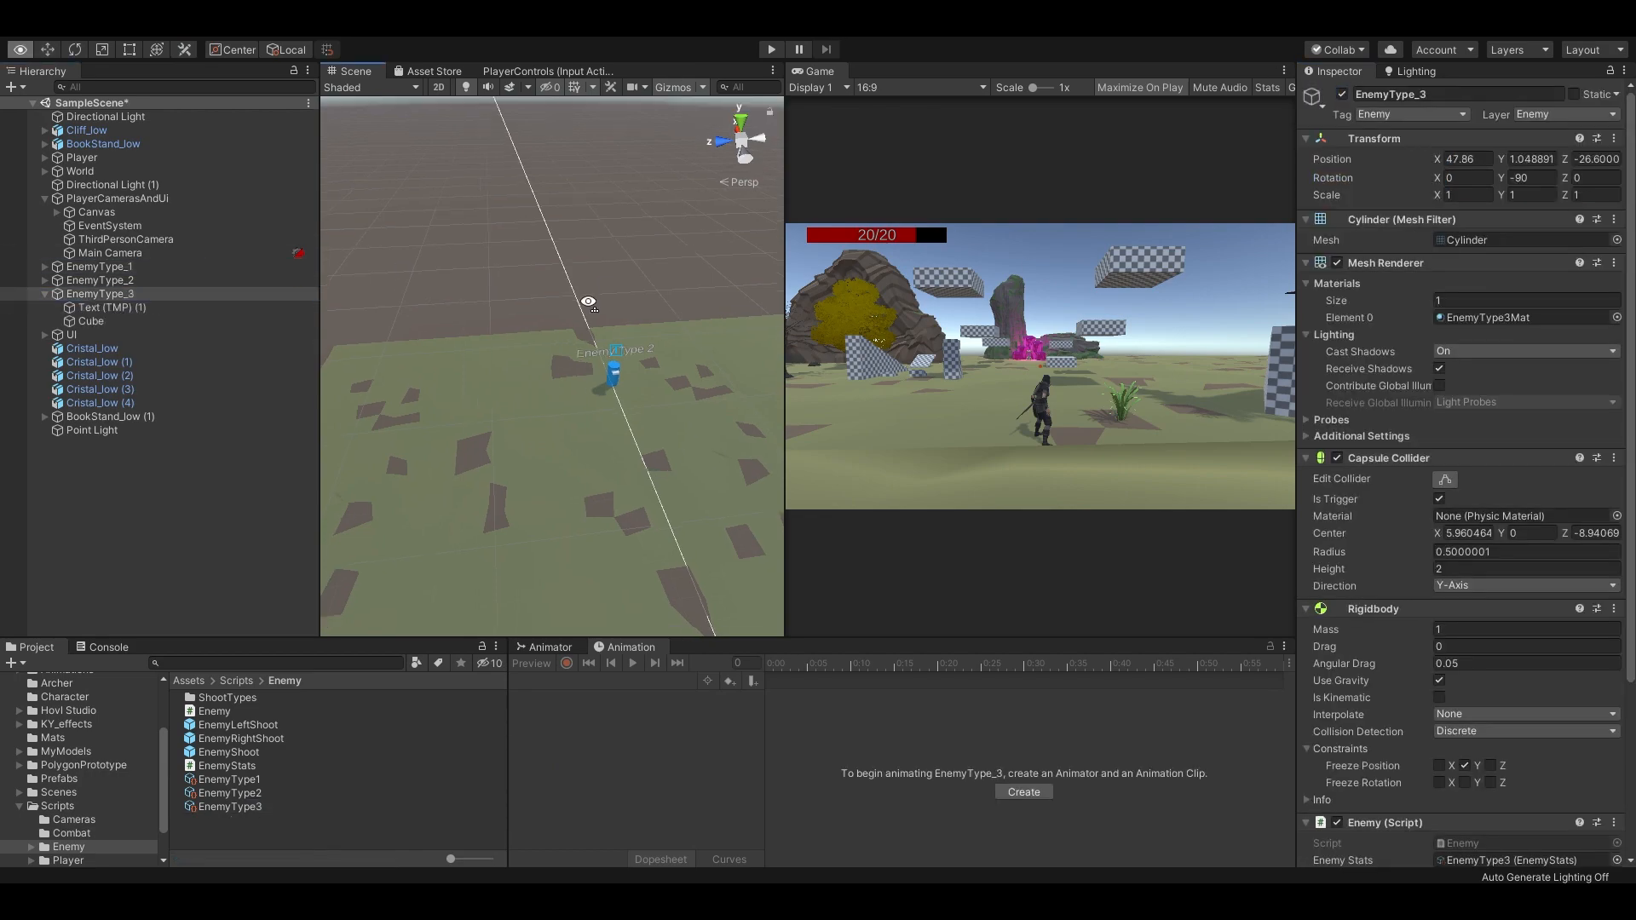
{"action": "left_click", "coordinate": [770, 49]}
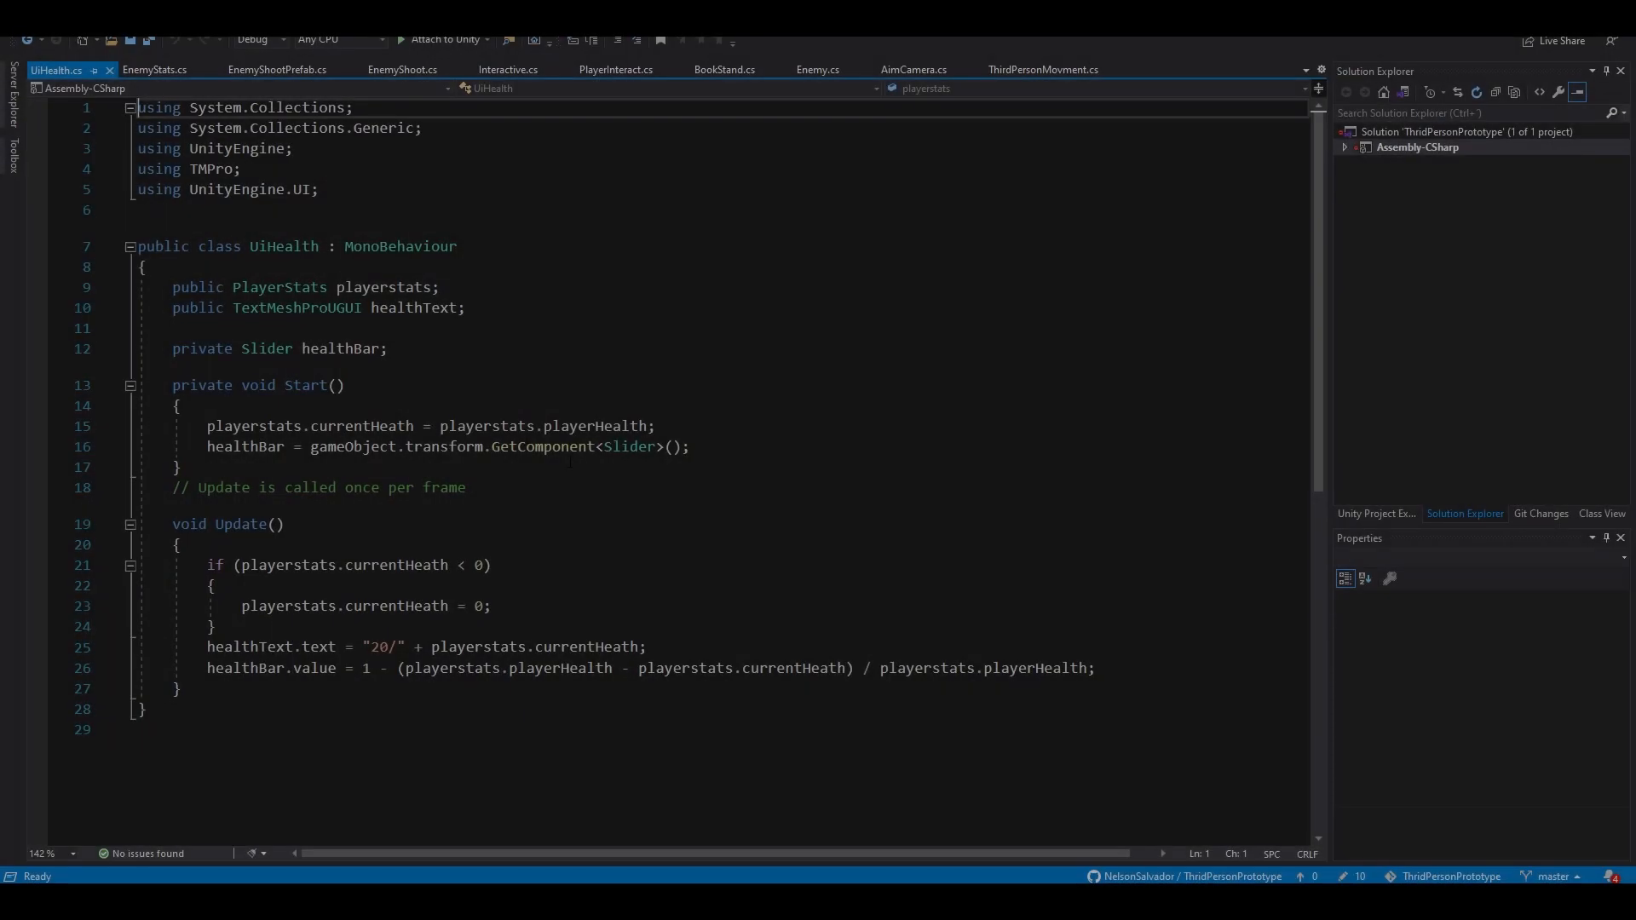
Remove the "20/" prefix in UiHealth.cs so the label reads current health out of 20, then play-test.
{"action": "double_click", "coordinate": [386, 647]}
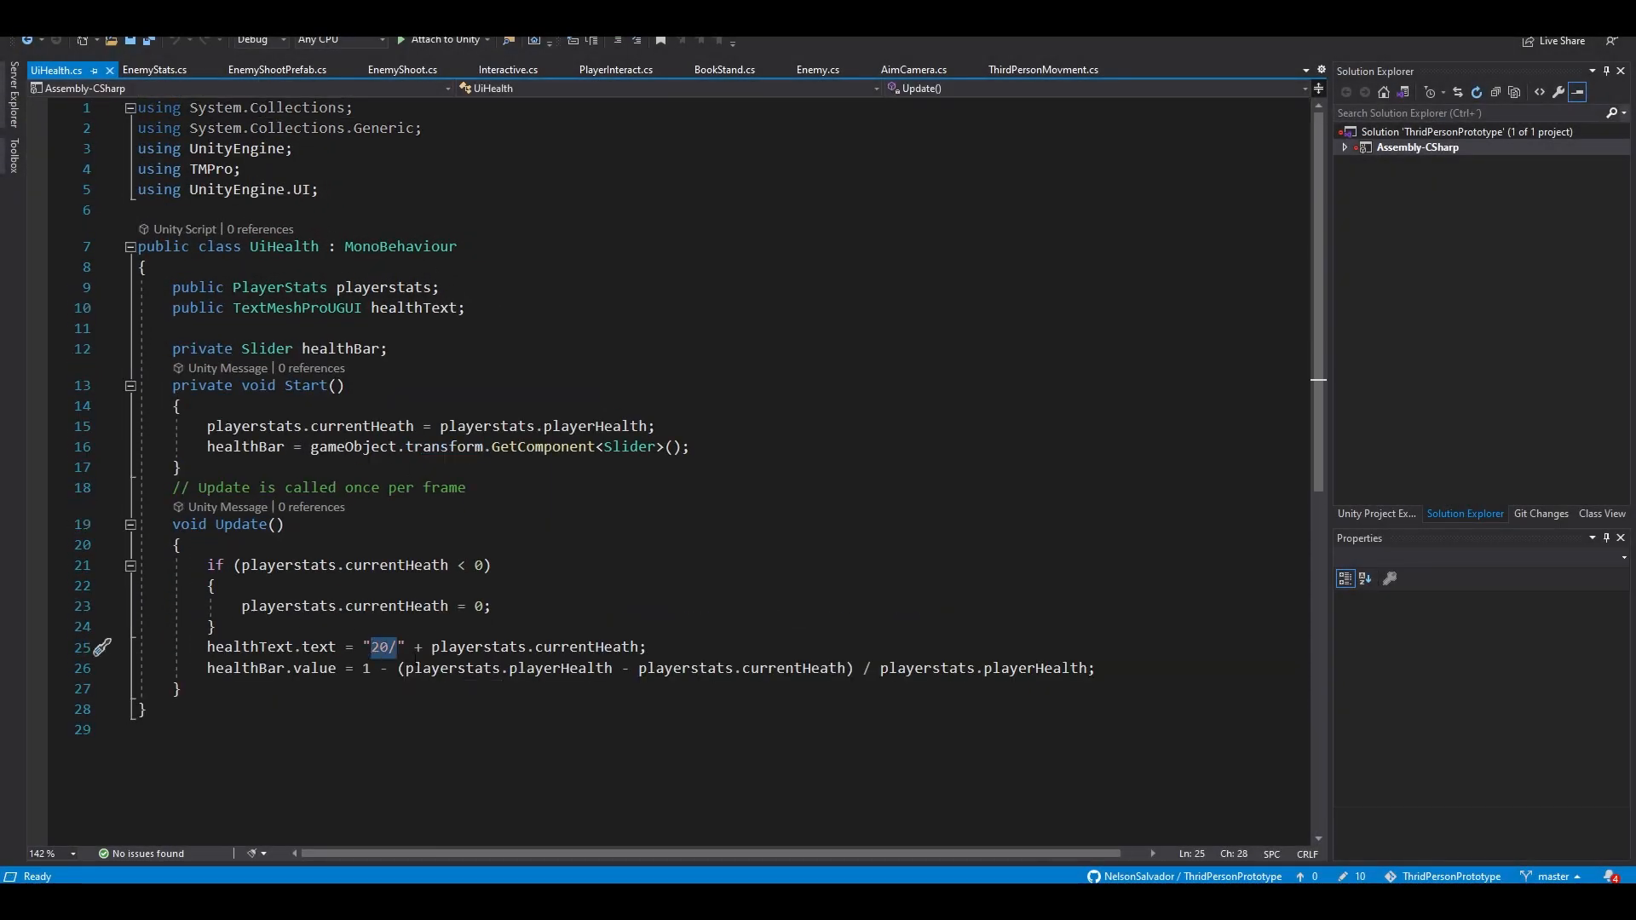
{"action": "key", "text": "Delete"}
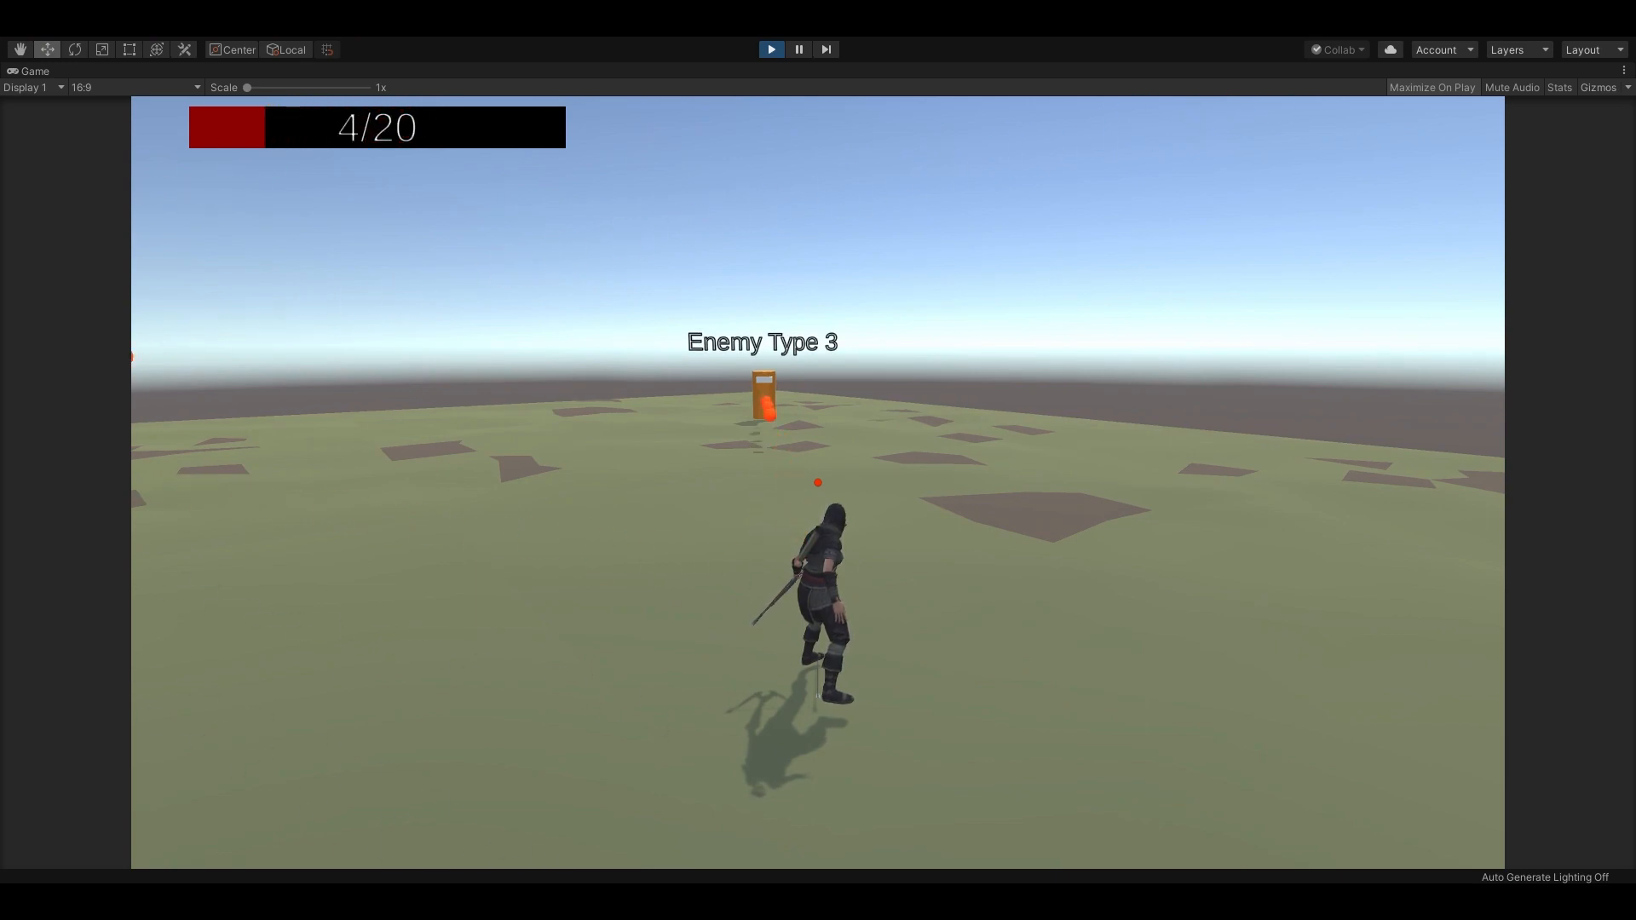
{"action": "left_click", "coordinate": [770, 50]}
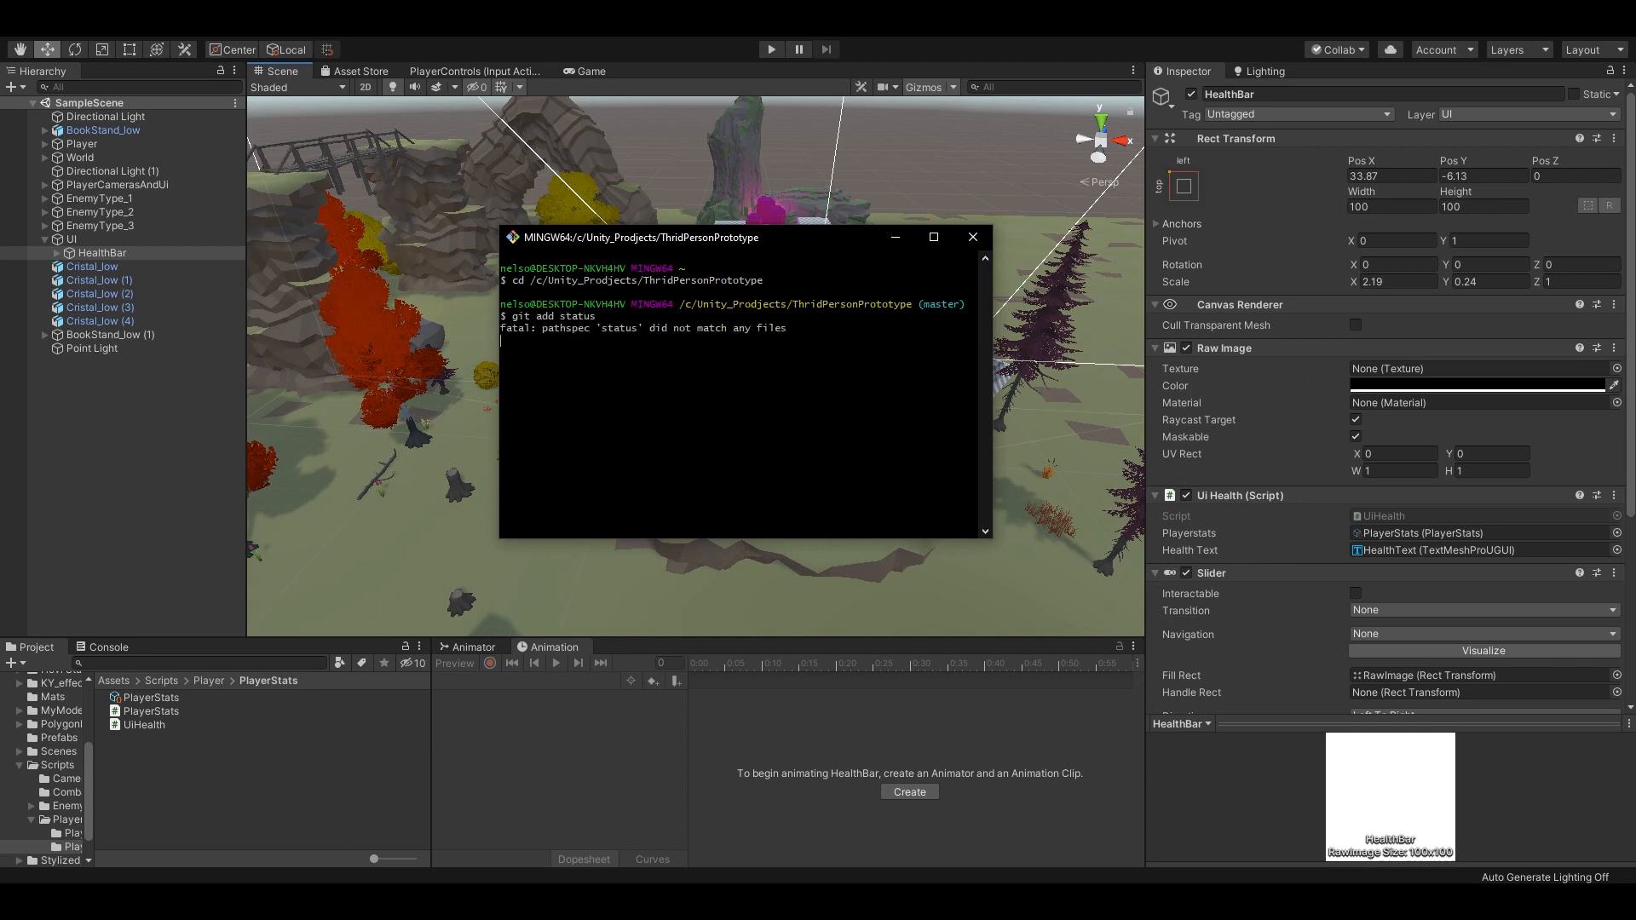
Run git status, git add ., commit as "Health bar fix" and push to master.
{"action": "type", "text": "git status"}
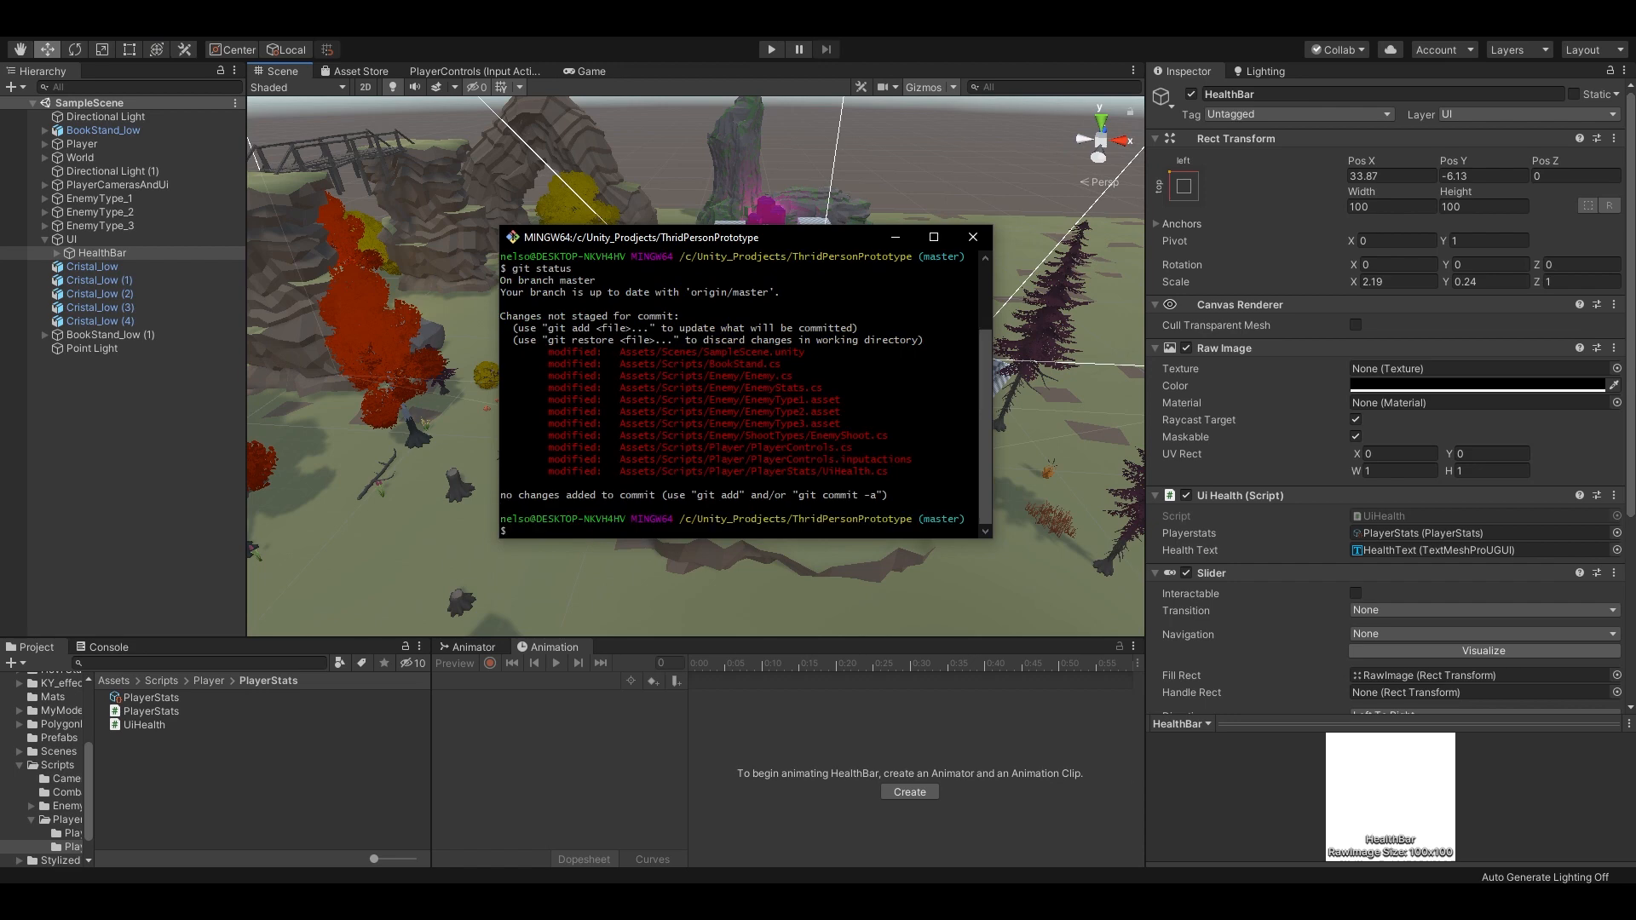
{"action": "type", "text": "git add ."}
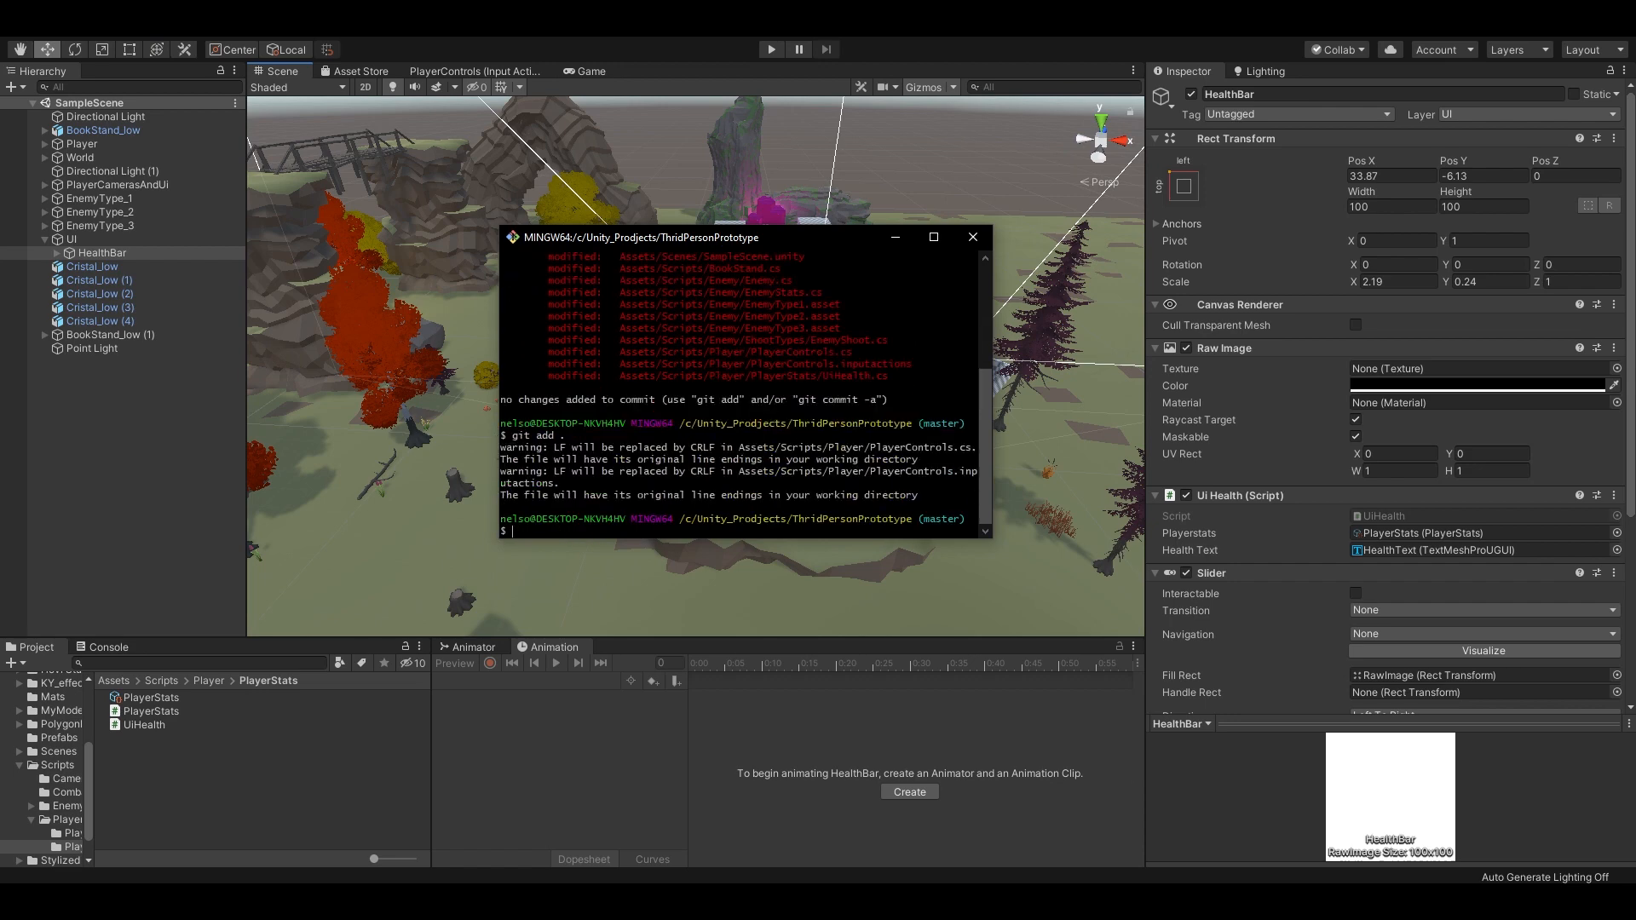
{"action": "type", "text": "git commit -m \"Helth"}
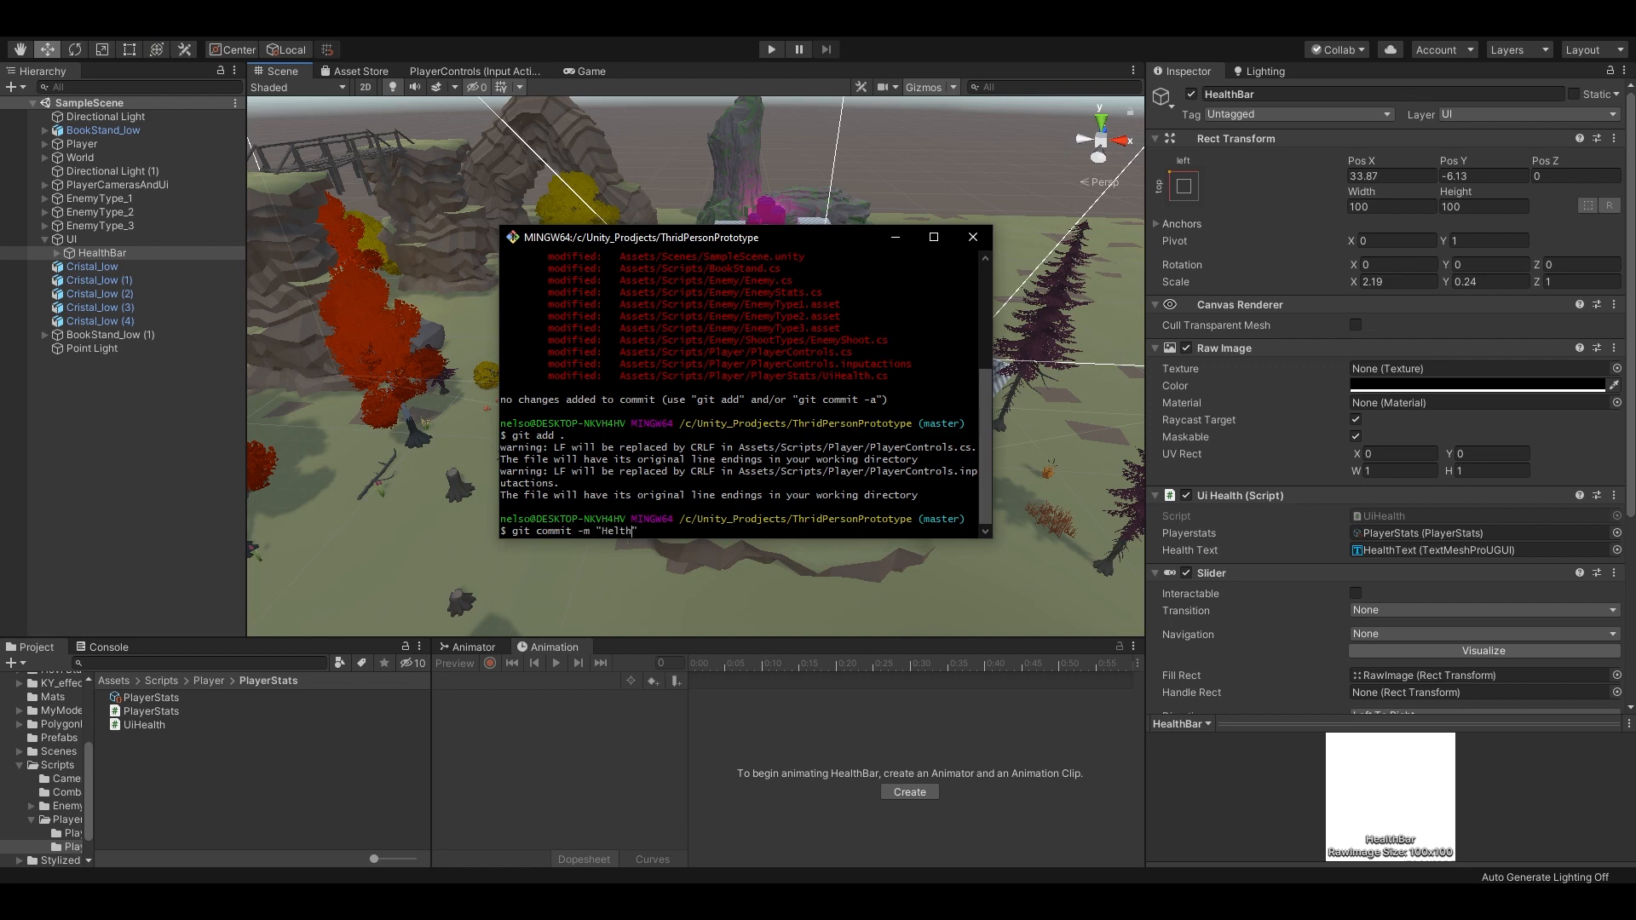
{"action": "type", "text": "a"}
{"action": "type", "text": "git push"}
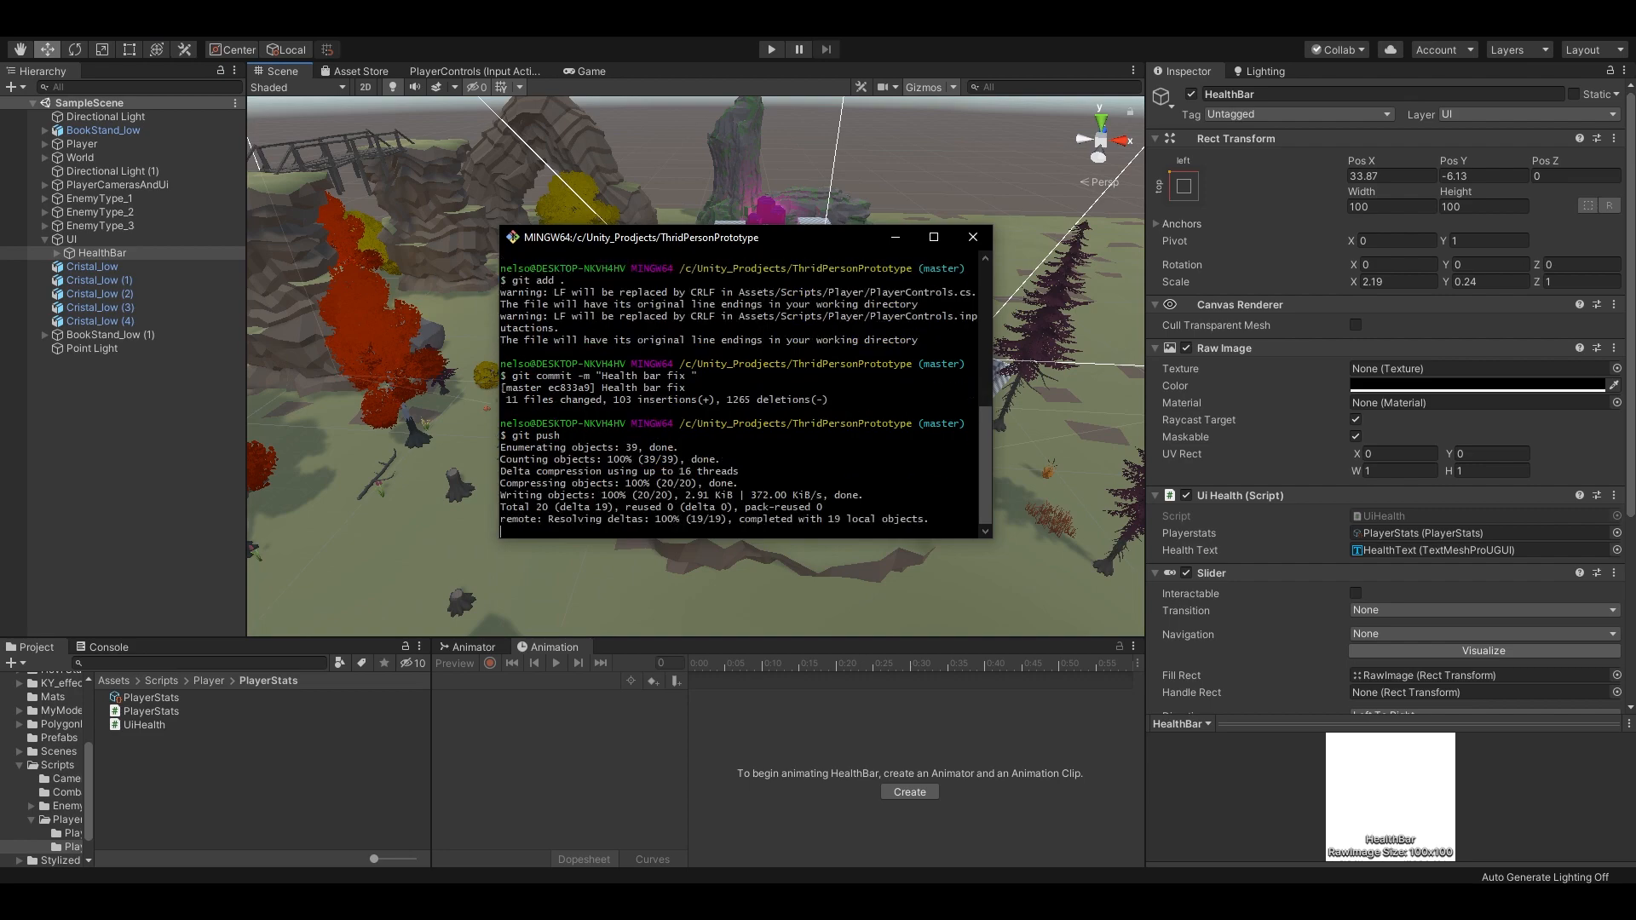
{"action": "scroll", "scroll_direction": "down", "scroll_amount": 3}
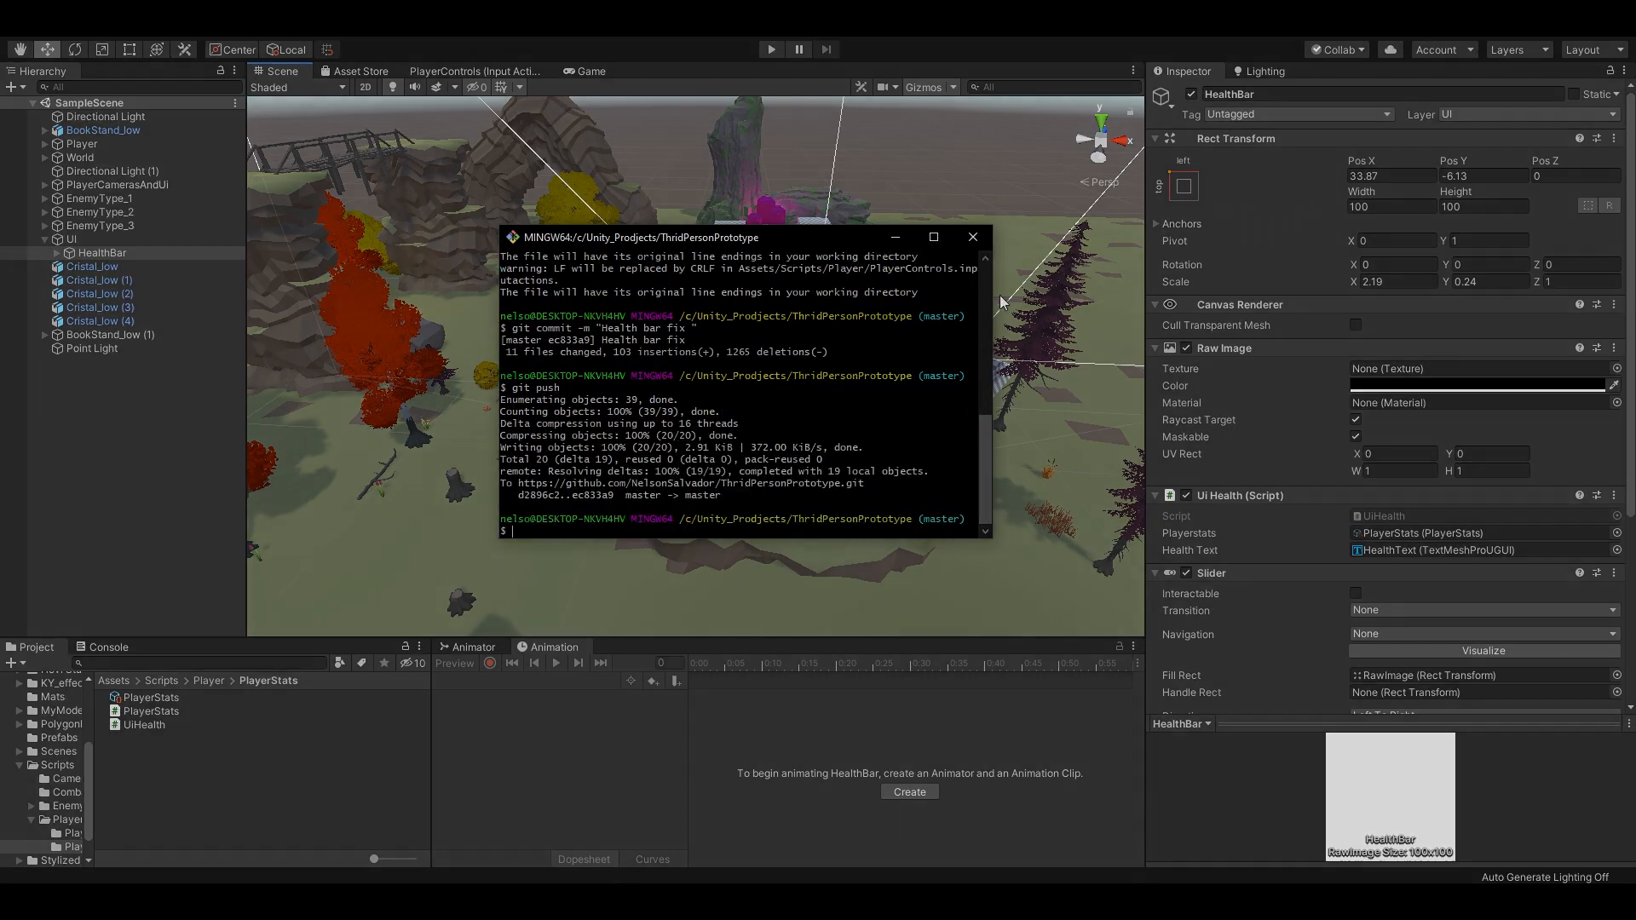